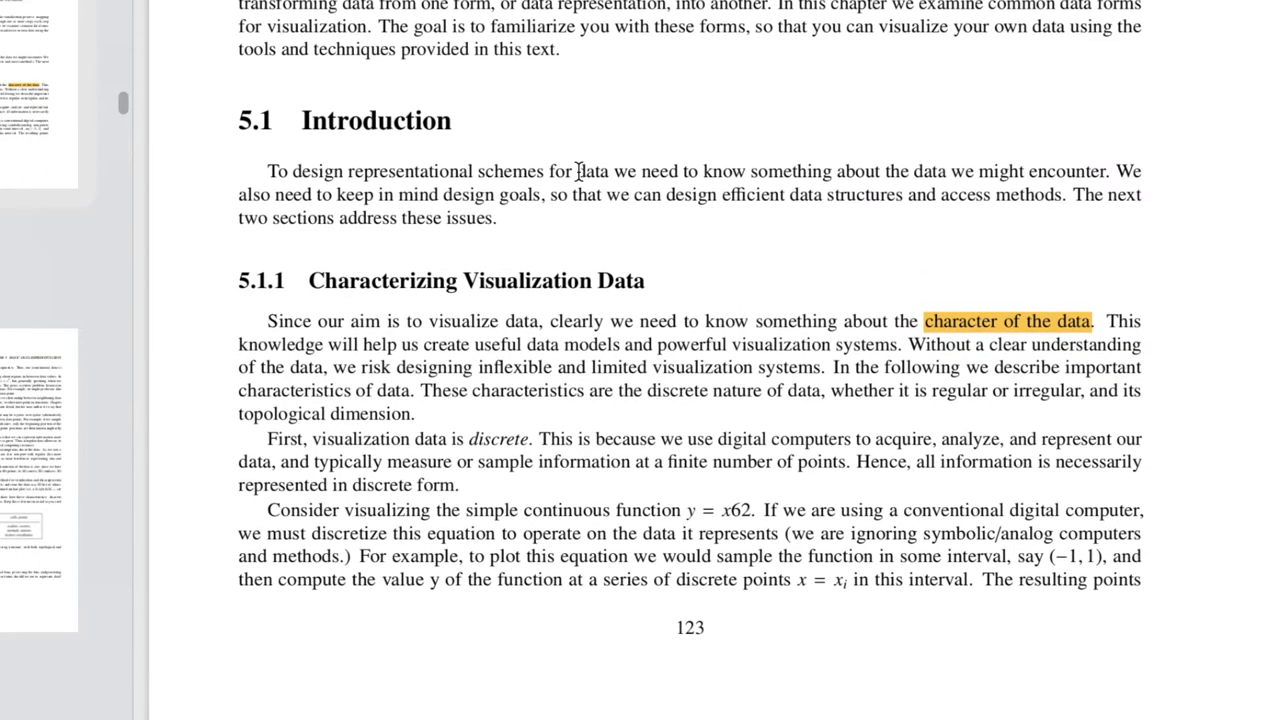
Scroll the PDF up to the start of Chapter 5, Basic Data Representation.
{"action": "scroll", "scroll_direction": "up", "scroll_amount": 3}
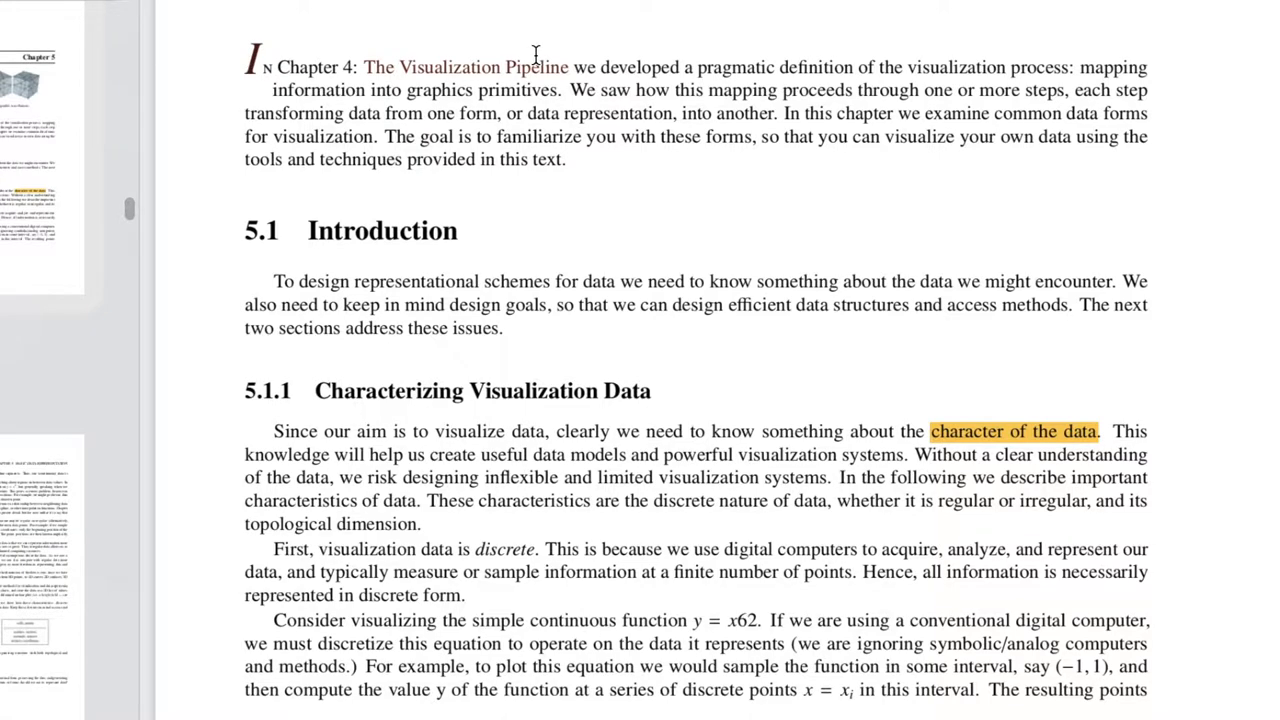
{"action": "scroll", "scroll_direction": "up", "scroll_amount": 3}
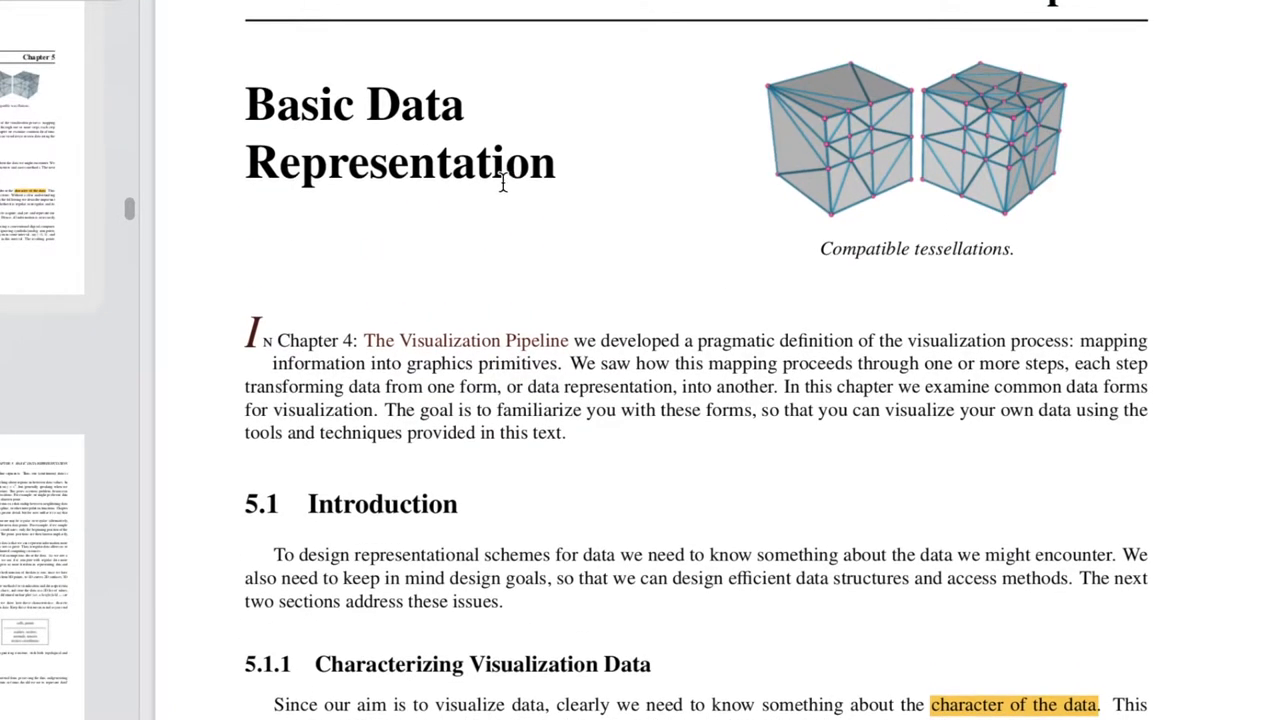
{"action": "scroll", "scroll_direction": "up", "scroll_amount": 3}
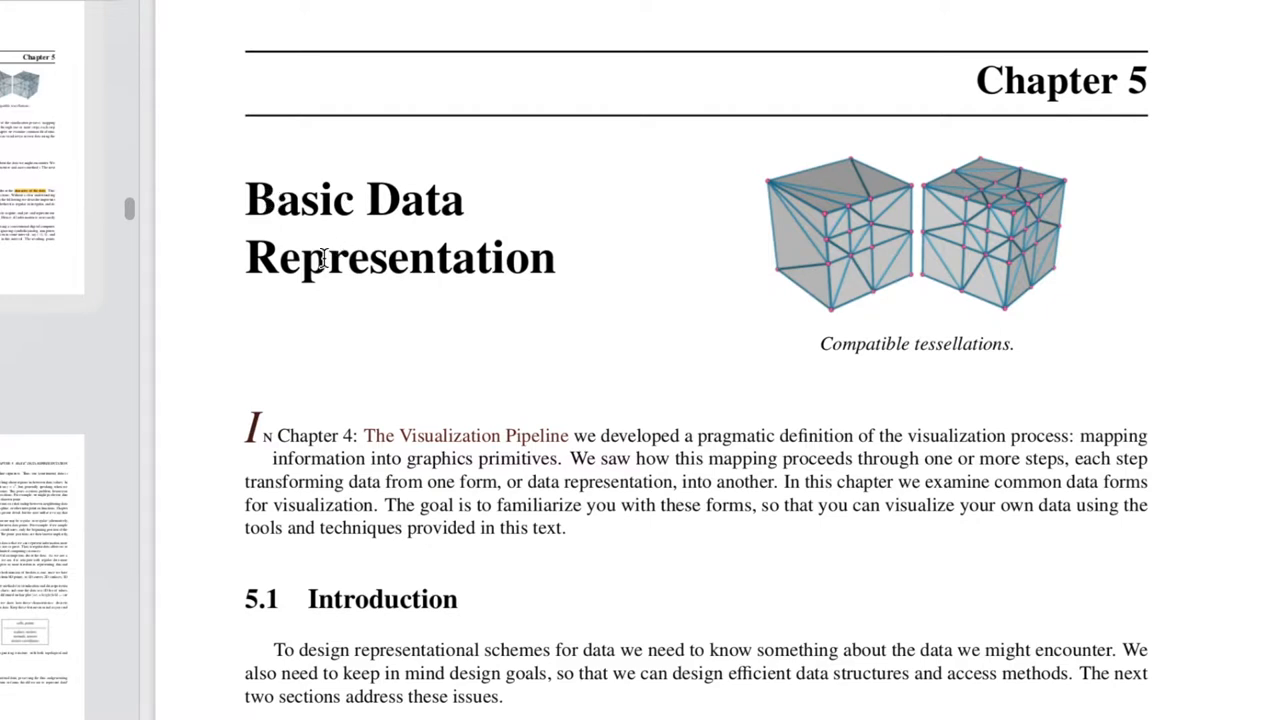
{"action": "scroll", "scroll_direction": "down", "scroll_amount": 3}
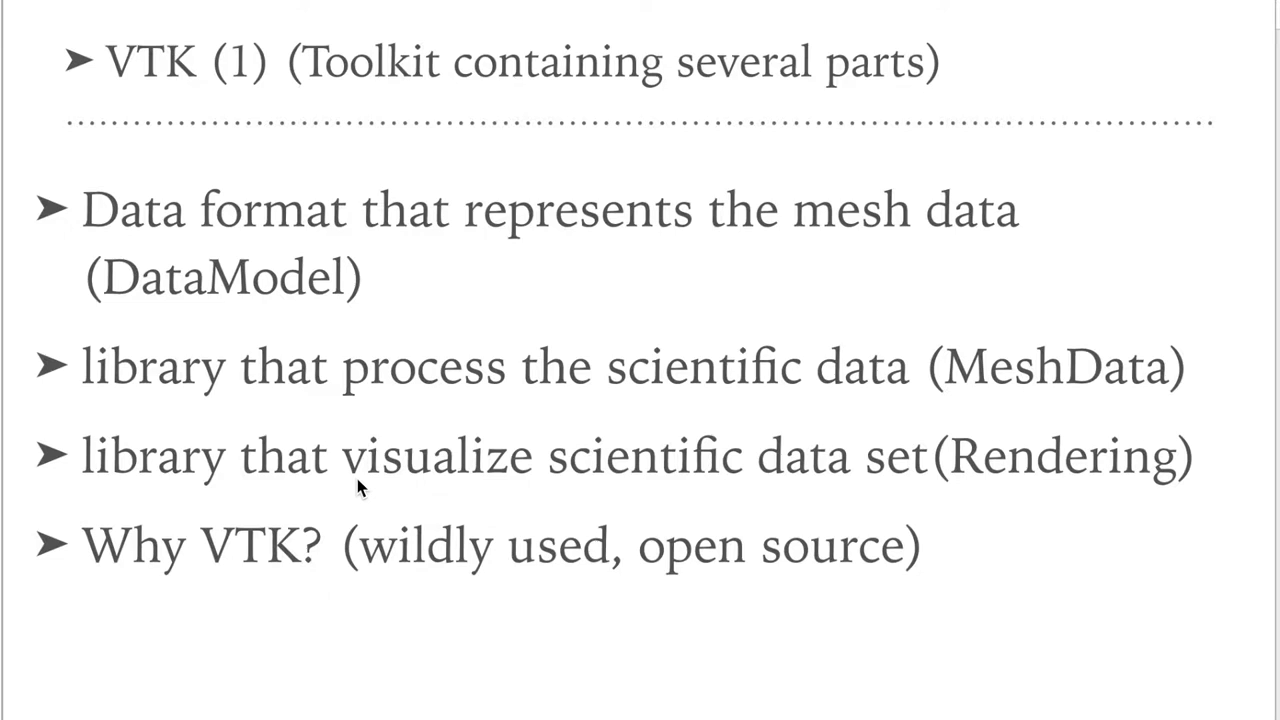
{"action": "mouse_move", "coordinate": [224, 480]}
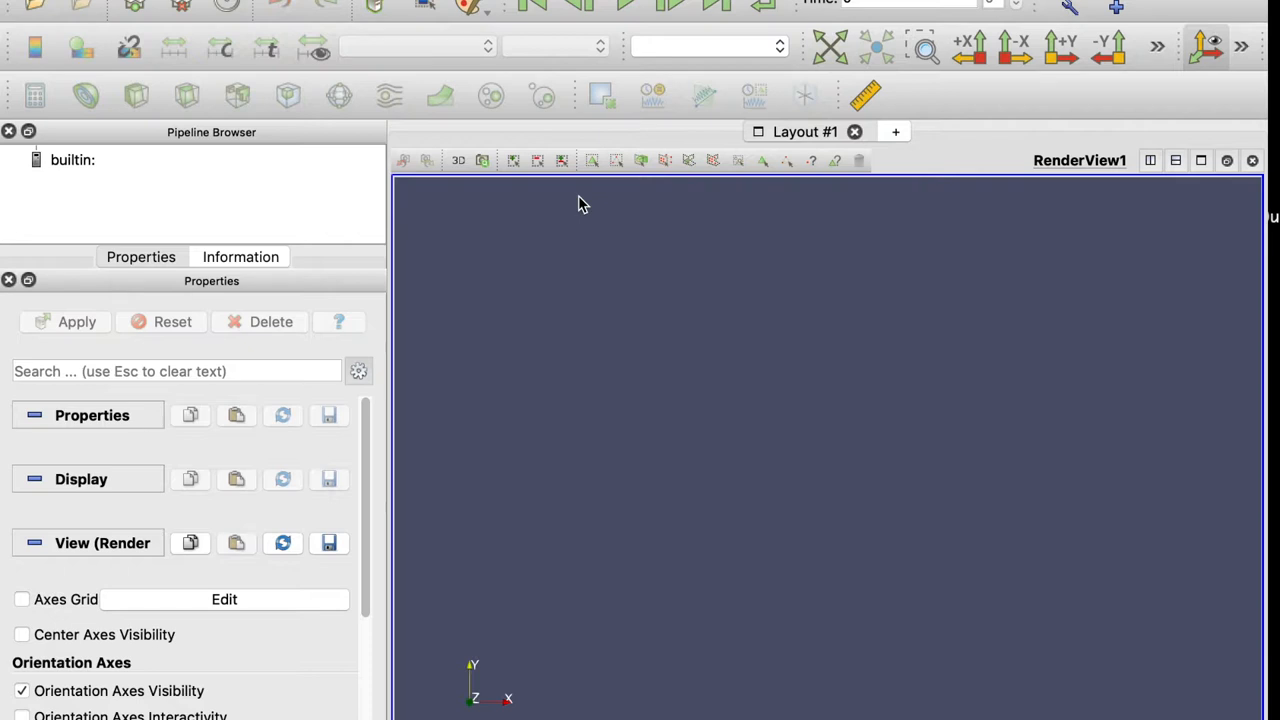
{"action": "mouse_move", "coordinate": [524, 320]}
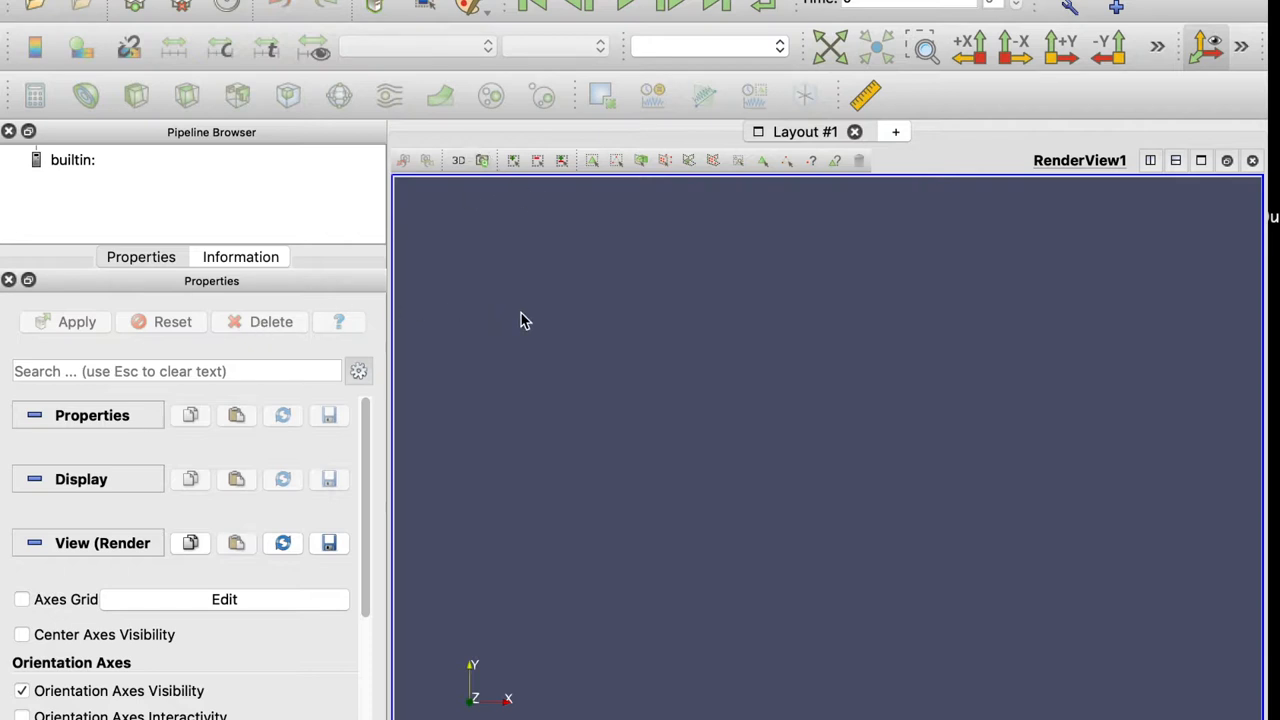
{"action": "mouse_move", "coordinate": [520, 260]}
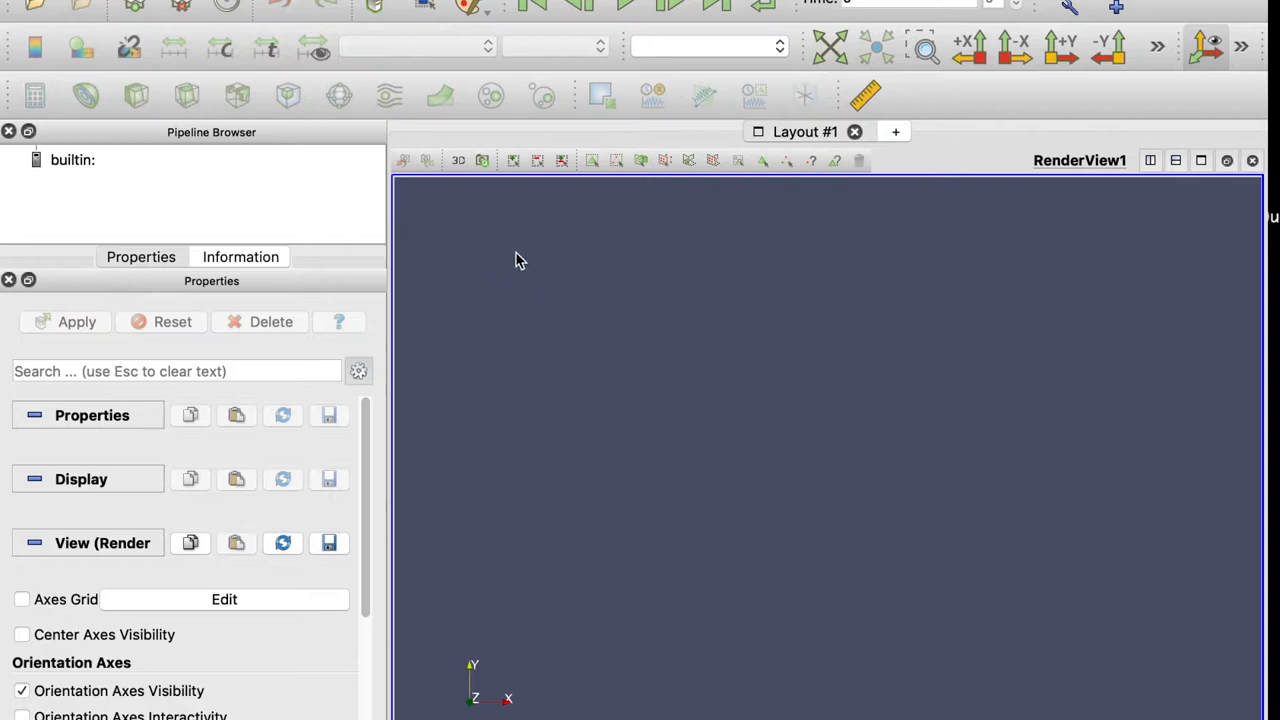
{"action": "mouse_move", "coordinate": [592, 248]}
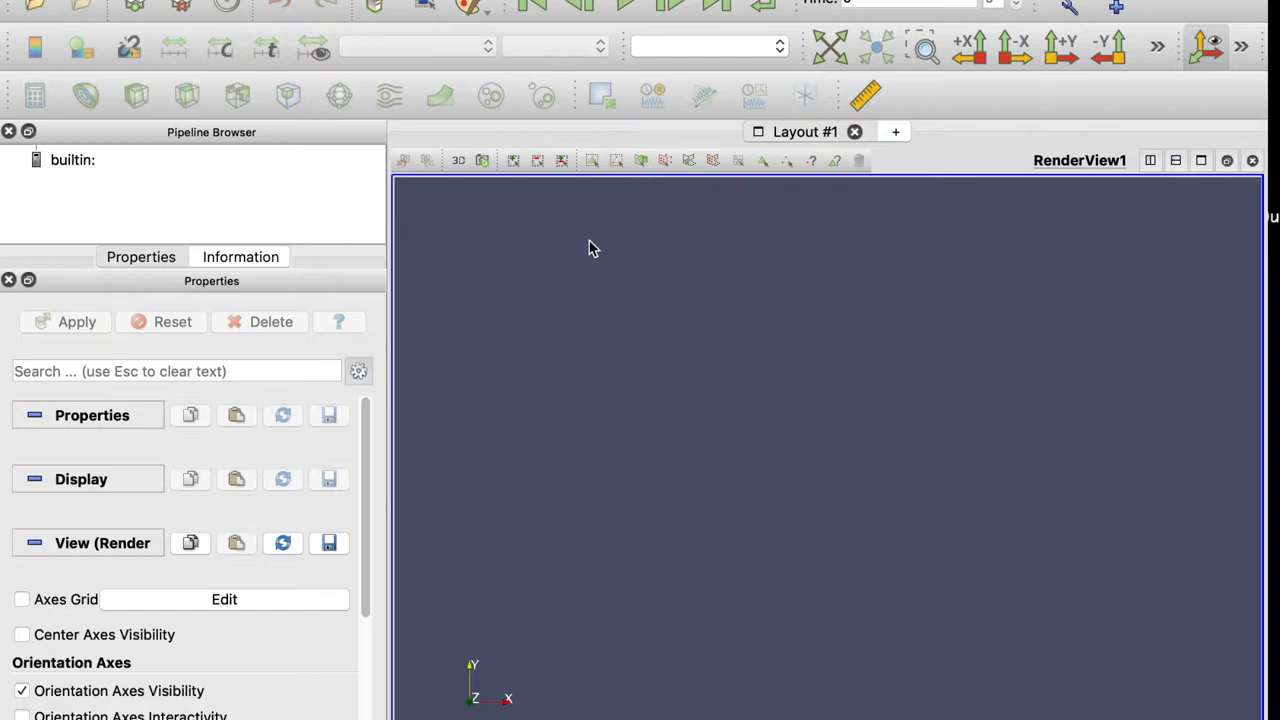
{"action": "mouse_move", "coordinate": [592, 268]}
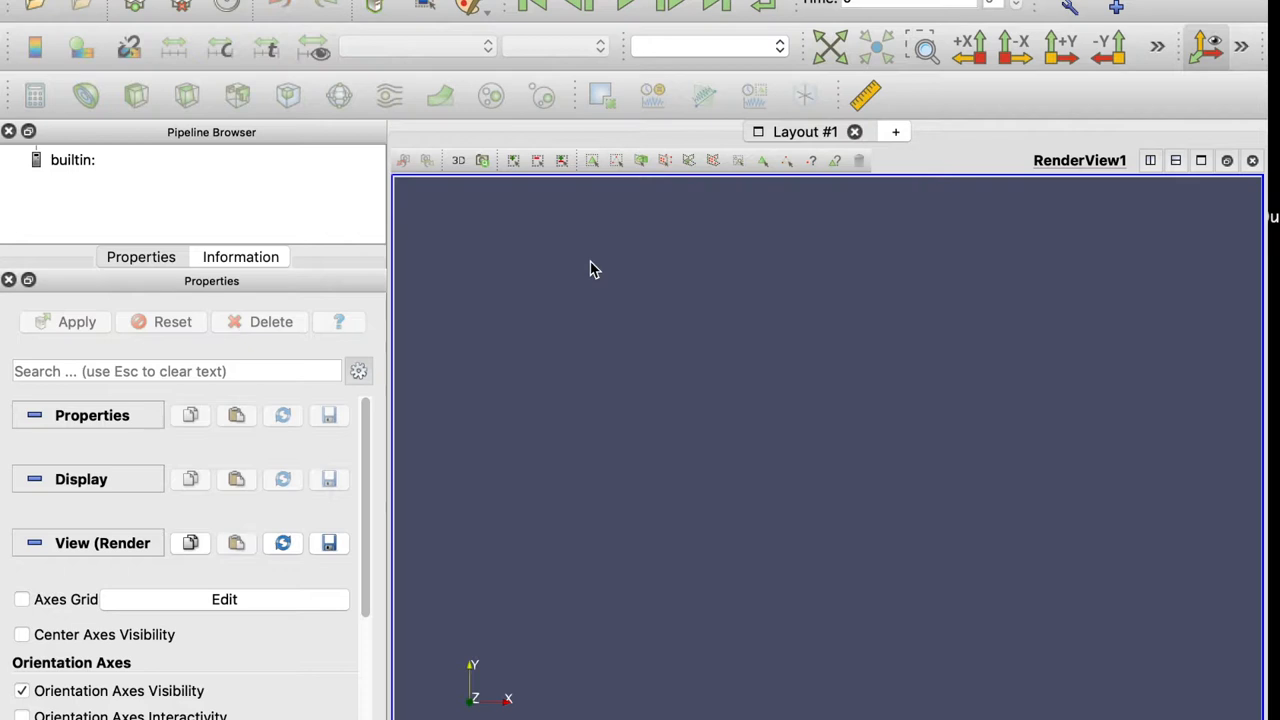
{"action": "mouse_move", "coordinate": [598, 290]}
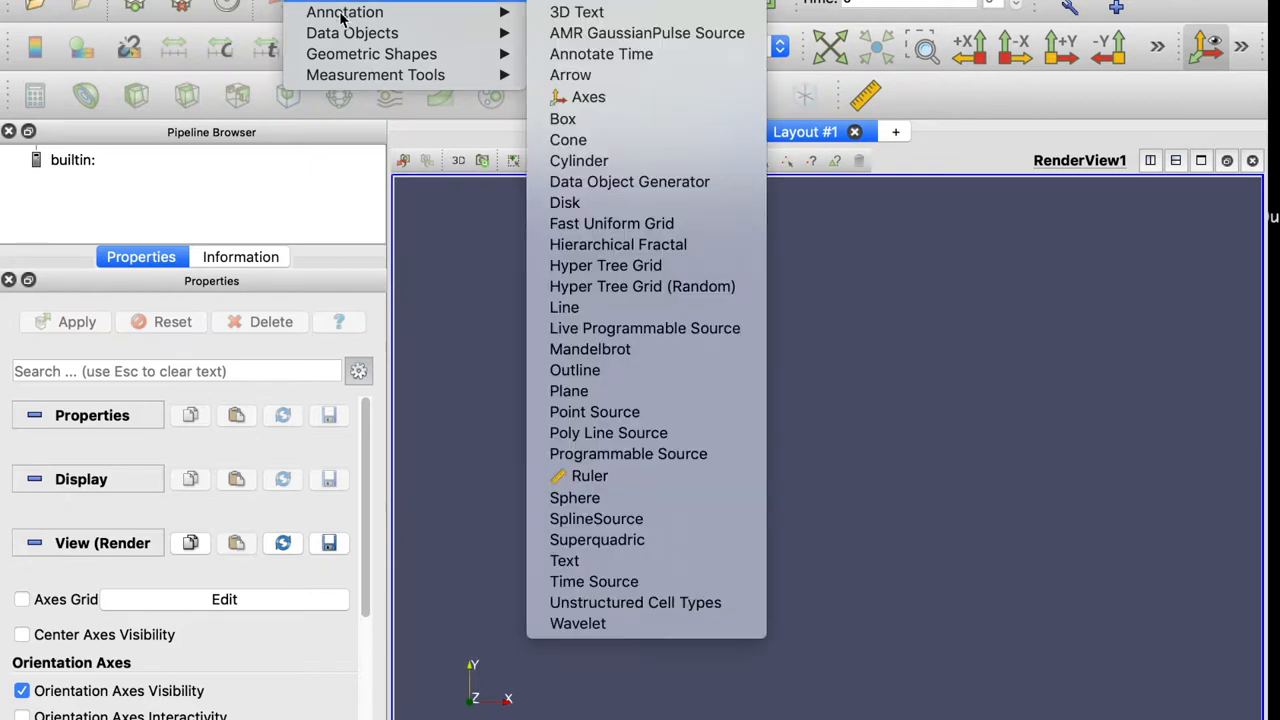
{"action": "mouse_move", "coordinate": [372, 52]}
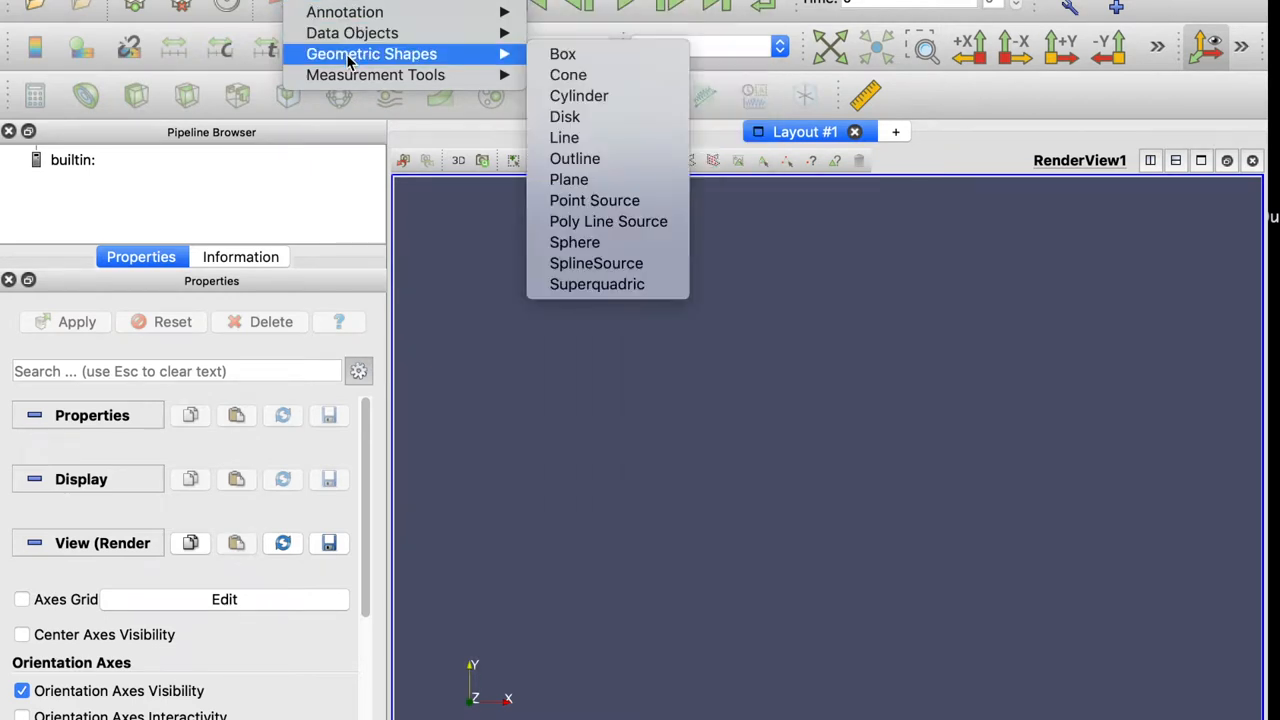
{"action": "mouse_move", "coordinate": [564, 54]}
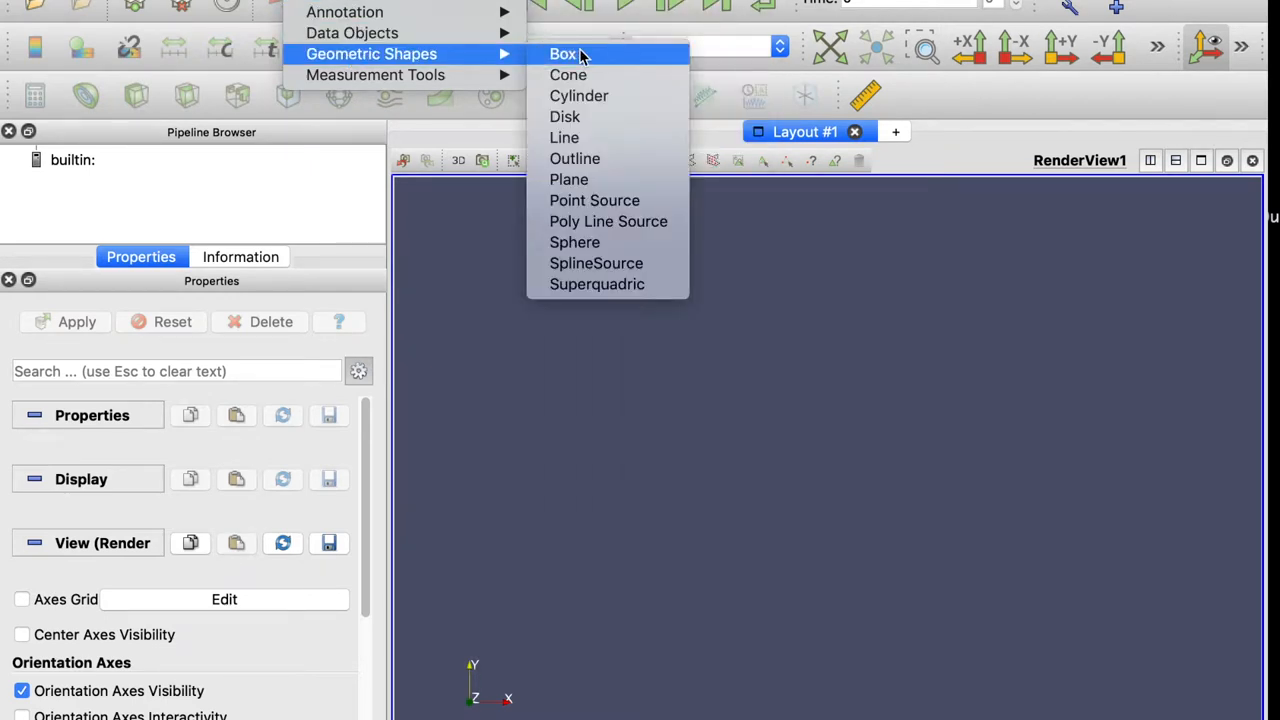
Add a Box source, apply it, rotate the cube, and view its Information: 6 cells, 24 points.
{"action": "left_click", "coordinate": [564, 54]}
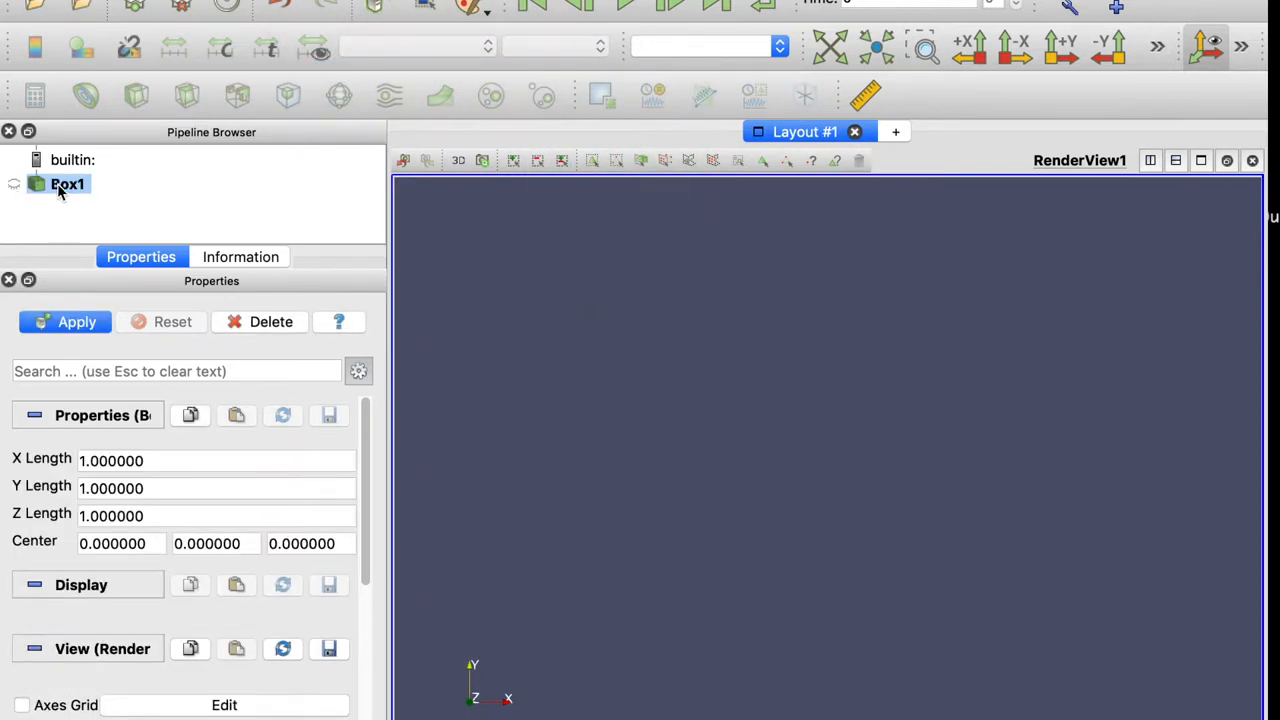
{"action": "mouse_move", "coordinate": [16, 192]}
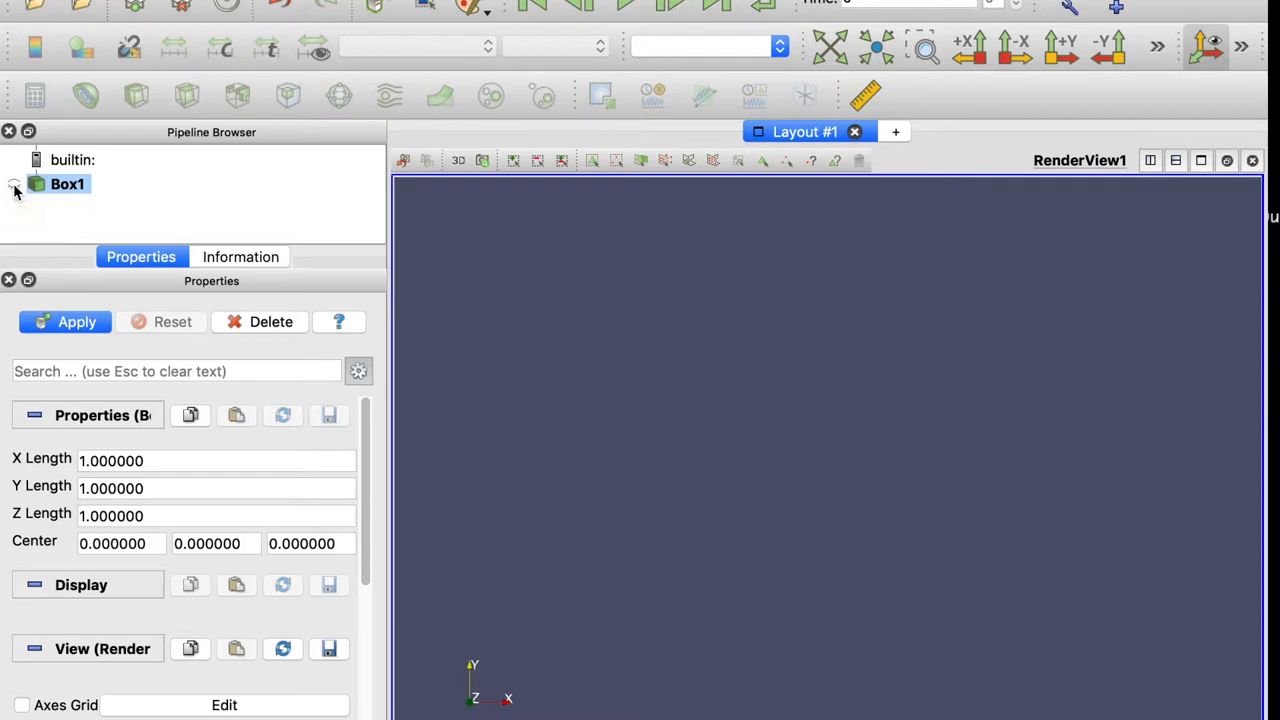
{"action": "left_click", "coordinate": [64, 320]}
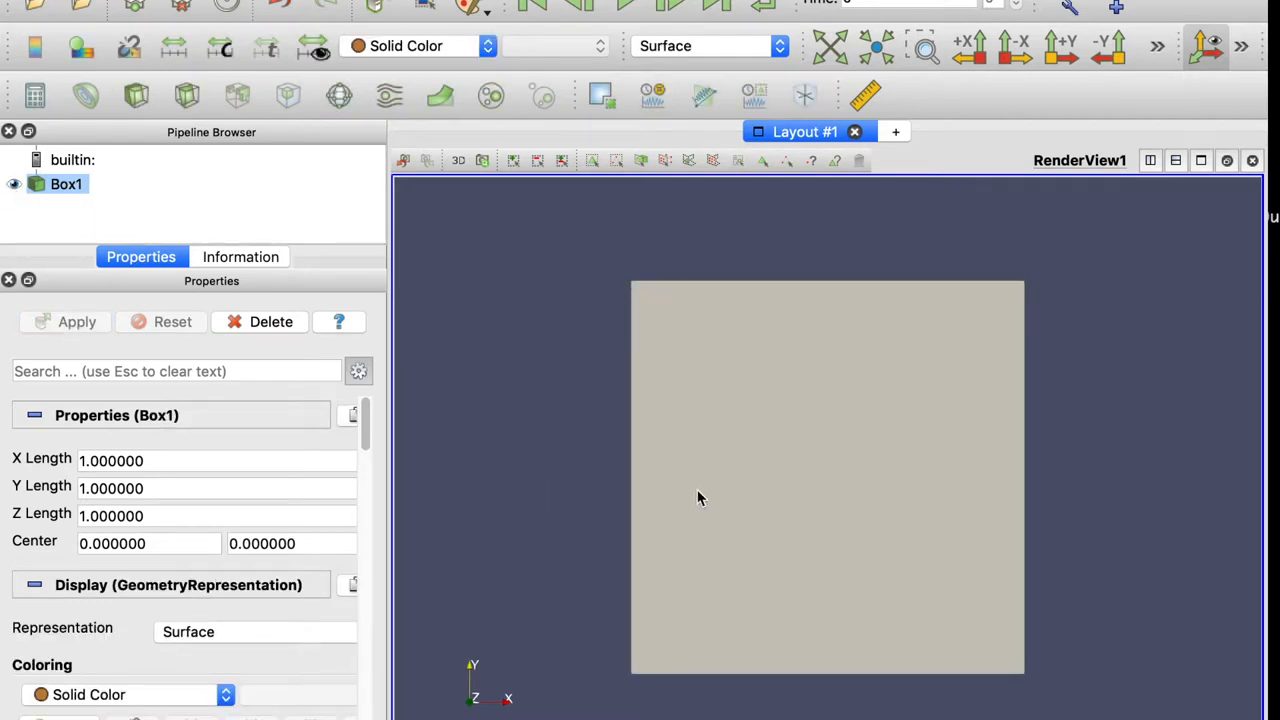
{"action": "left_click_drag", "start_coordinate": [700, 496], "coordinate": [520, 388]}
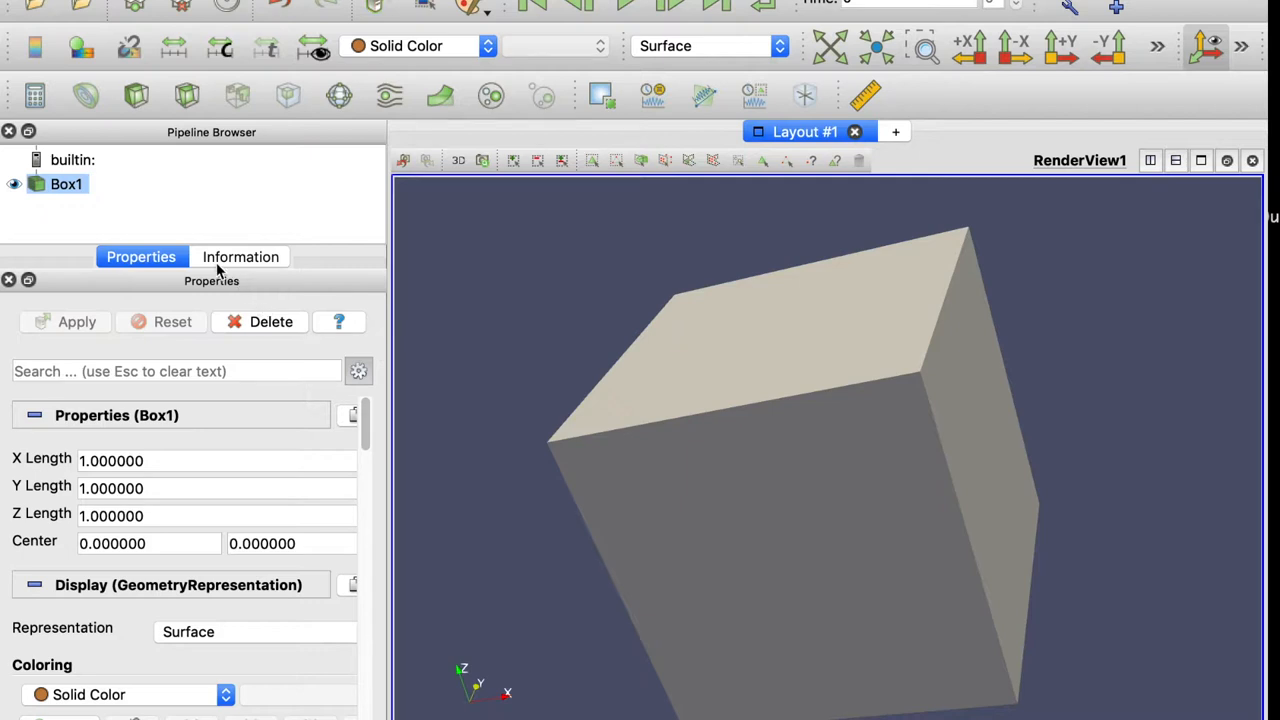
{"action": "left_click", "coordinate": [240, 256]}
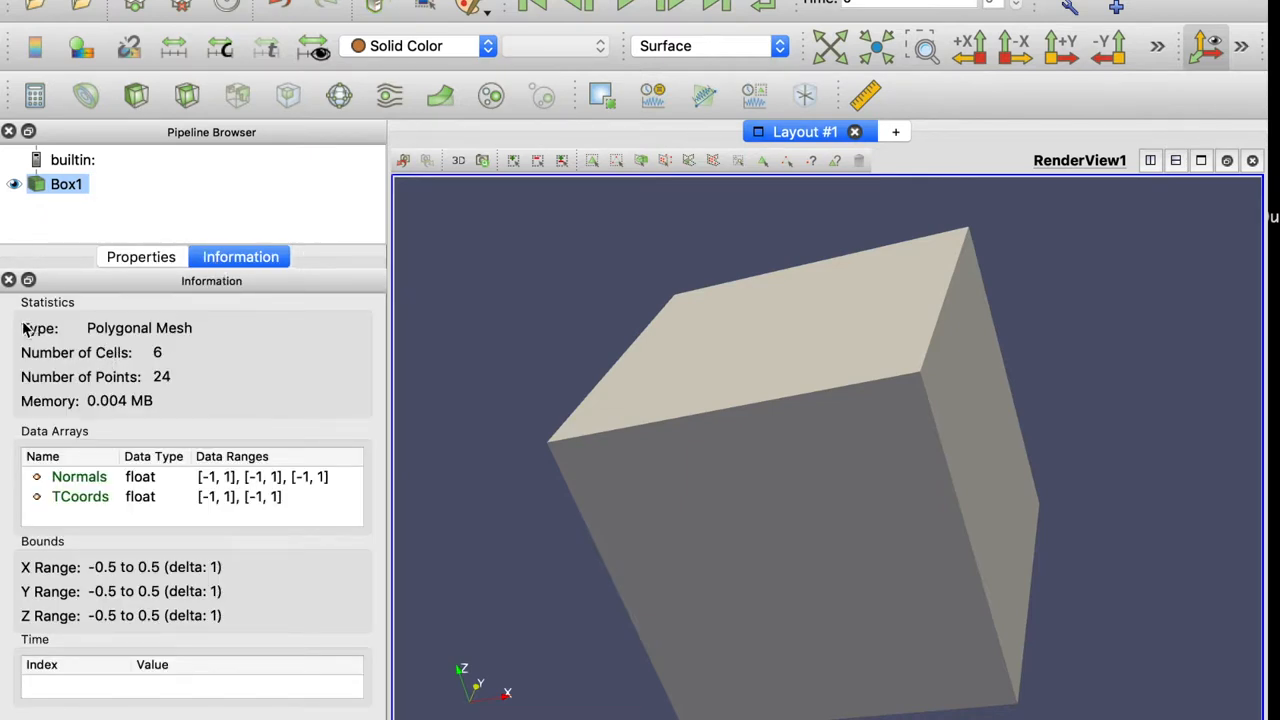
{"action": "mouse_move", "coordinate": [176, 320]}
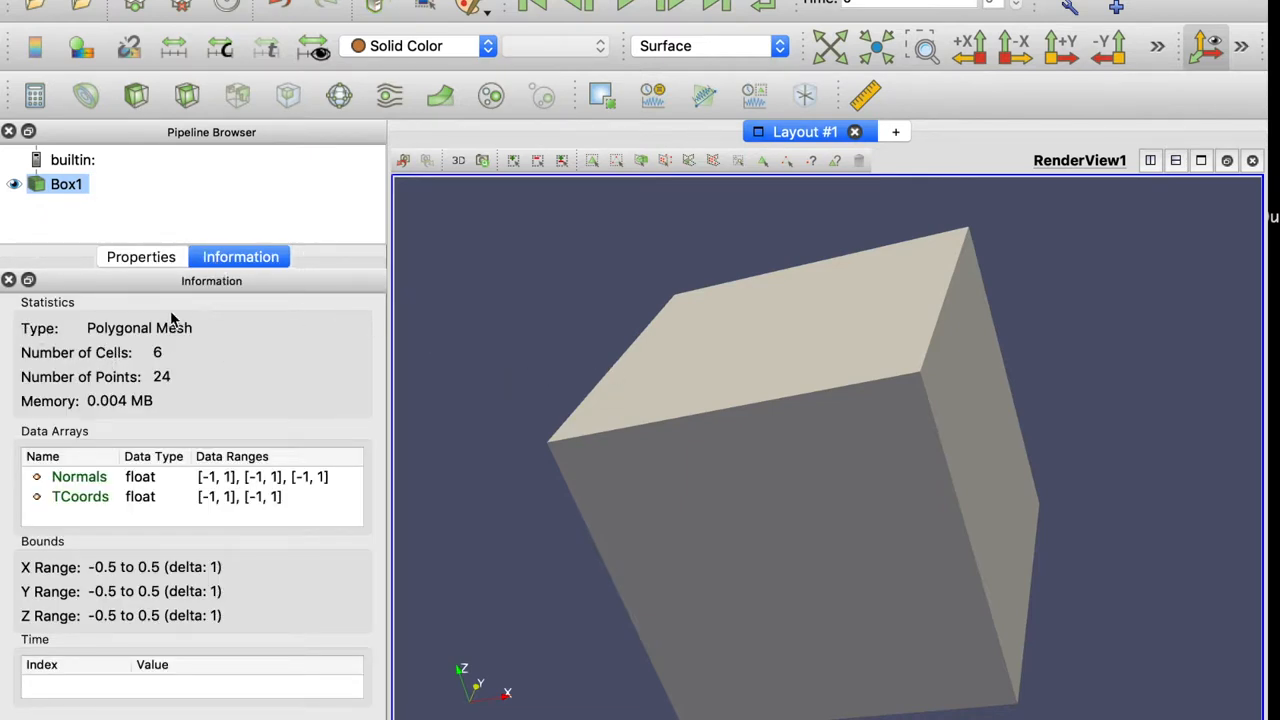
{"action": "mouse_move", "coordinate": [108, 364]}
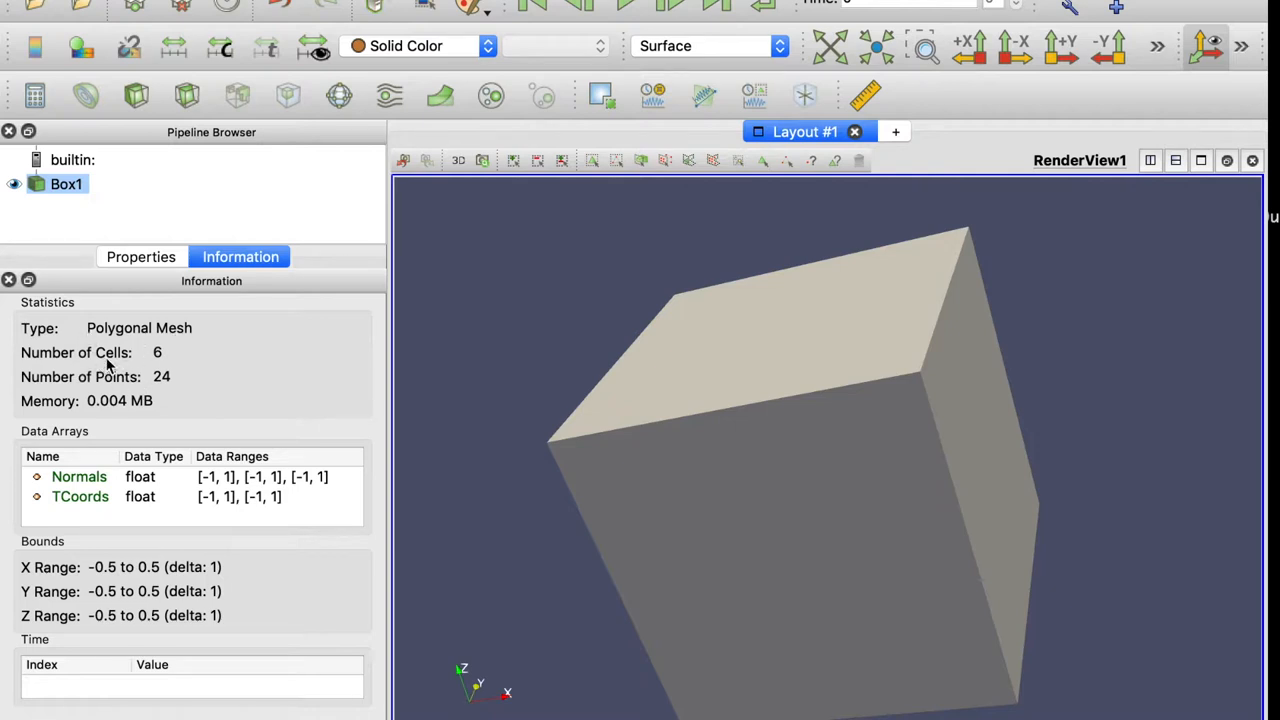
{"action": "mouse_move", "coordinate": [132, 396]}
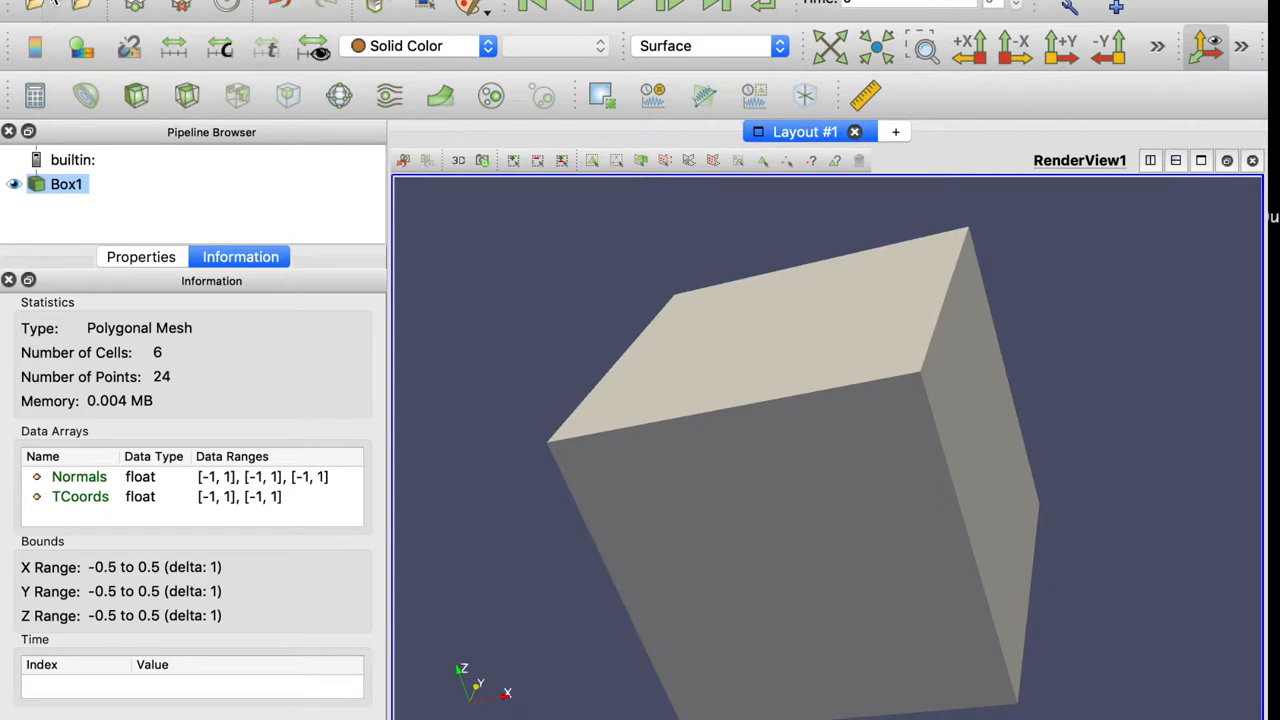
{"action": "mouse_move", "coordinate": [500, 358]}
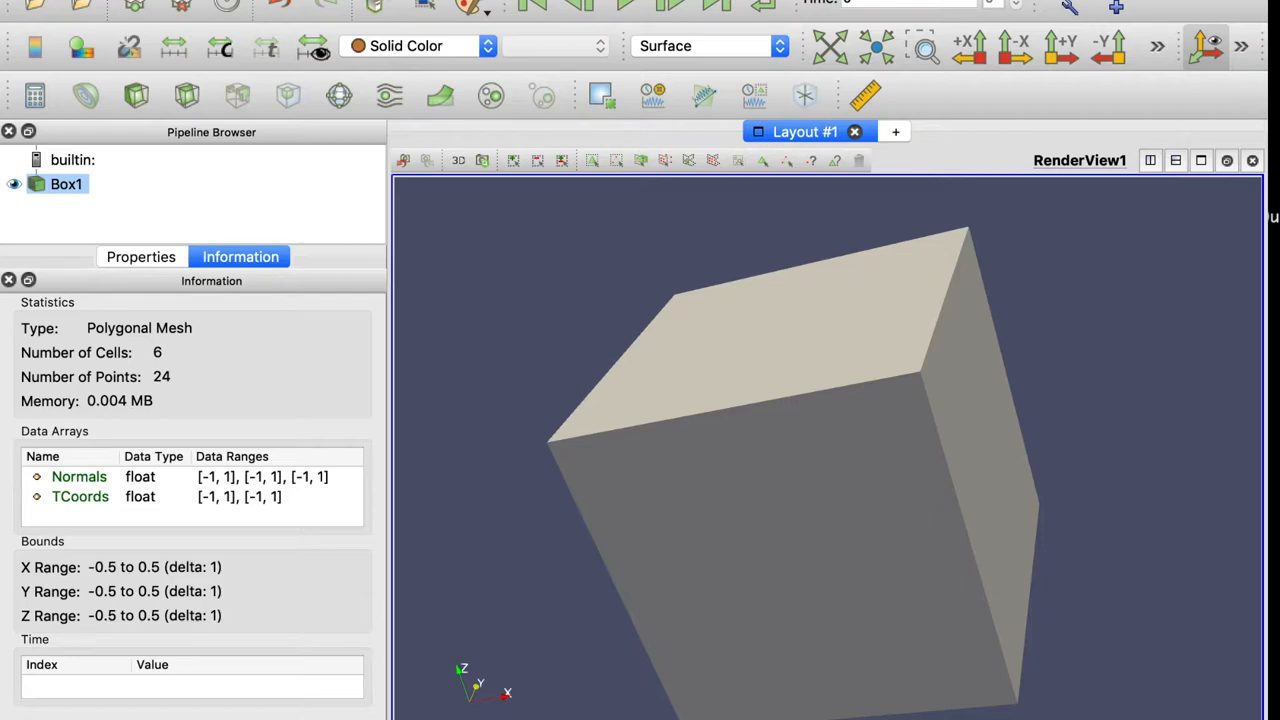
Save the data as 'box' in 5MPPT/vtk_example/data, overwriting the existing box.vtk.
{"action": "left_click", "coordinate": [150, 4]}
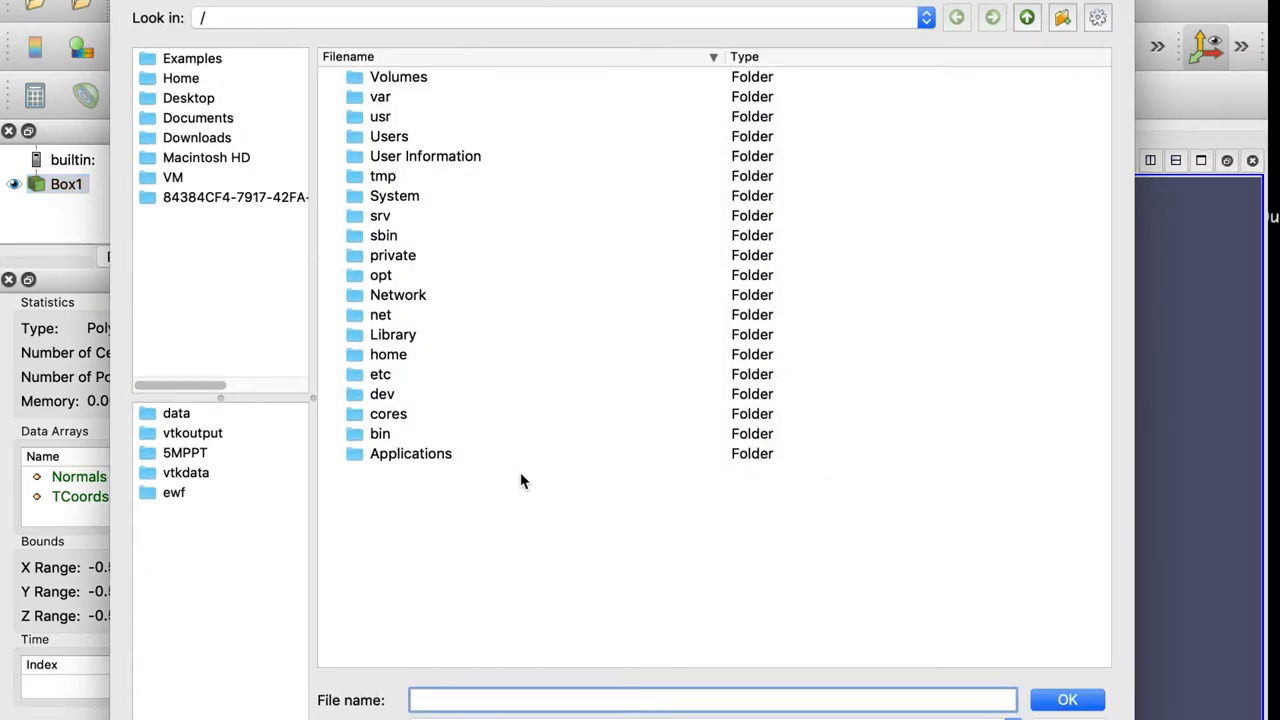
{"action": "mouse_move", "coordinate": [460, 704]}
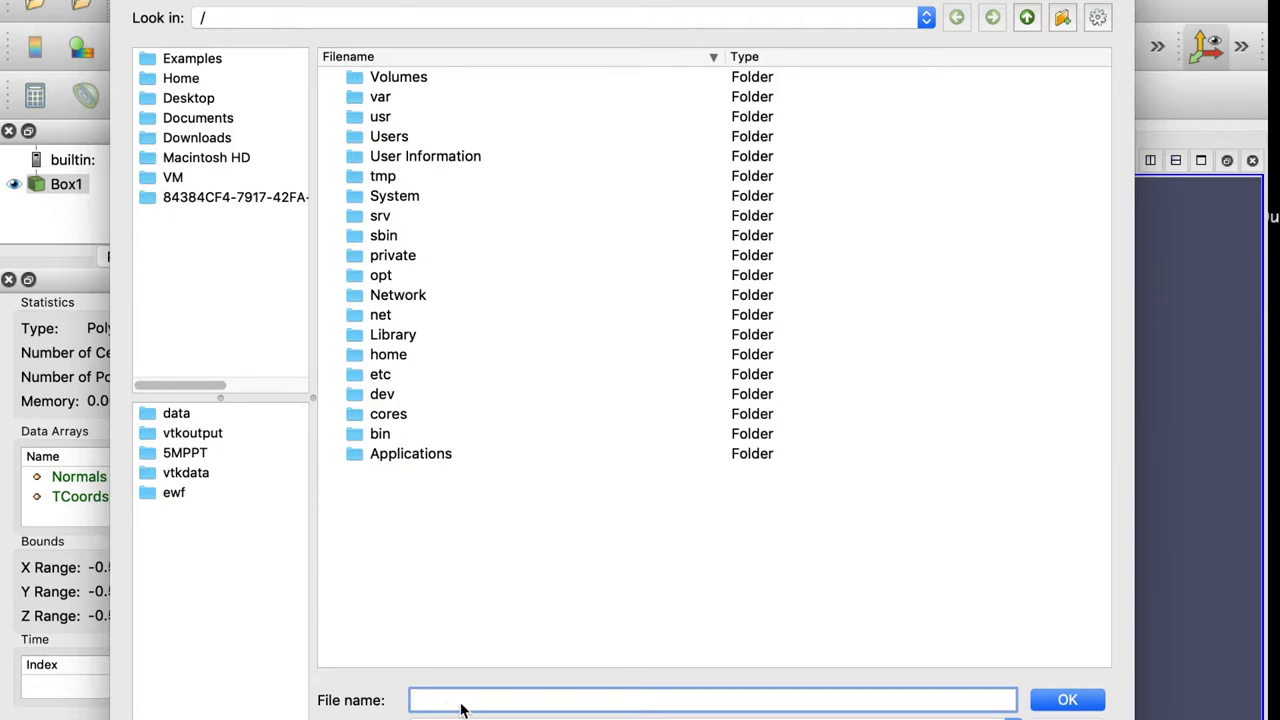
{"action": "mouse_move", "coordinate": [300, 462]}
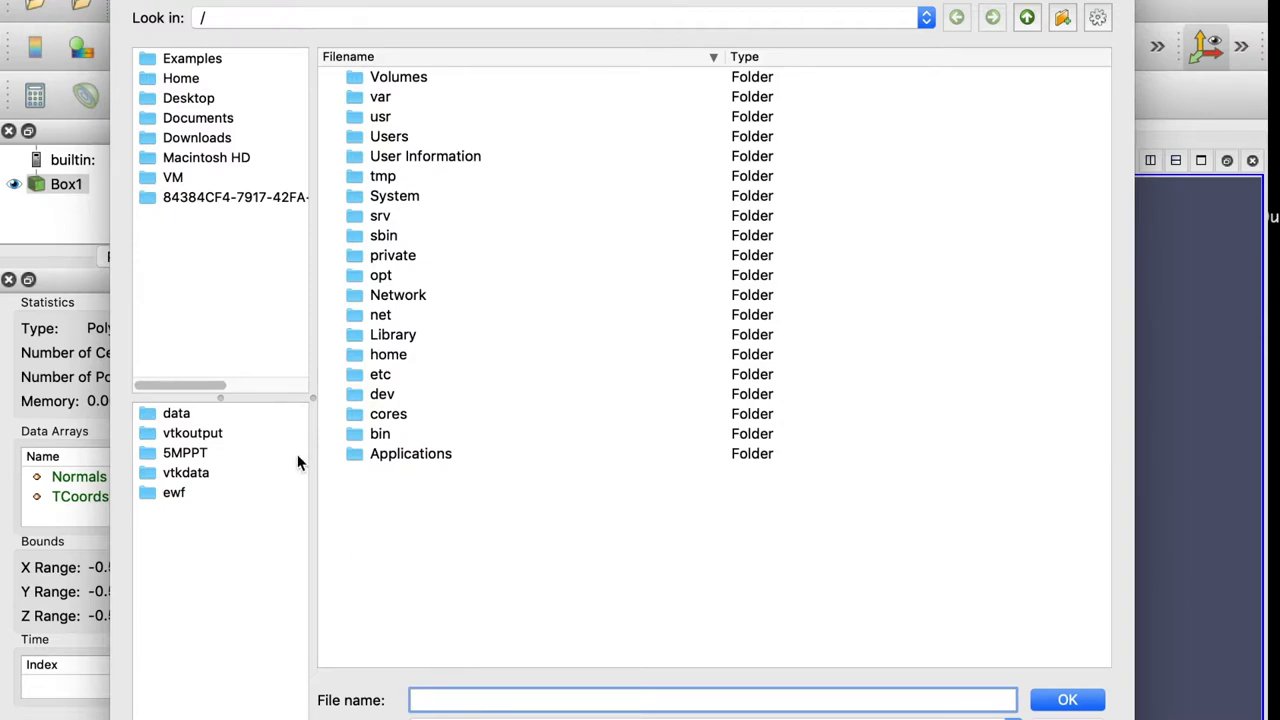
{"action": "double_click", "coordinate": [184, 452]}
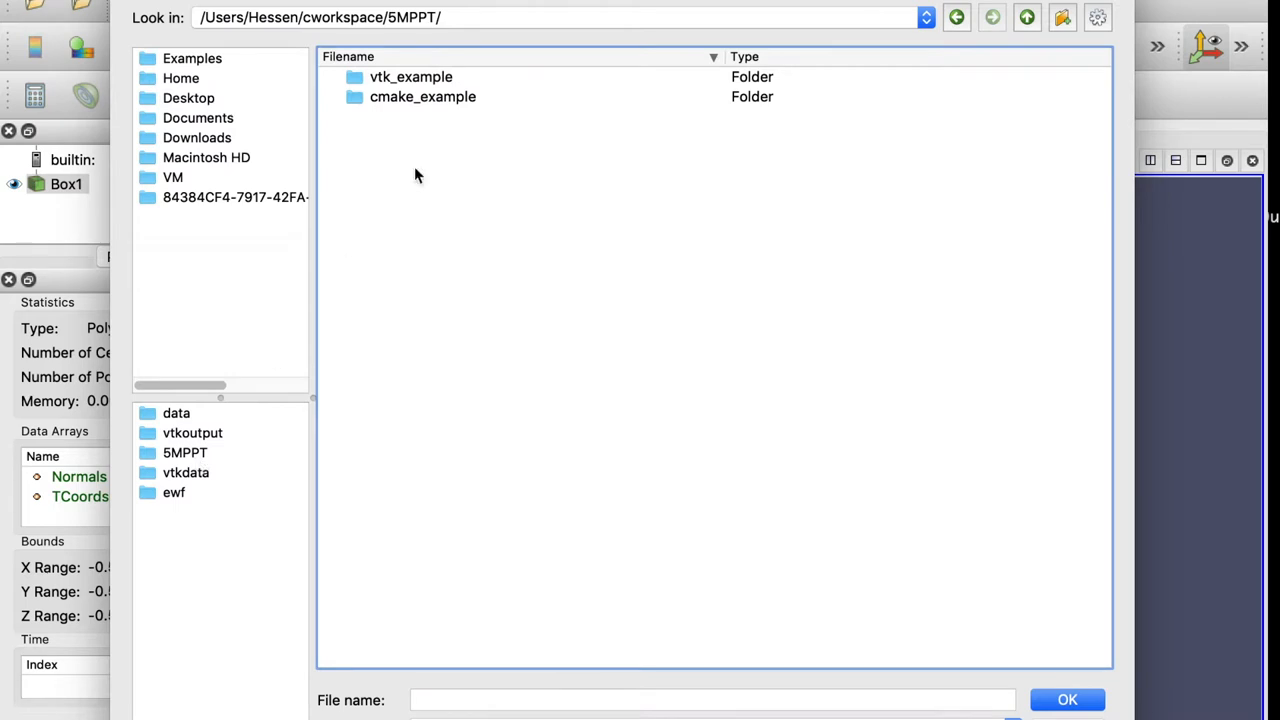
{"action": "double_click", "coordinate": [412, 76]}
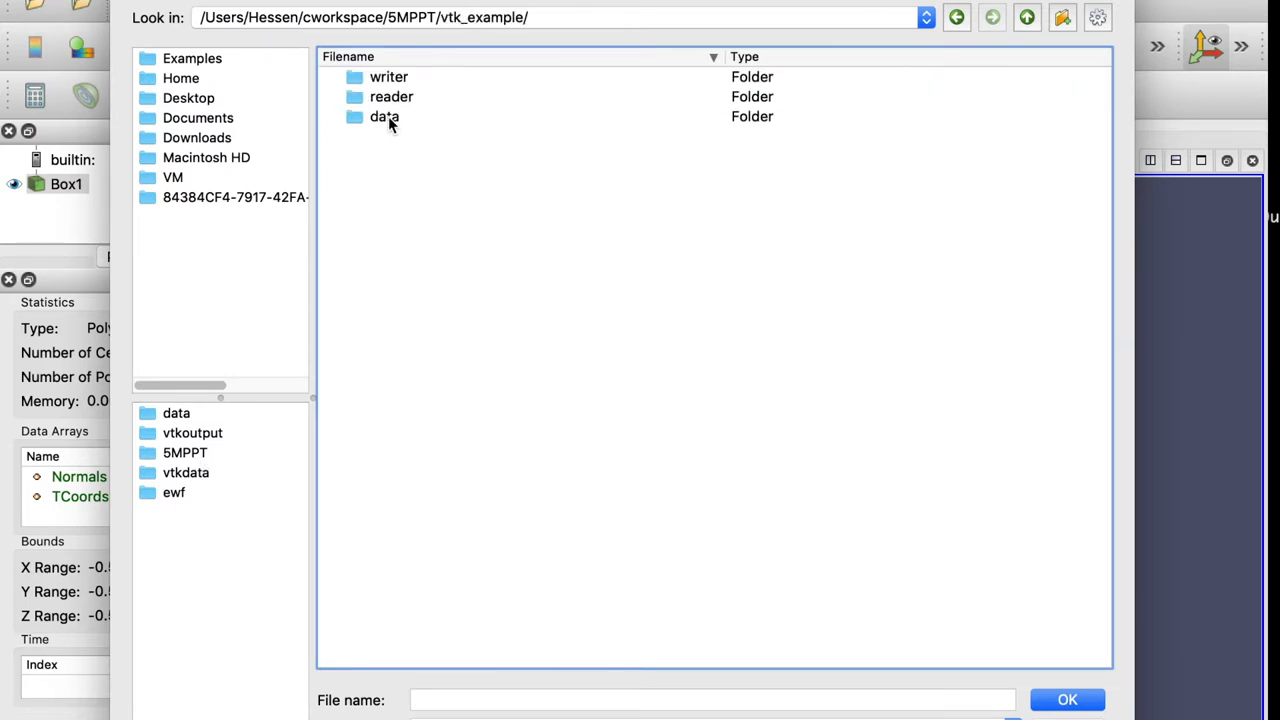
{"action": "double_click", "coordinate": [384, 116]}
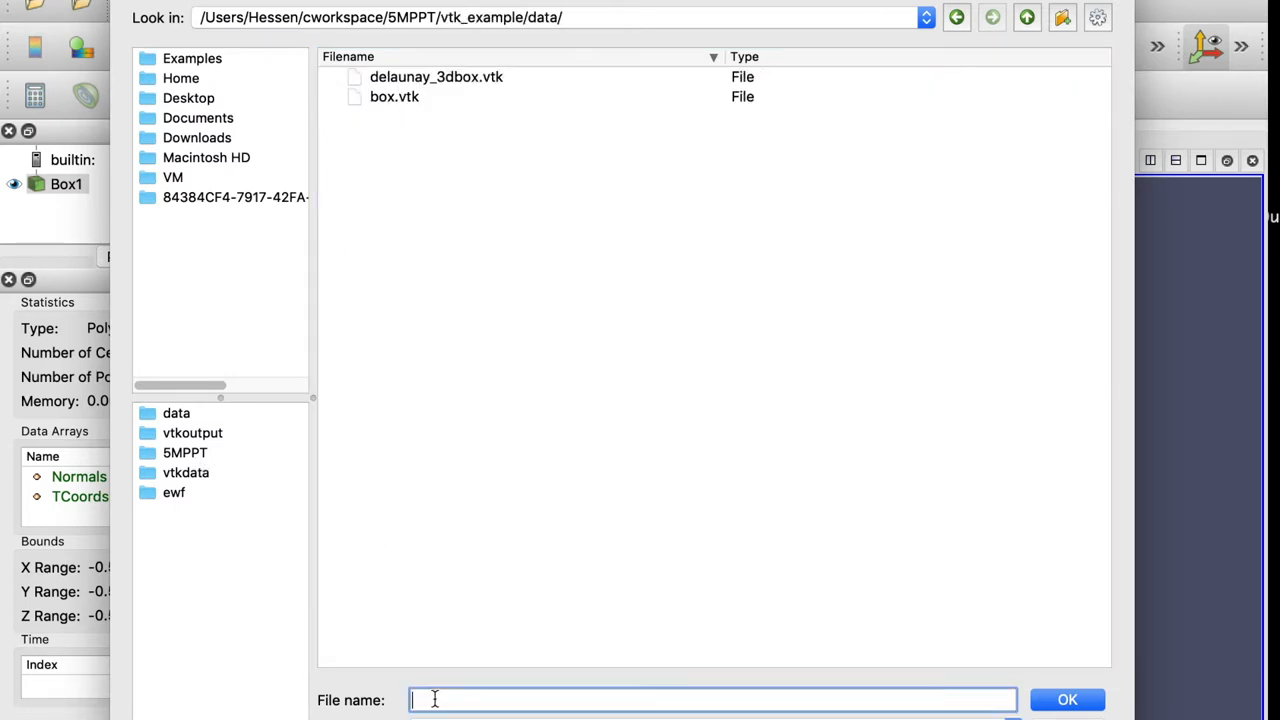
{"action": "type", "text": "box"}
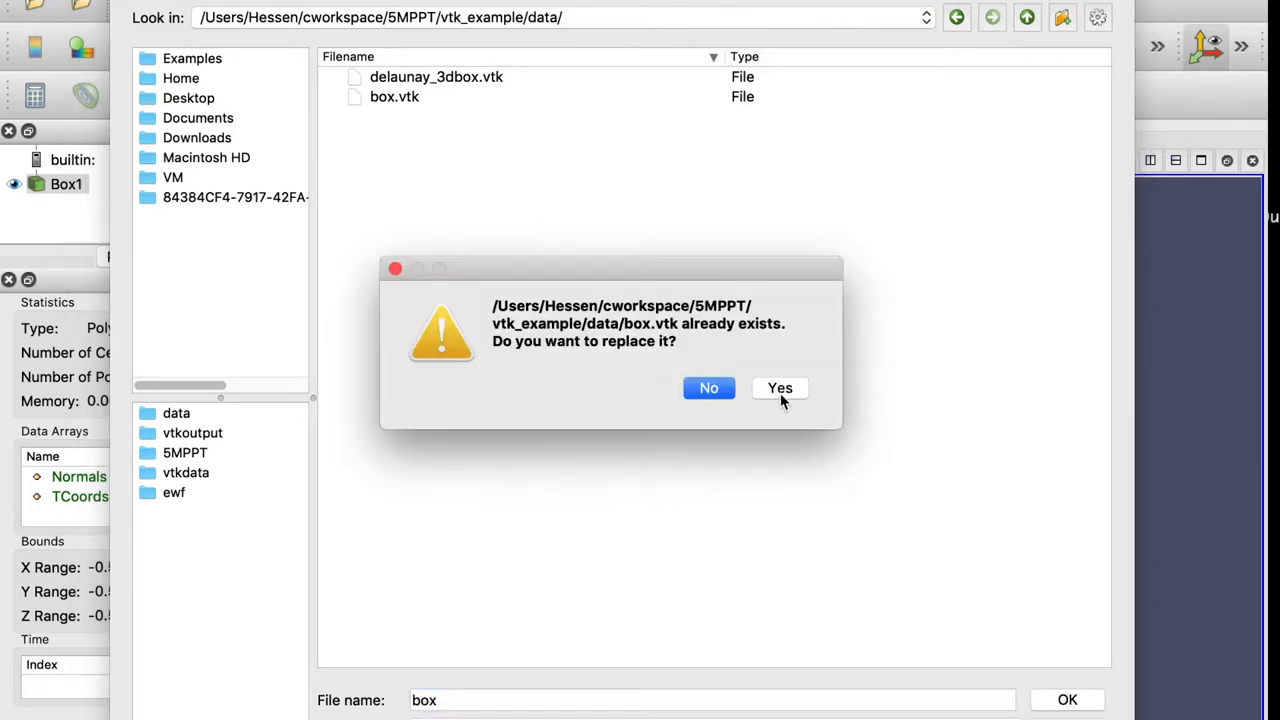
{"action": "left_click", "coordinate": [780, 388]}
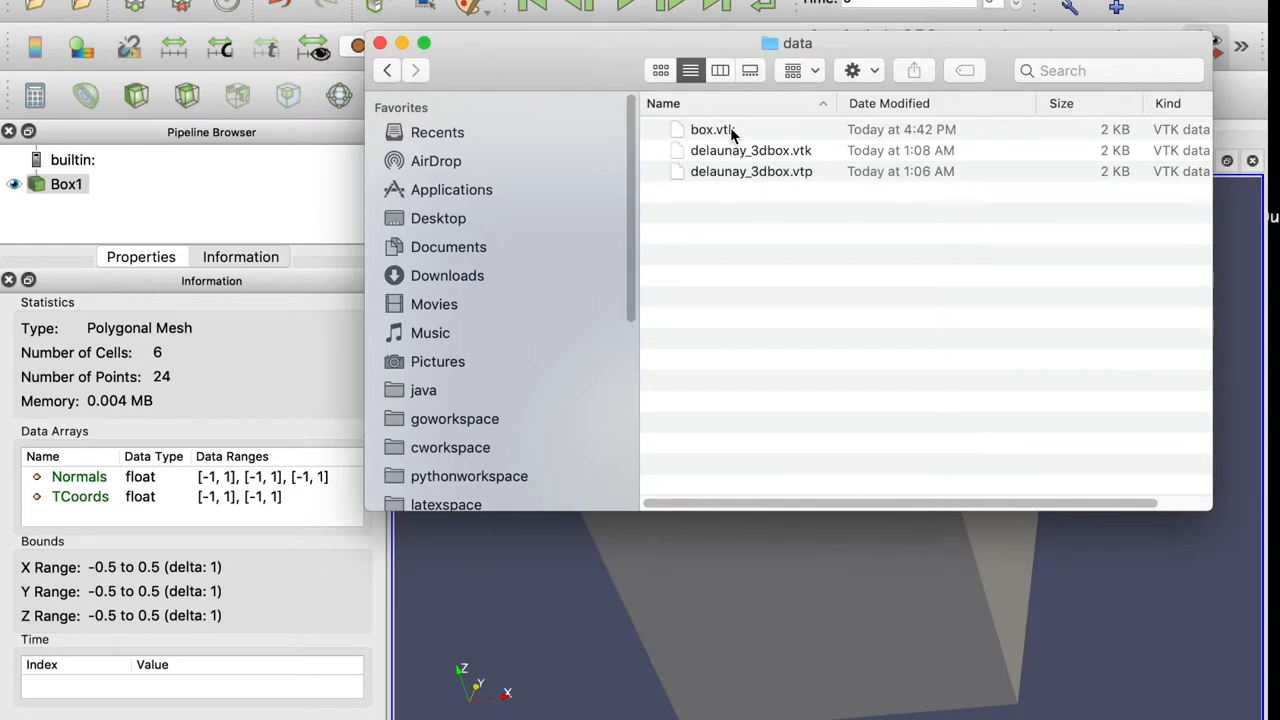
Open box.vtk from Finder with TextEdit to read its points, polygons and normals.
{"action": "right_click", "coordinate": [712, 128]}
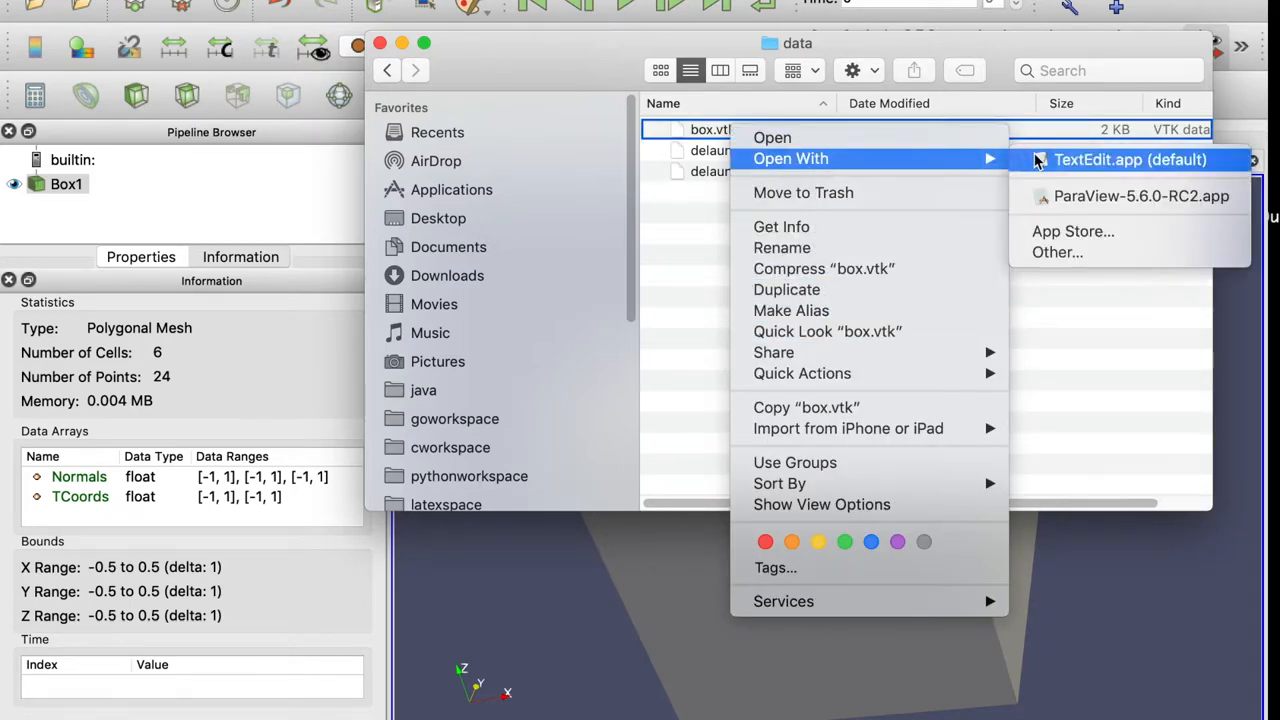
{"action": "left_click", "coordinate": [1128, 160]}
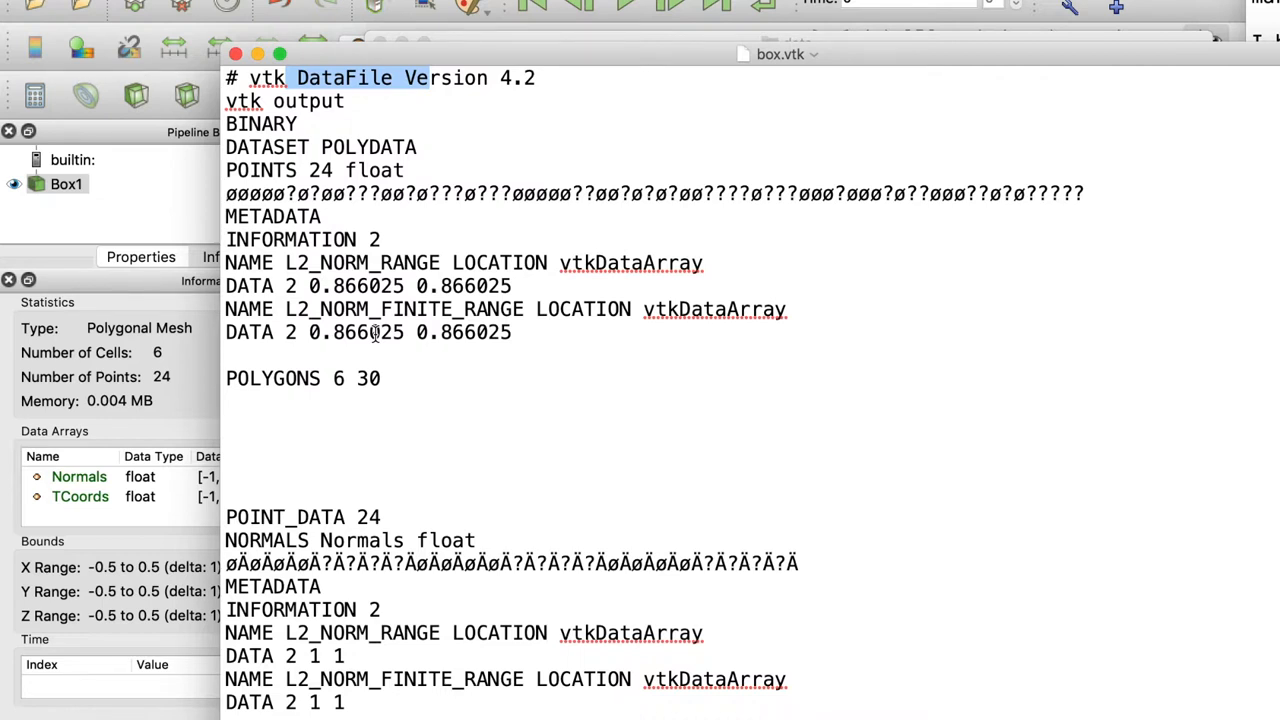
{"action": "mouse_move", "coordinate": [320, 252]}
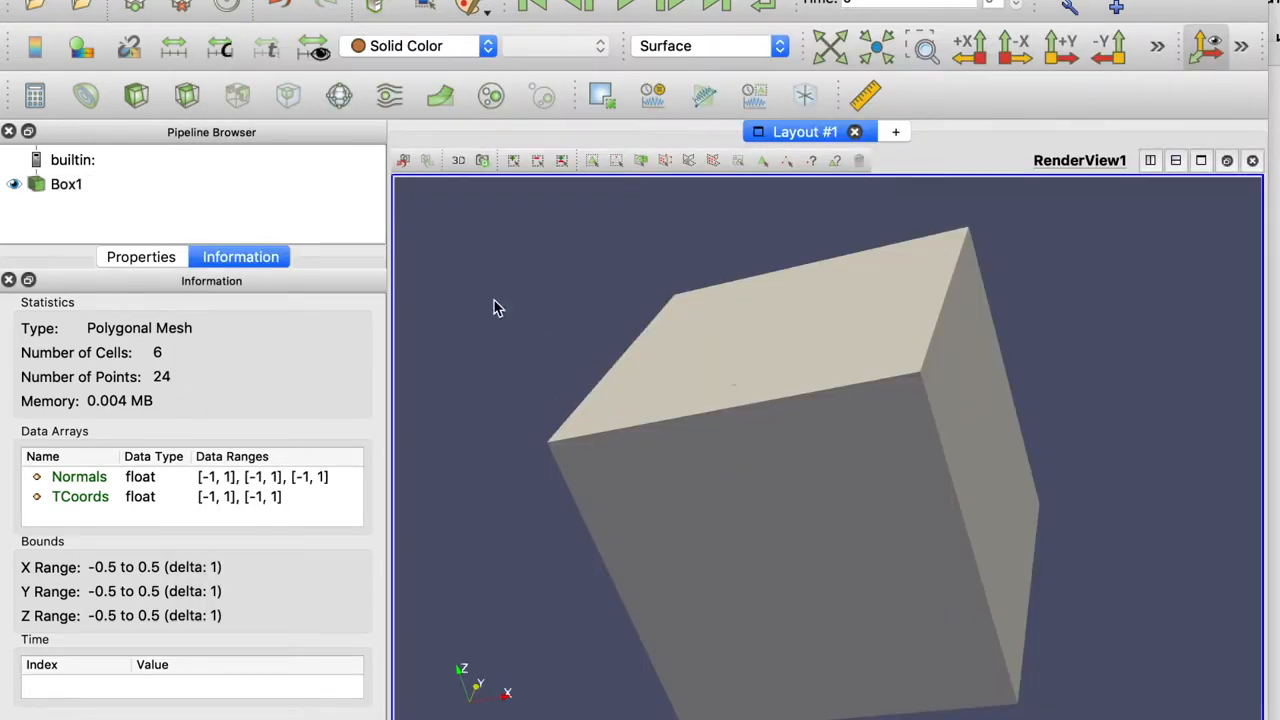
{"action": "mouse_move", "coordinate": [82, 360]}
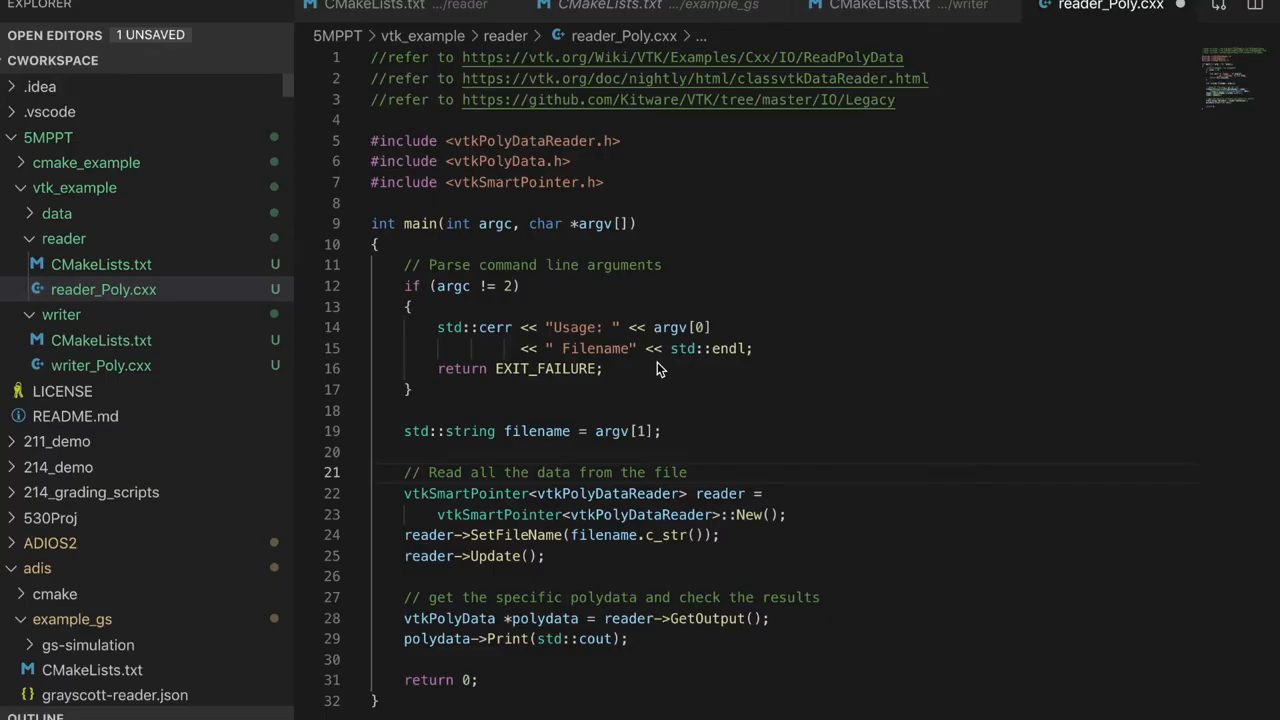
{"action": "mouse_move", "coordinate": [448, 264]}
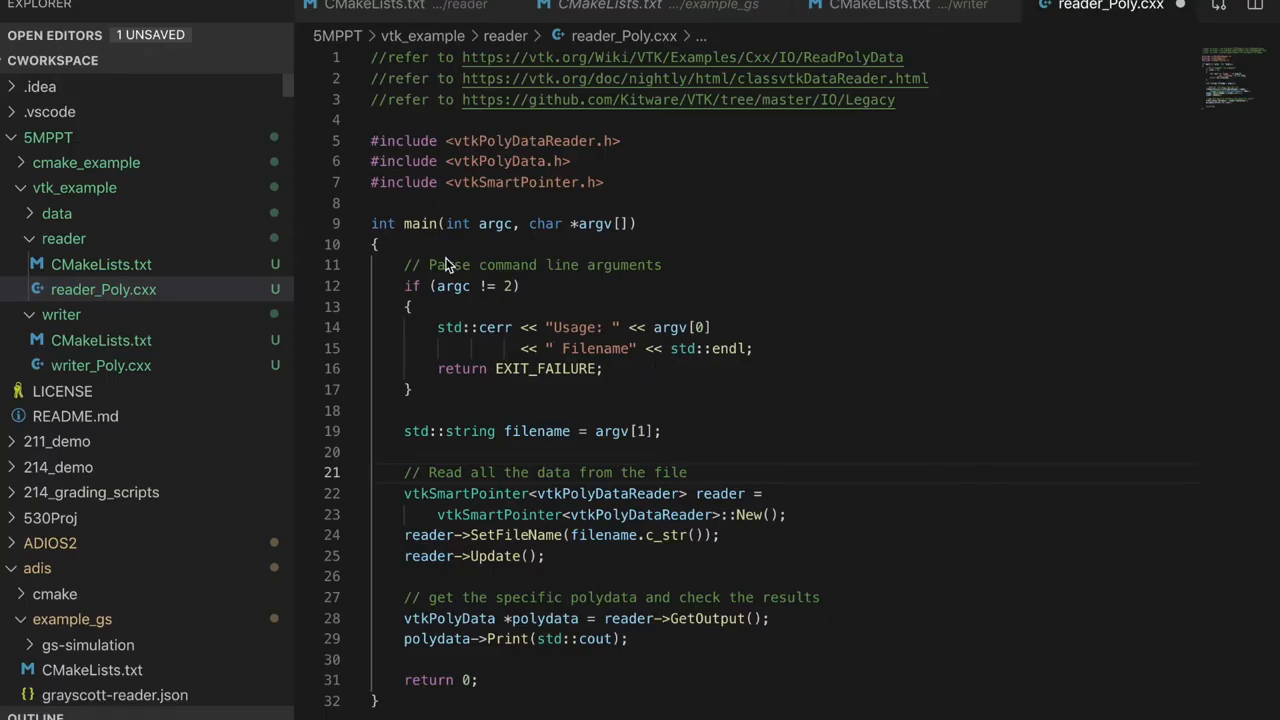
{"action": "mouse_move", "coordinate": [508, 260]}
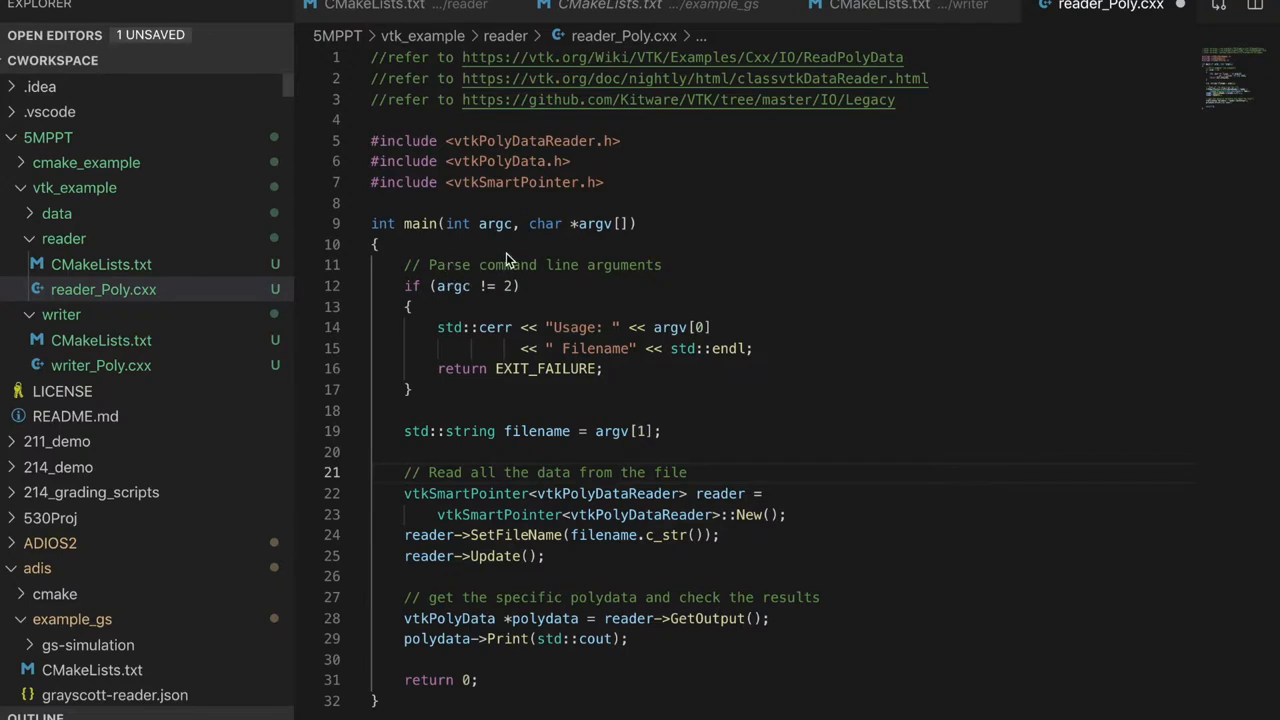
{"action": "mouse_move", "coordinate": [472, 324]}
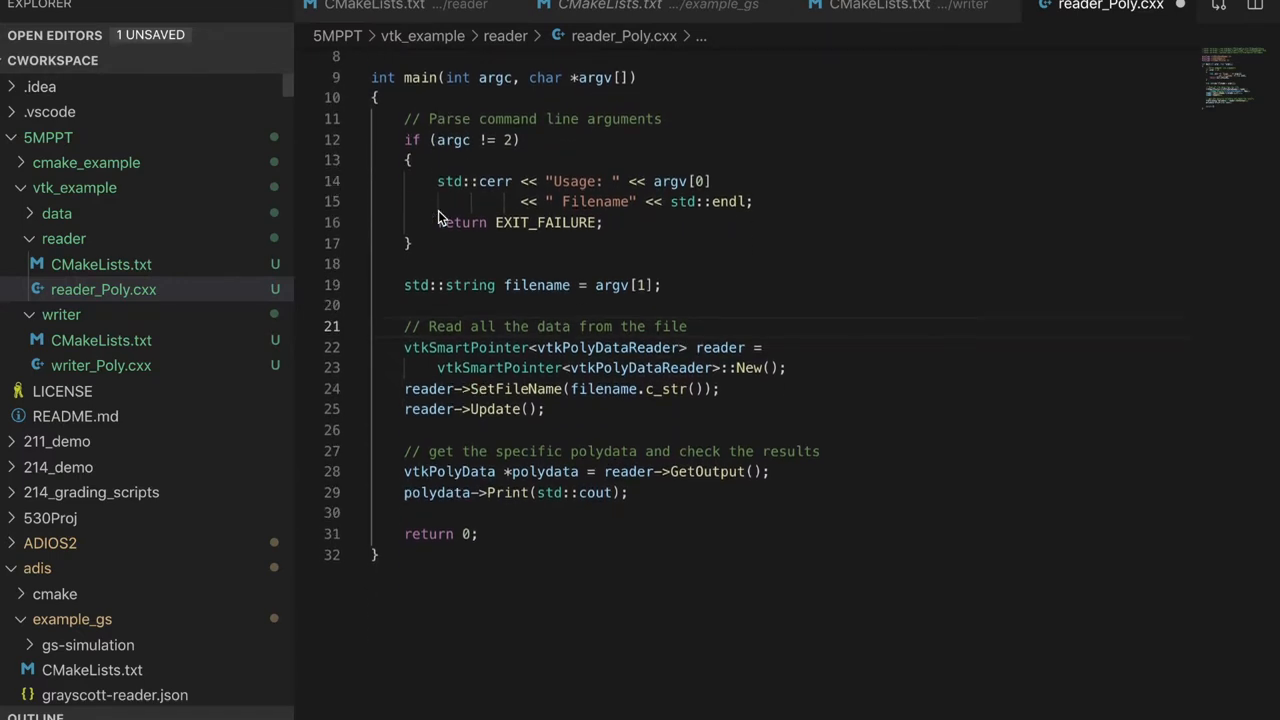
{"action": "mouse_move", "coordinate": [528, 296]}
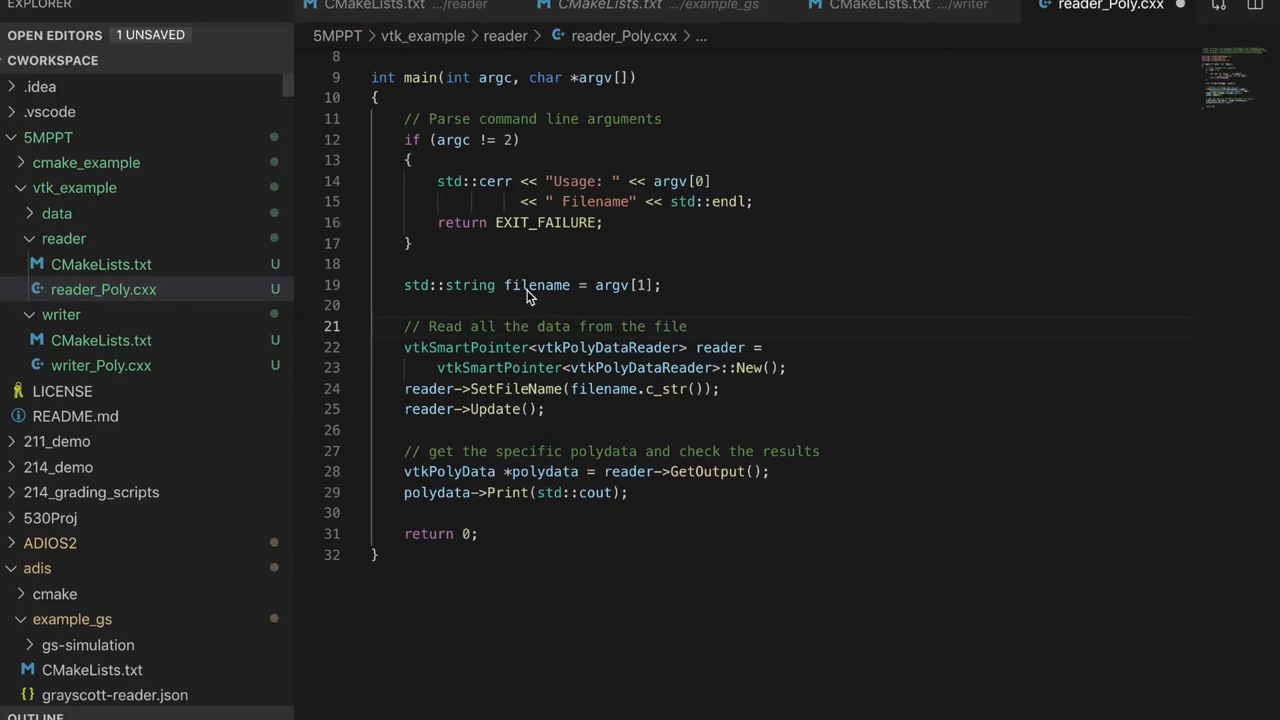
{"action": "mouse_move", "coordinate": [714, 354]}
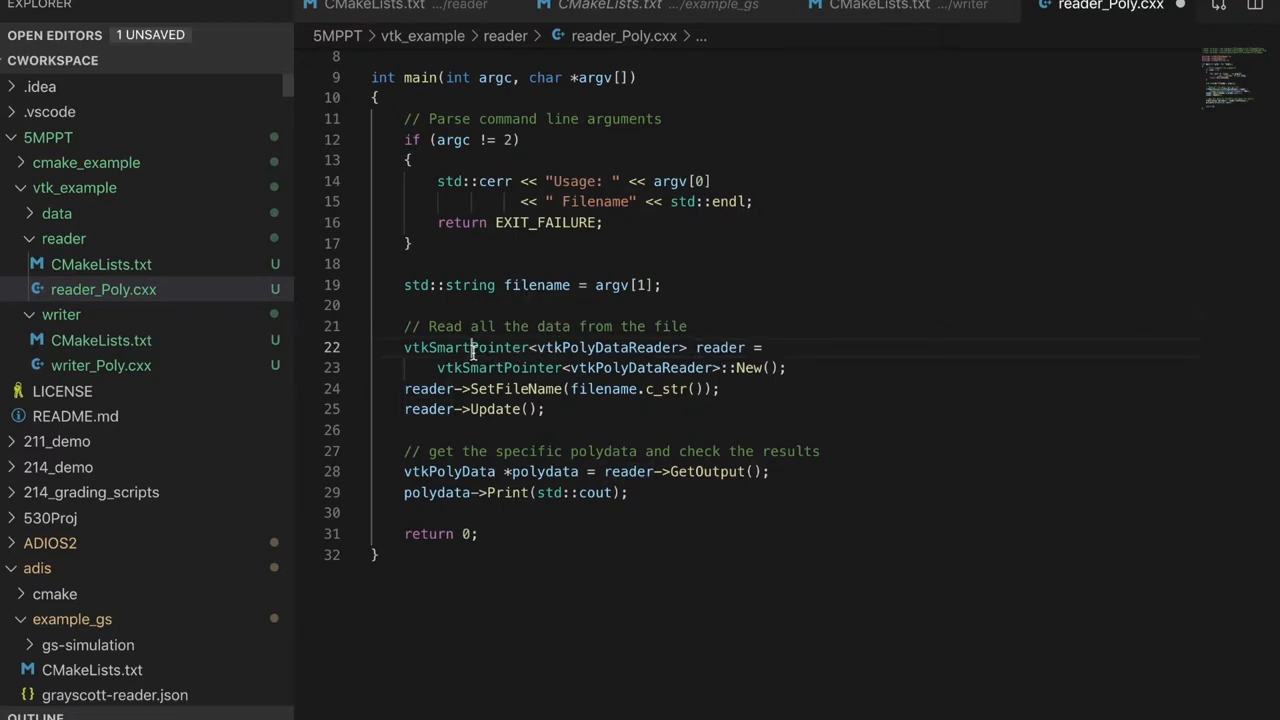
{"action": "double_click", "coordinate": [464, 348]}
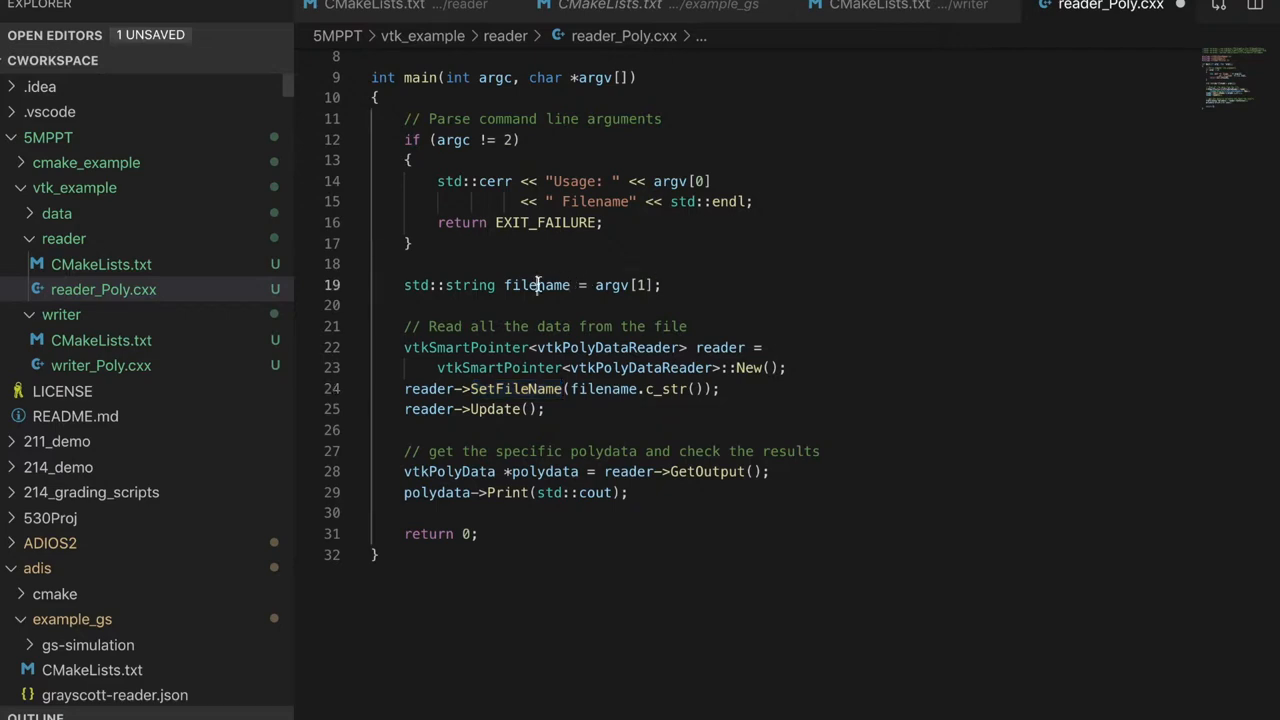
{"action": "left_click", "coordinate": [510, 408]}
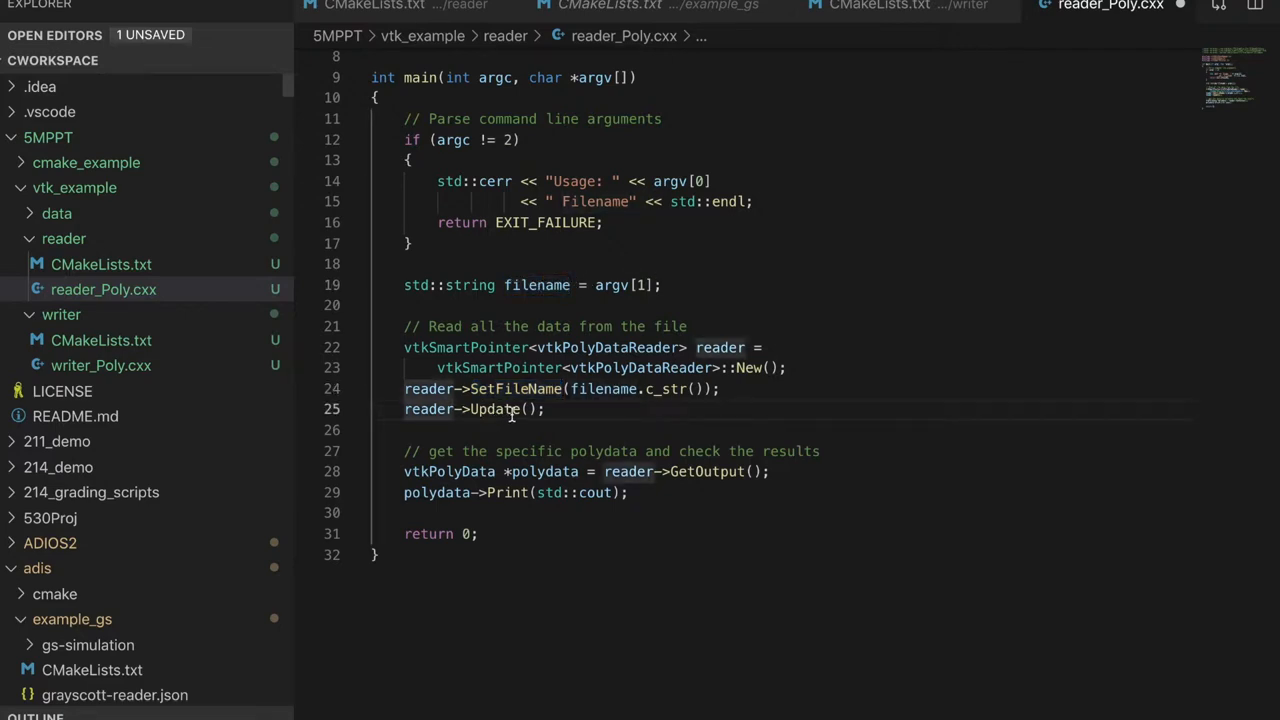
{"action": "double_click", "coordinate": [494, 408]}
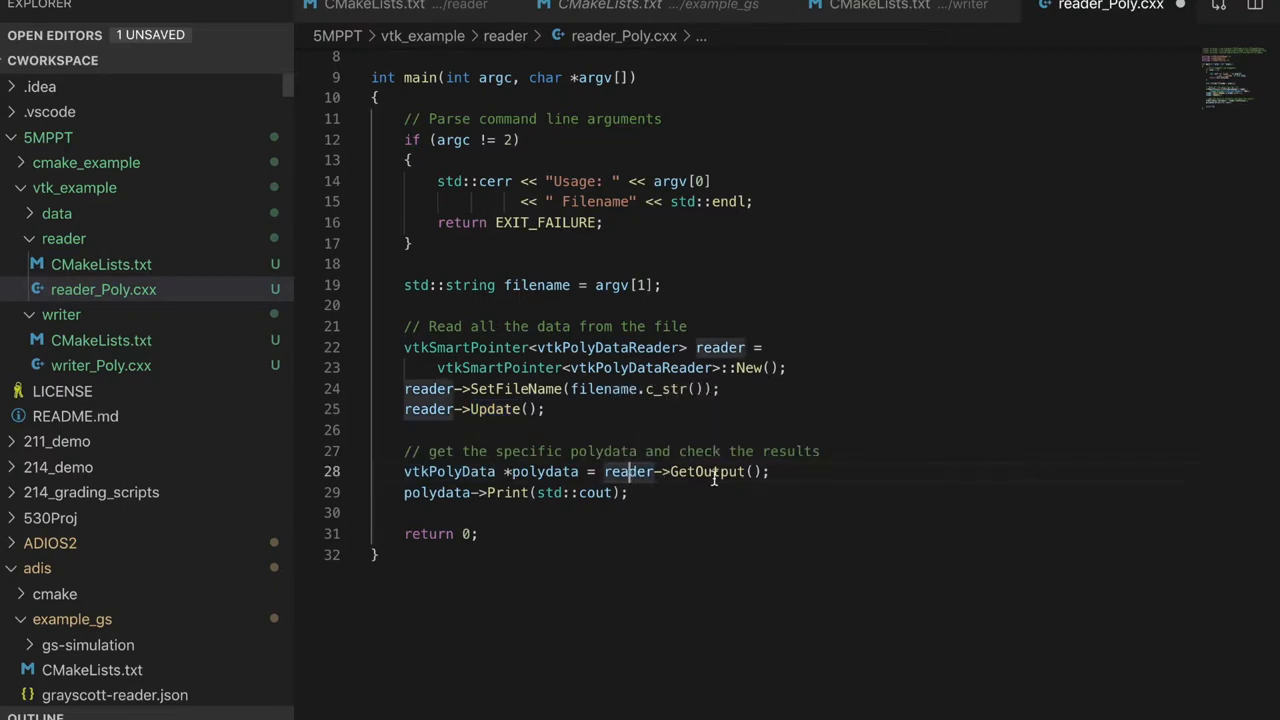
{"action": "double_click", "coordinate": [630, 472]}
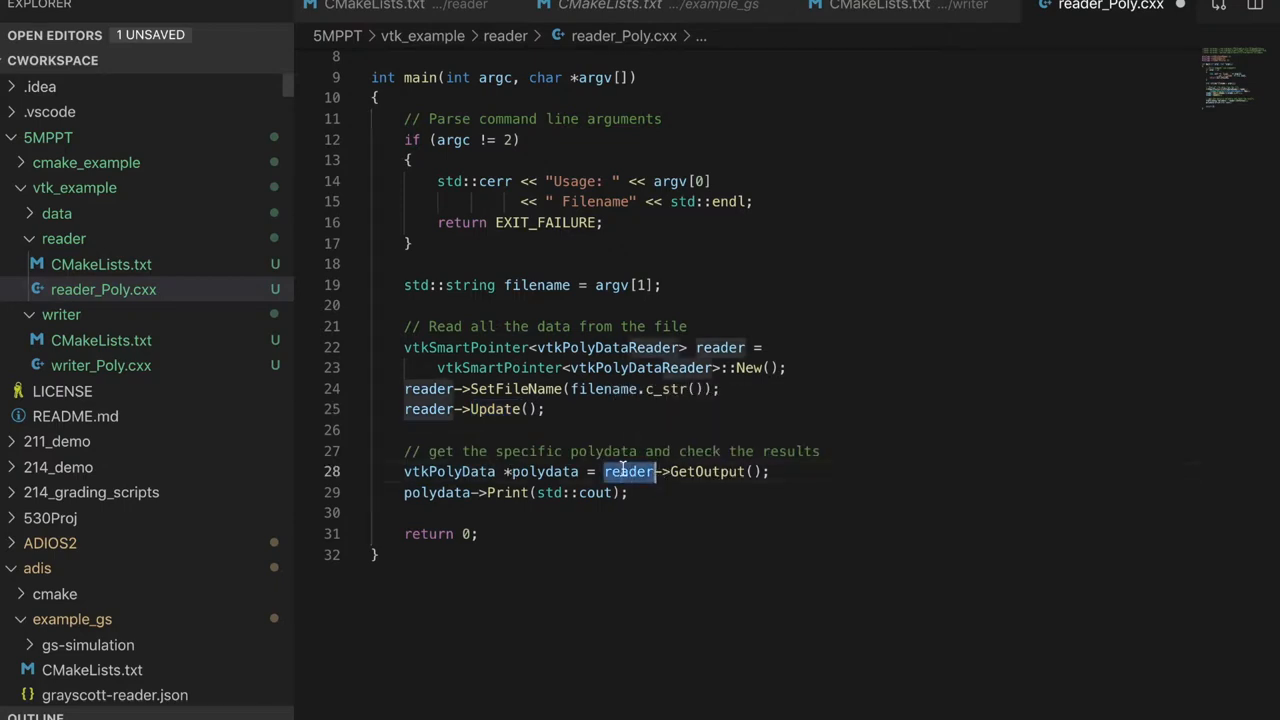
{"action": "double_click", "coordinate": [544, 472]}
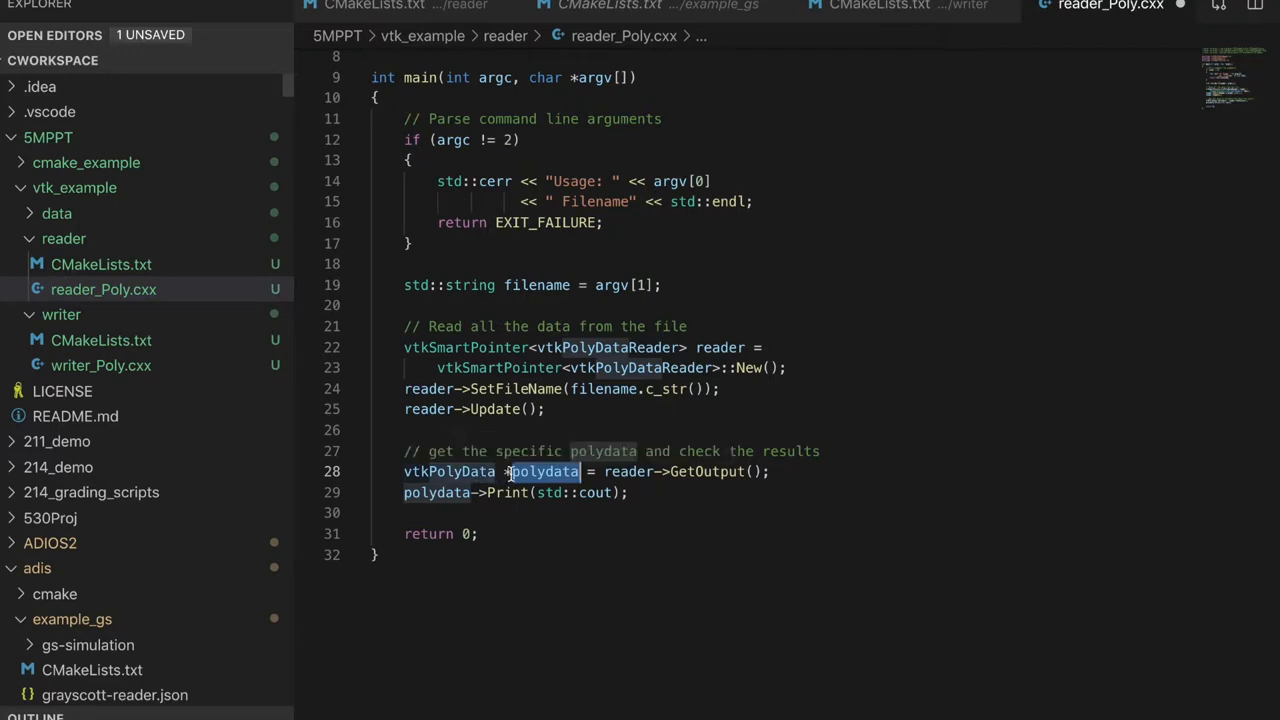
{"action": "mouse_move", "coordinate": [516, 492]}
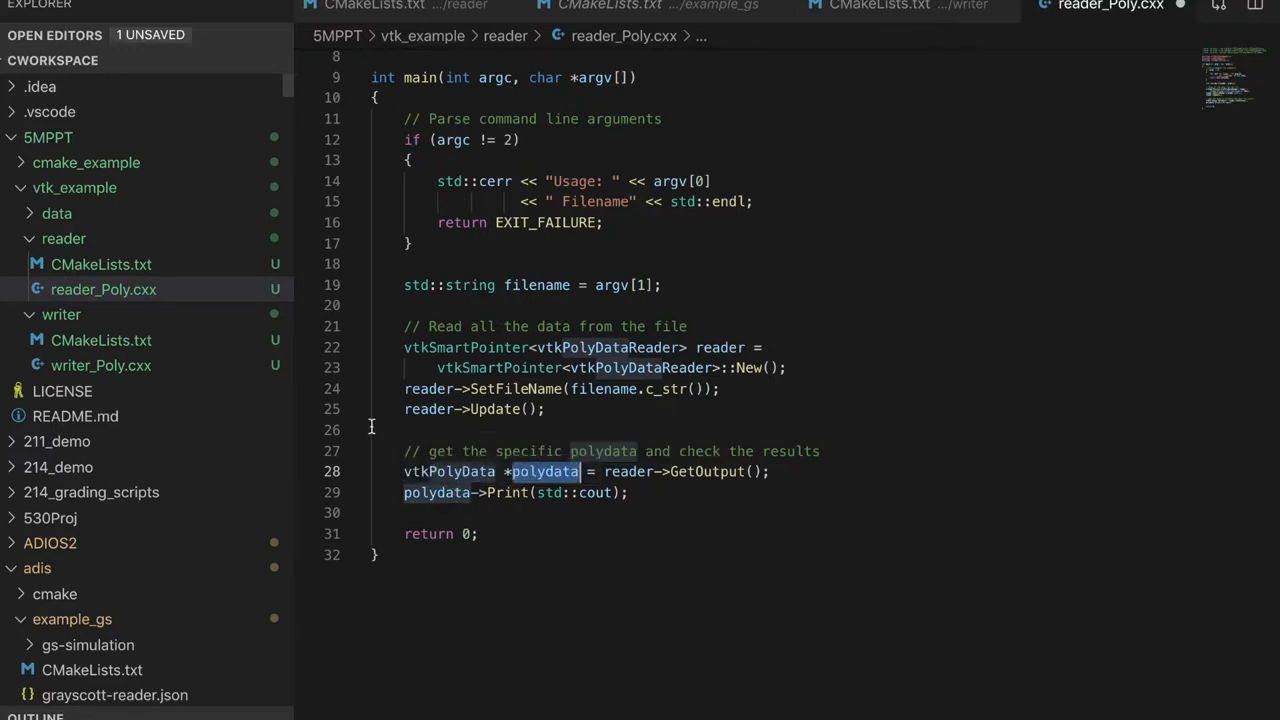
{"action": "mouse_move", "coordinate": [168, 276]}
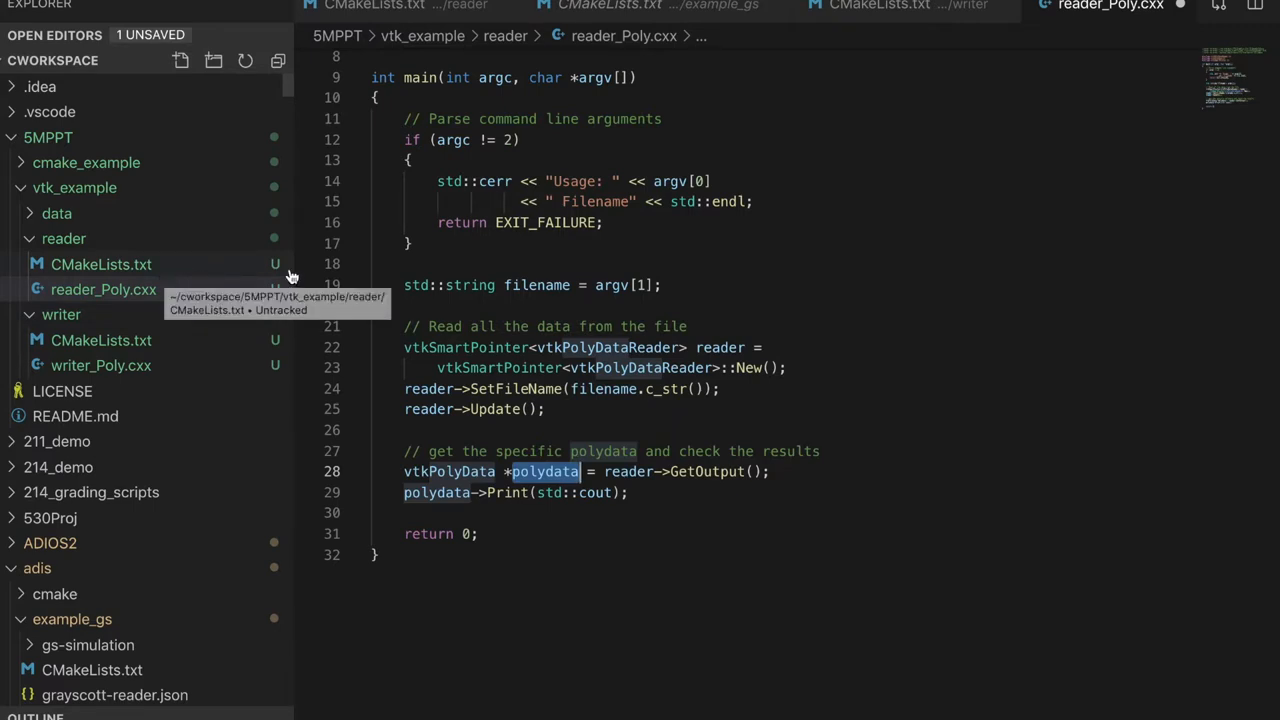
{"action": "mouse_move", "coordinate": [170, 288]}
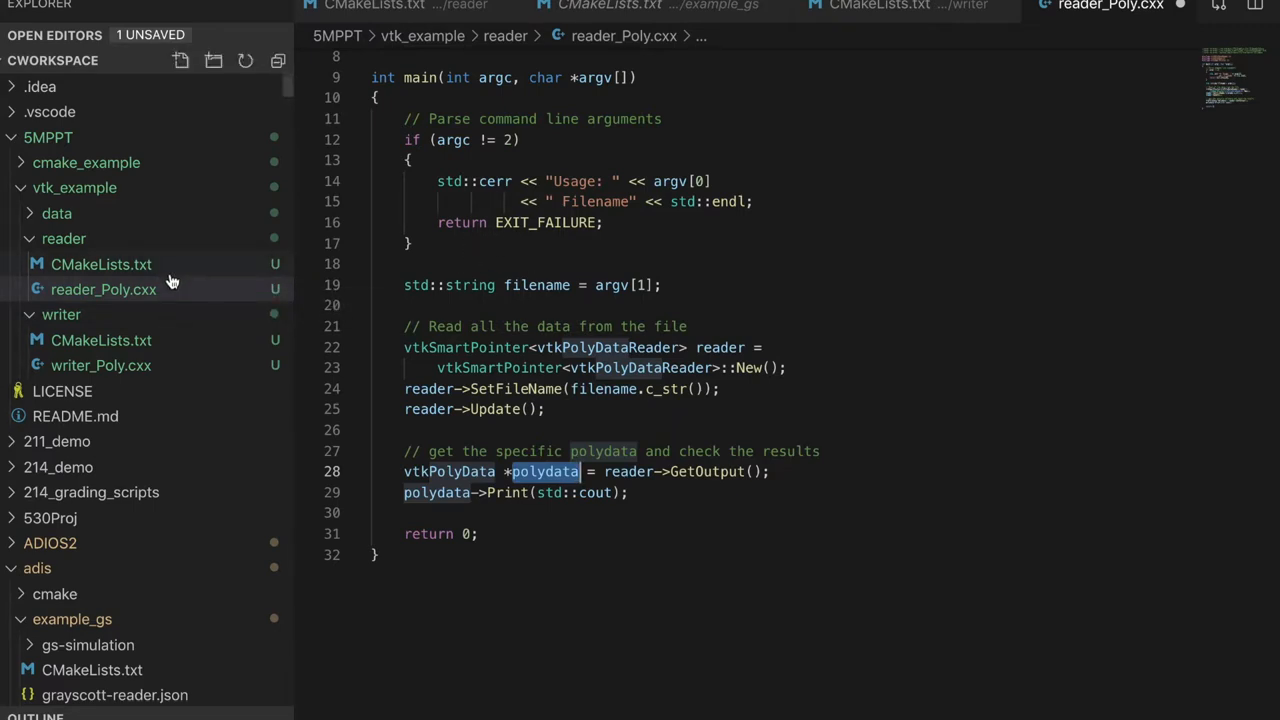
Open reader's CMakeLists.txt and highlight find_package and VTK for discussion.
{"action": "left_click", "coordinate": [100, 264]}
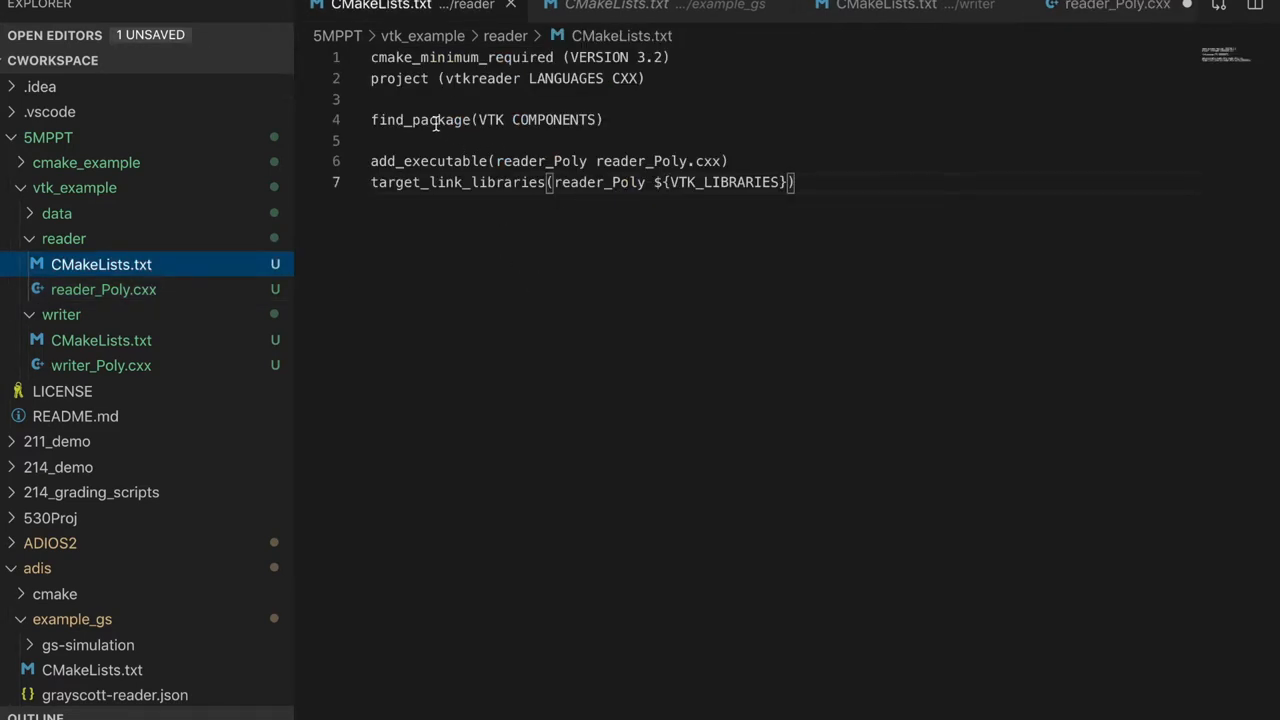
{"action": "double_click", "coordinate": [420, 120]}
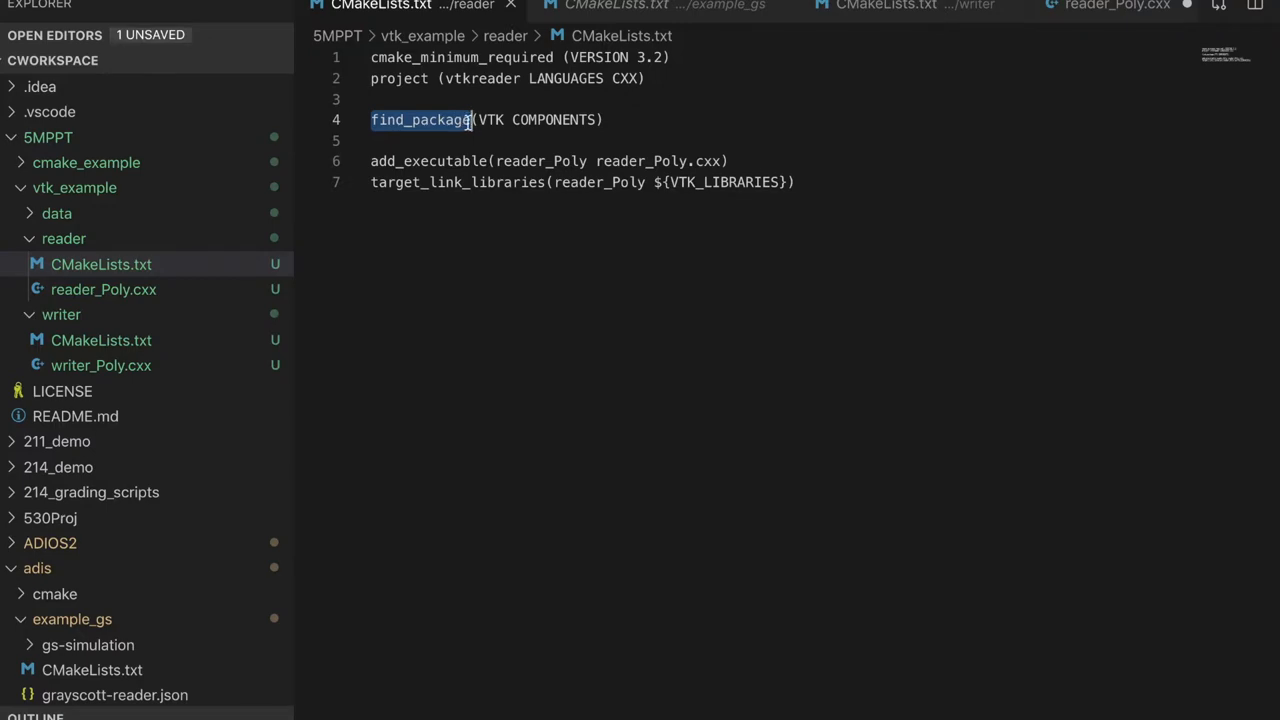
{"action": "double_click", "coordinate": [492, 120]}
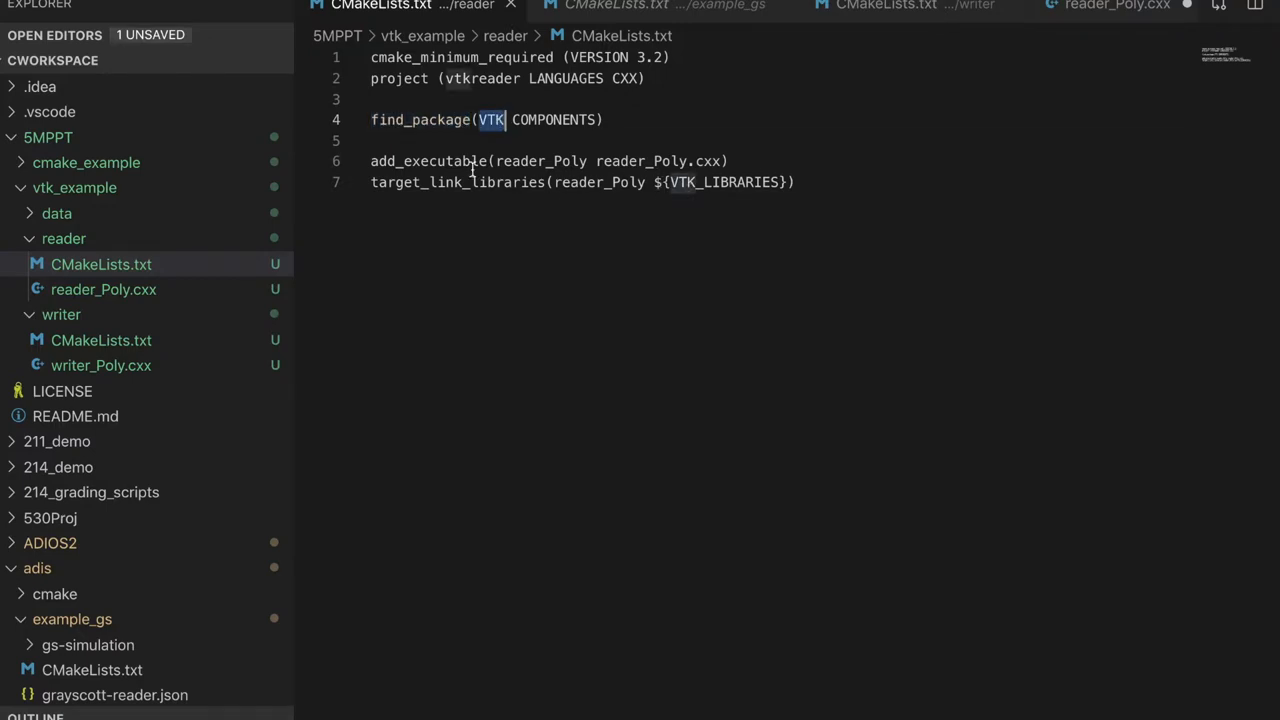
{"action": "mouse_move", "coordinate": [648, 212]}
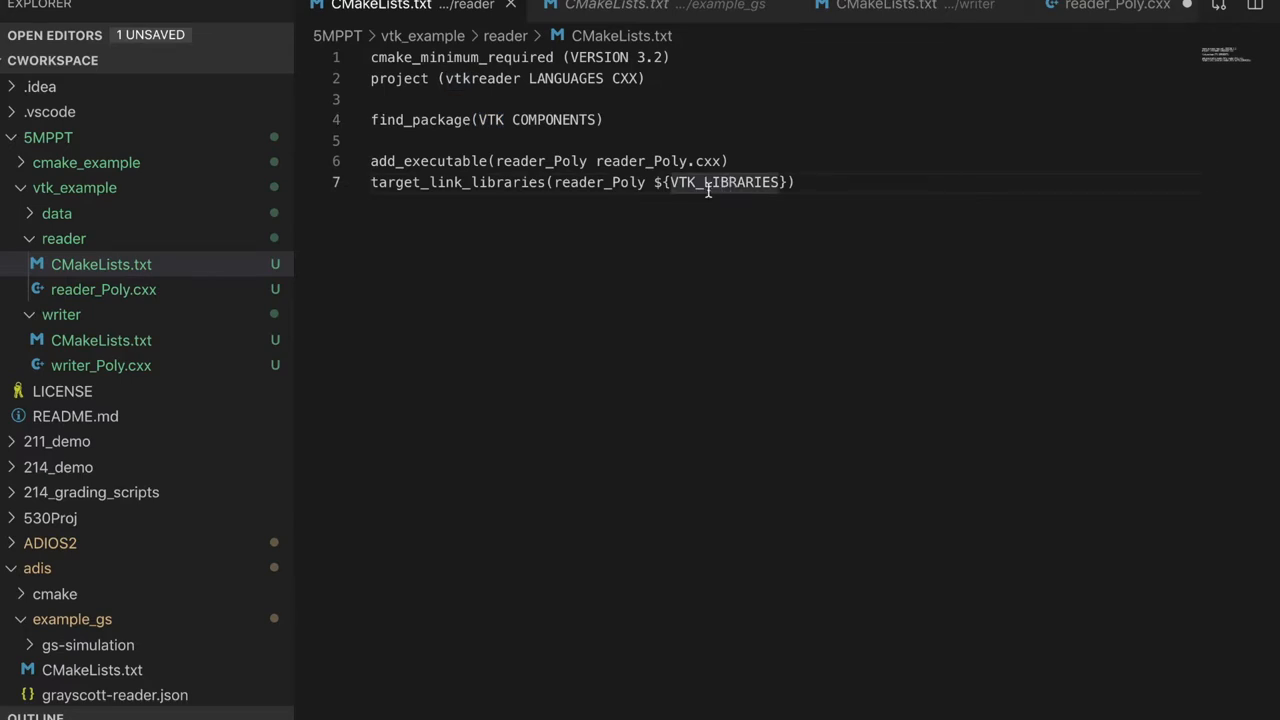
{"action": "mouse_move", "coordinate": [580, 268]}
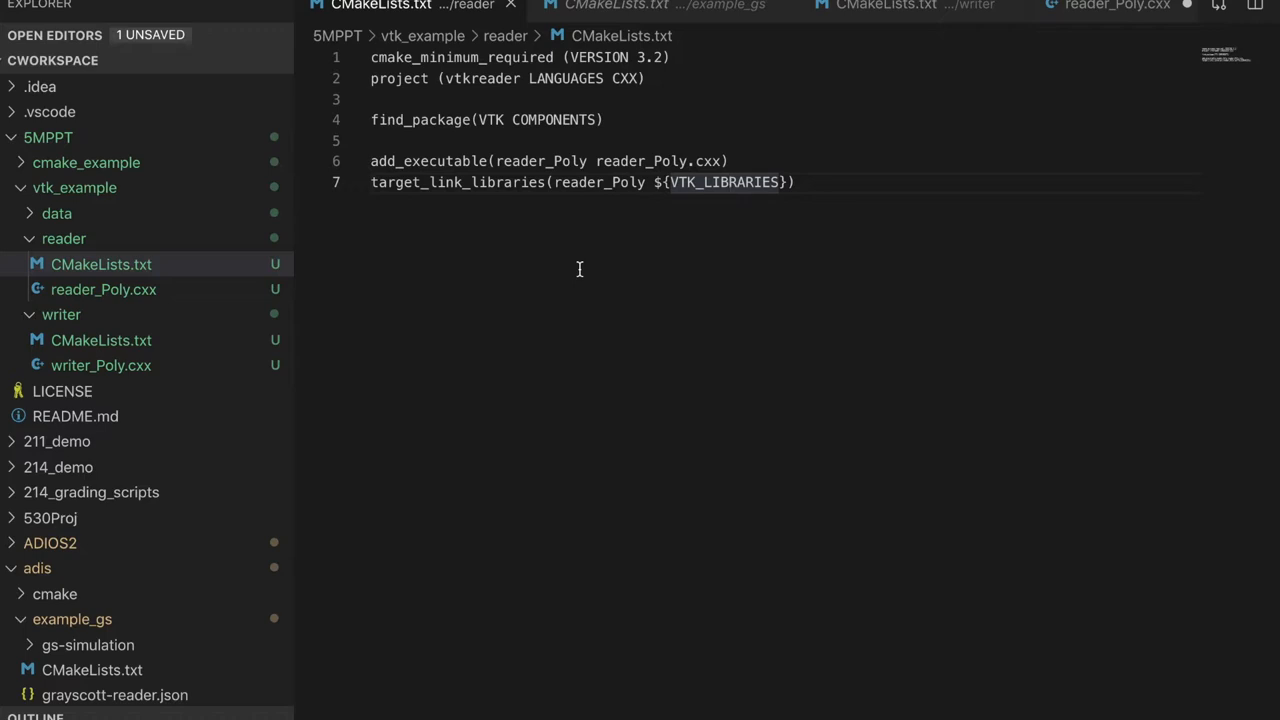
{"action": "mouse_move", "coordinate": [504, 238]}
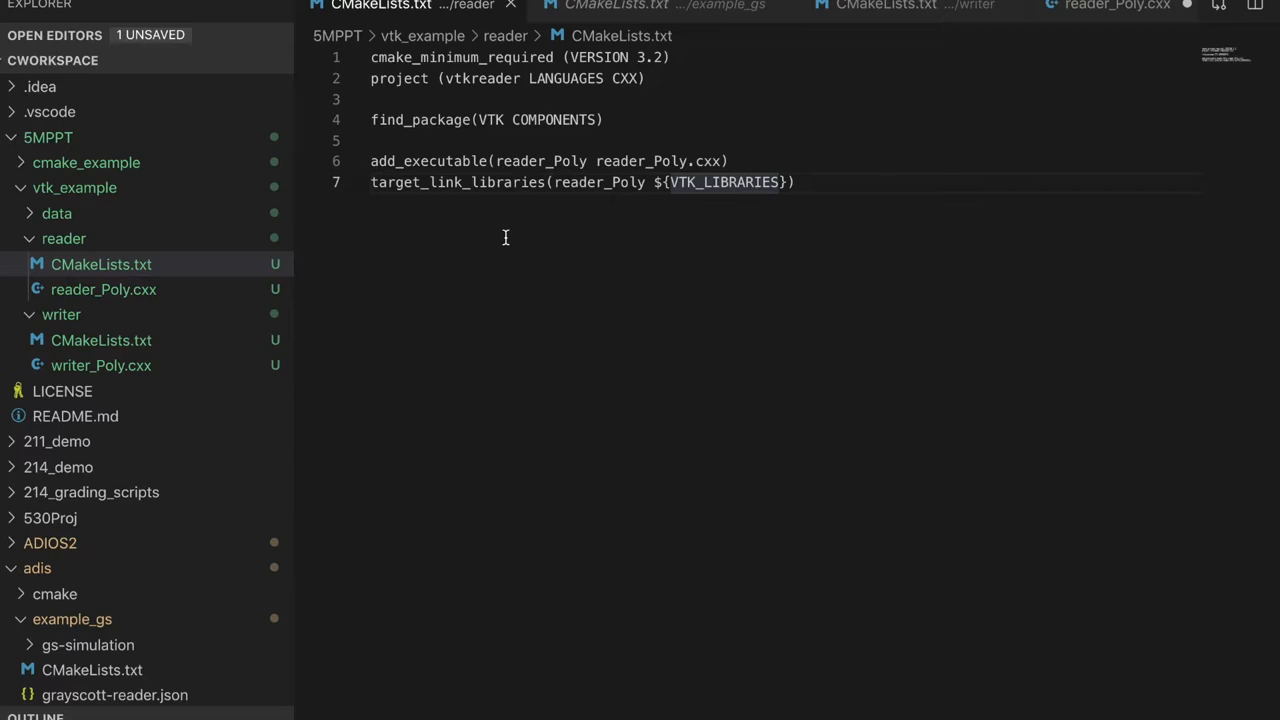
{"action": "mouse_move", "coordinate": [500, 208]}
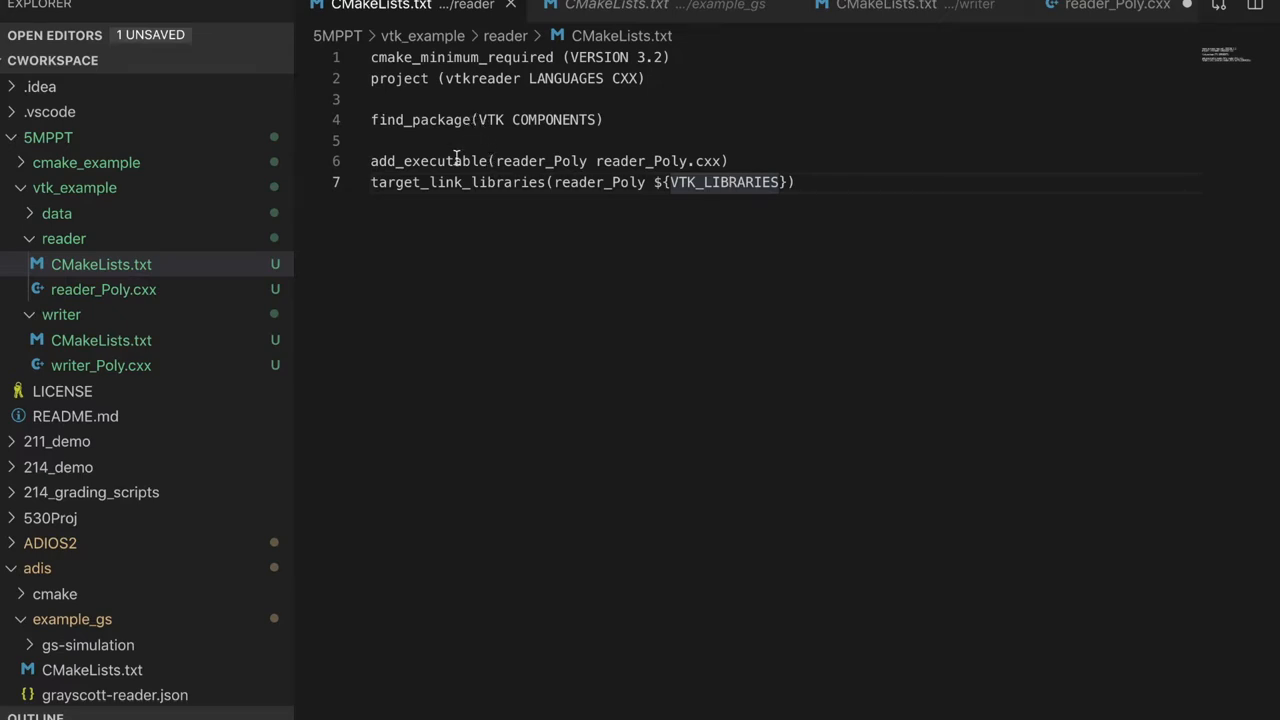
{"action": "mouse_move", "coordinate": [448, 196]}
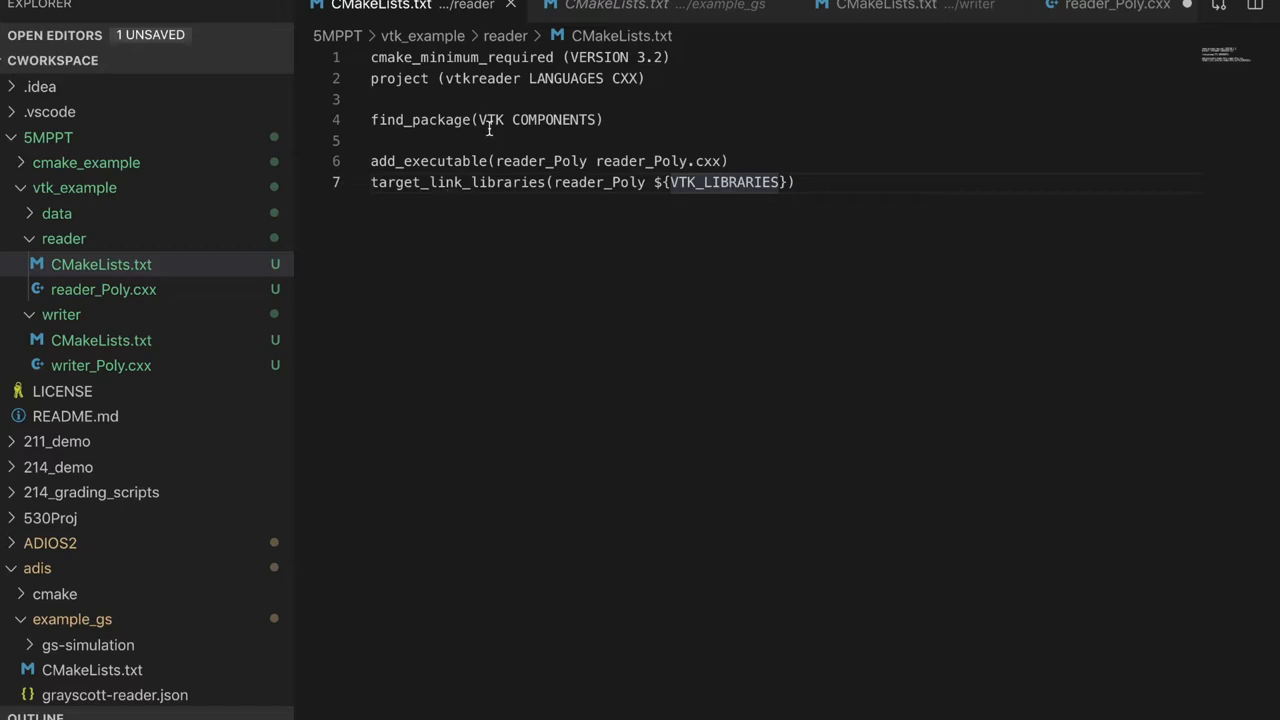
{"action": "double_click", "coordinate": [492, 120]}
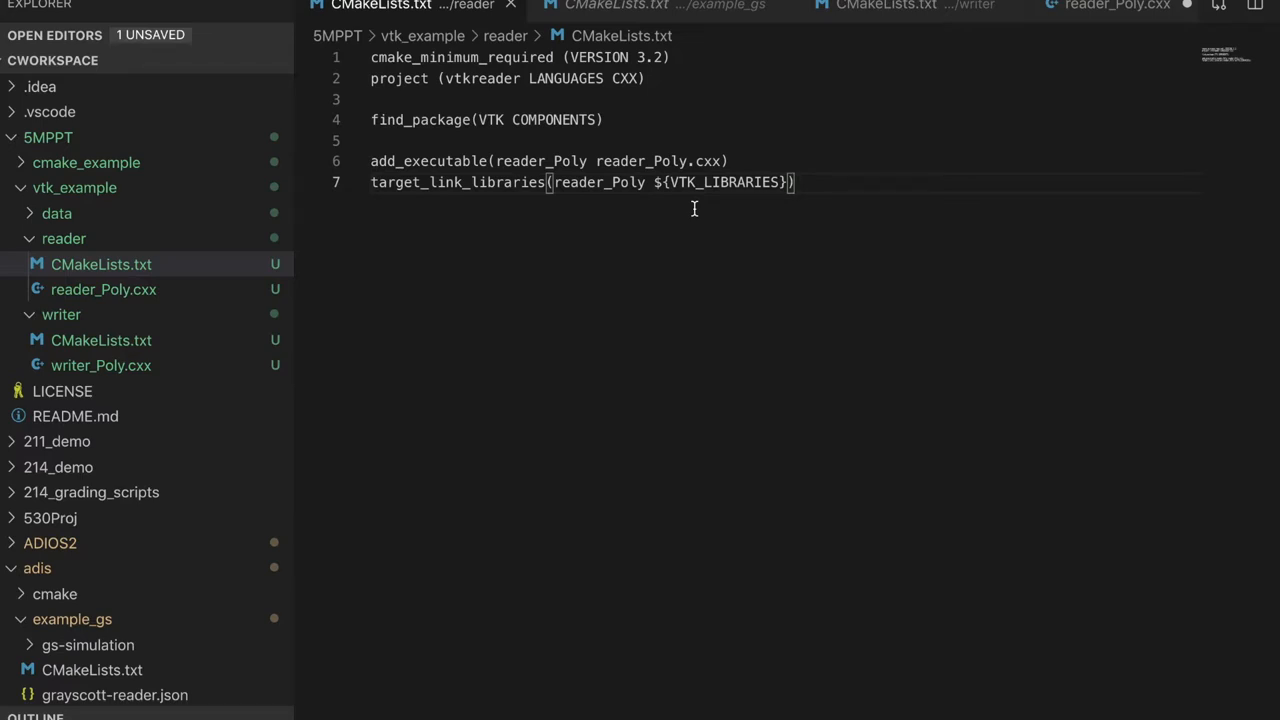
{"action": "mouse_move", "coordinate": [528, 492]}
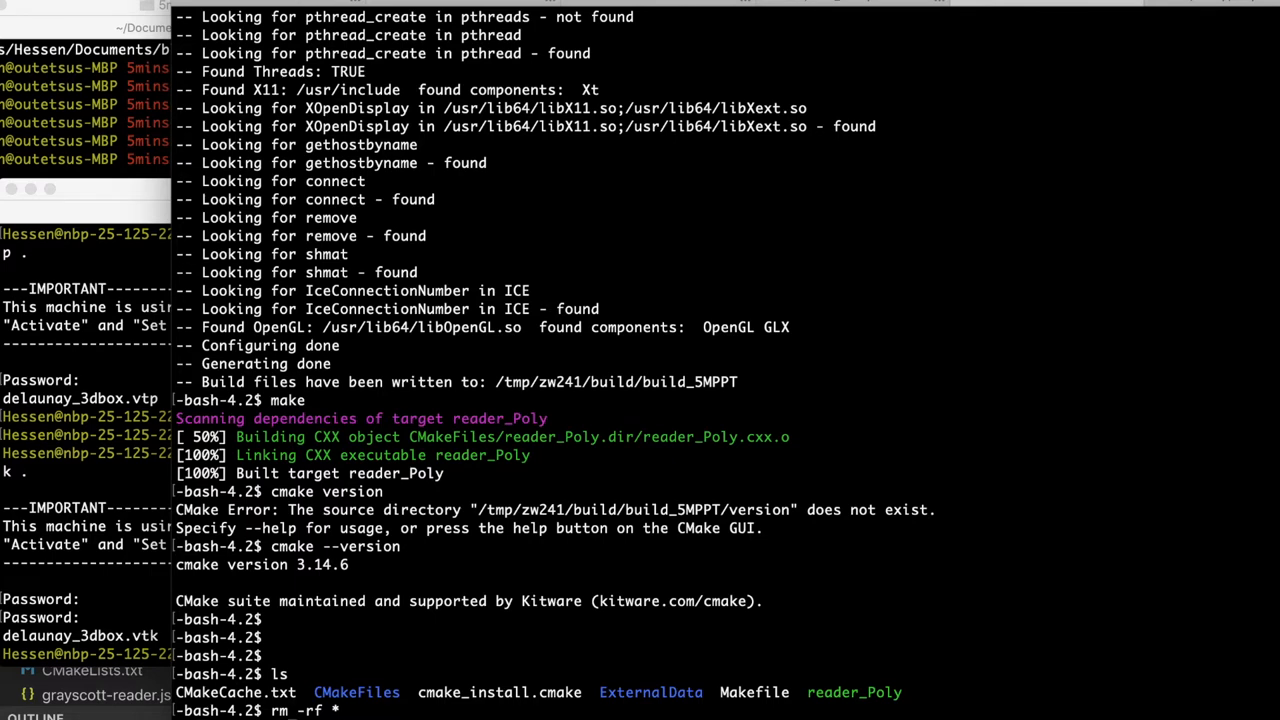
{"action": "mouse_move", "coordinate": [488, 356]}
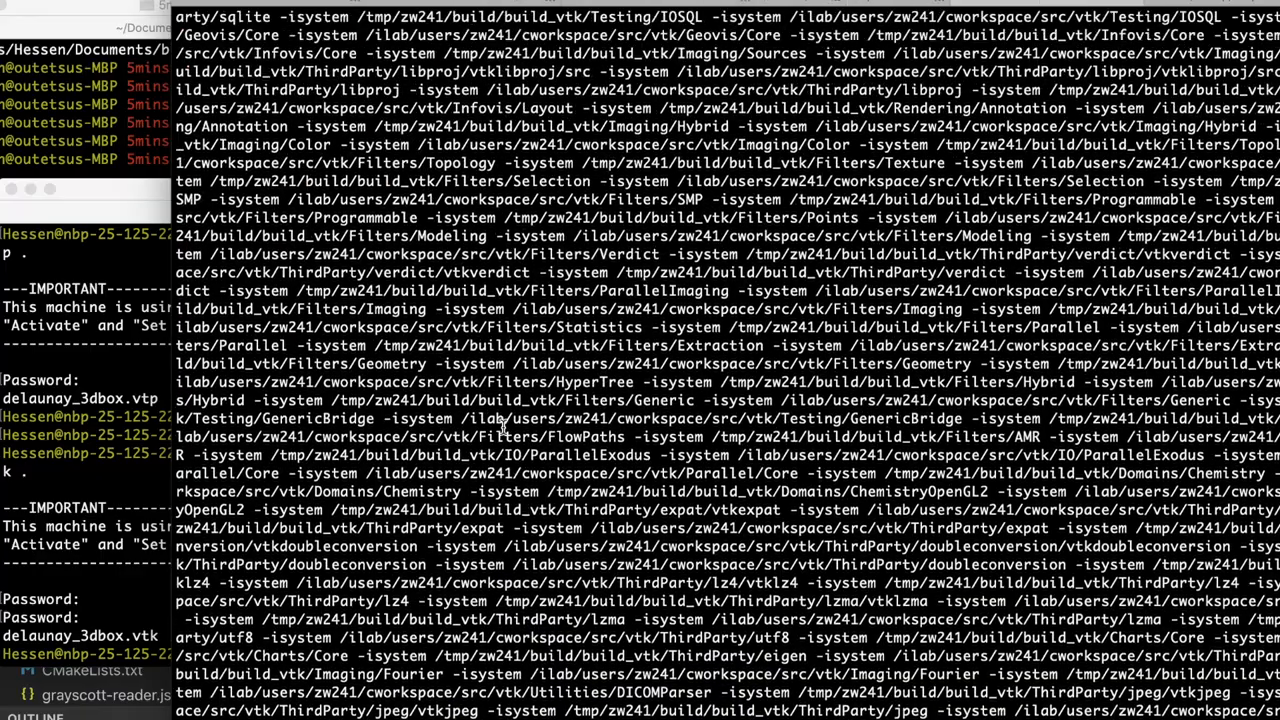
Scroll through the make output compiling and linking reader_Poly.
{"action": "scroll", "scroll_direction": "down", "scroll_amount": 3}
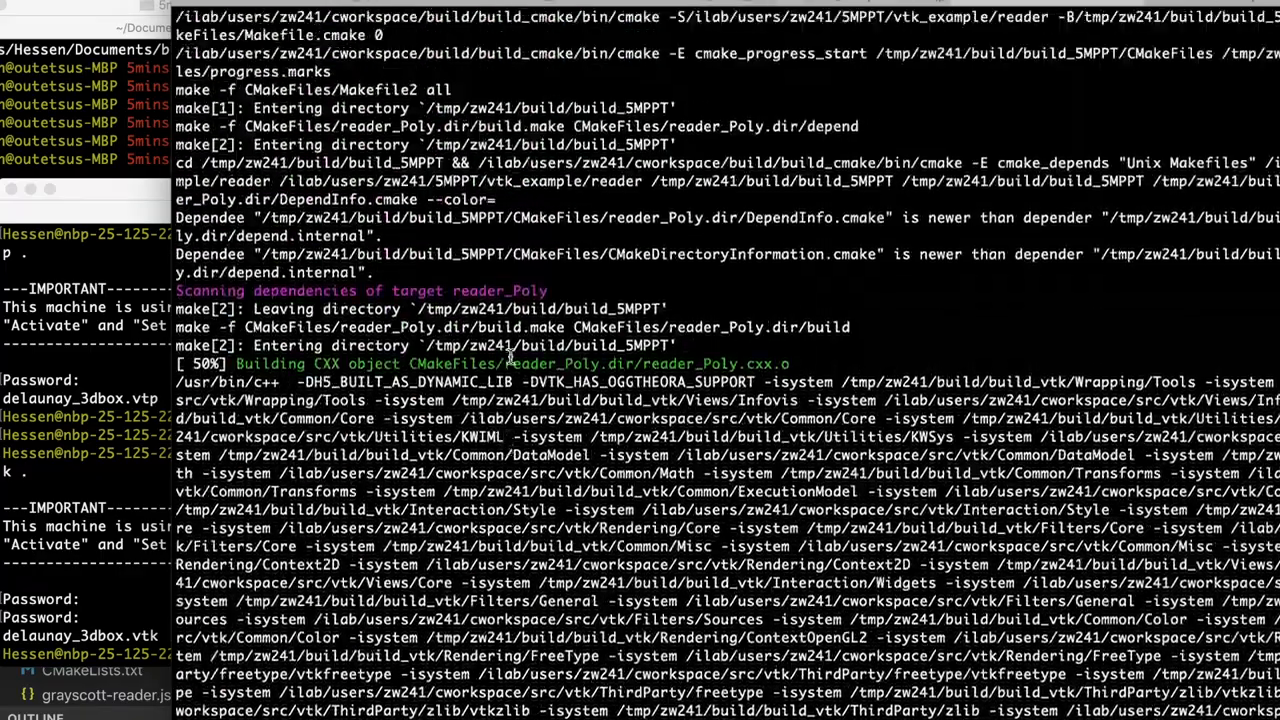
{"action": "scroll", "scroll_direction": "down", "scroll_amount": 3}
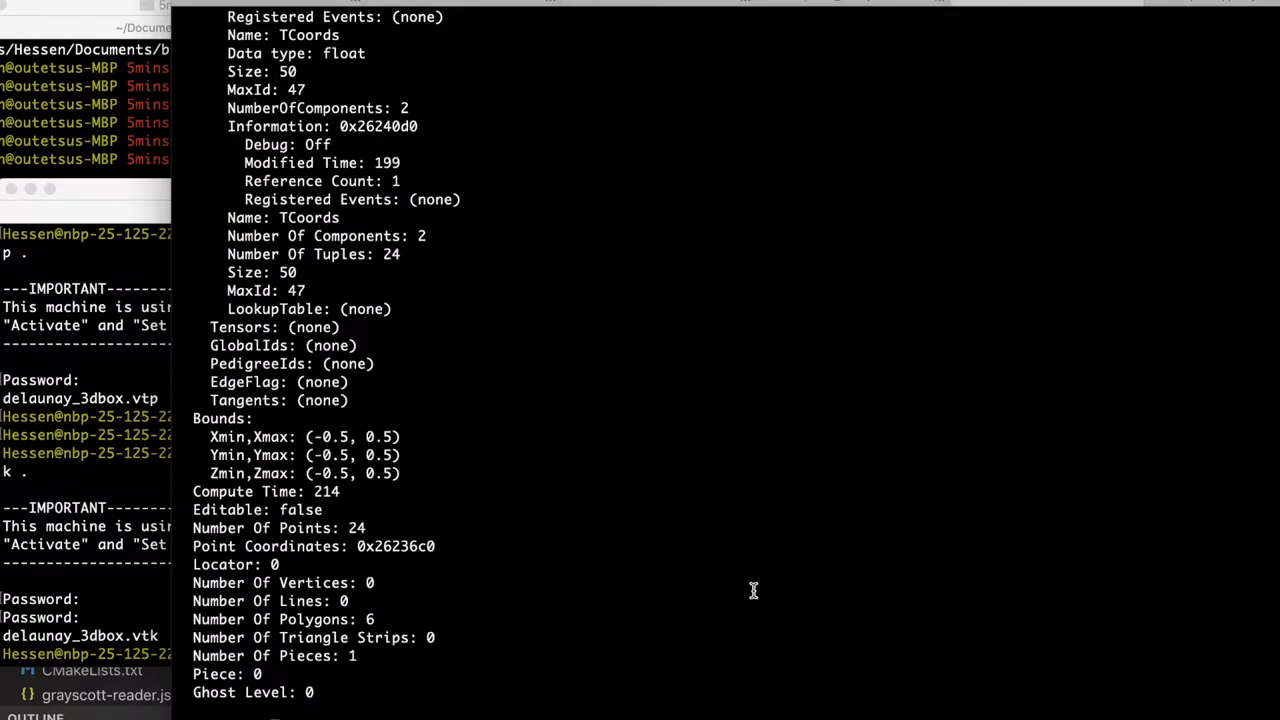
Scroll through reader_Poly's vtkPolyData output: 24 points, 6 cells, normals and texture coordinates.
{"action": "scroll", "scroll_direction": "up", "scroll_amount": 3}
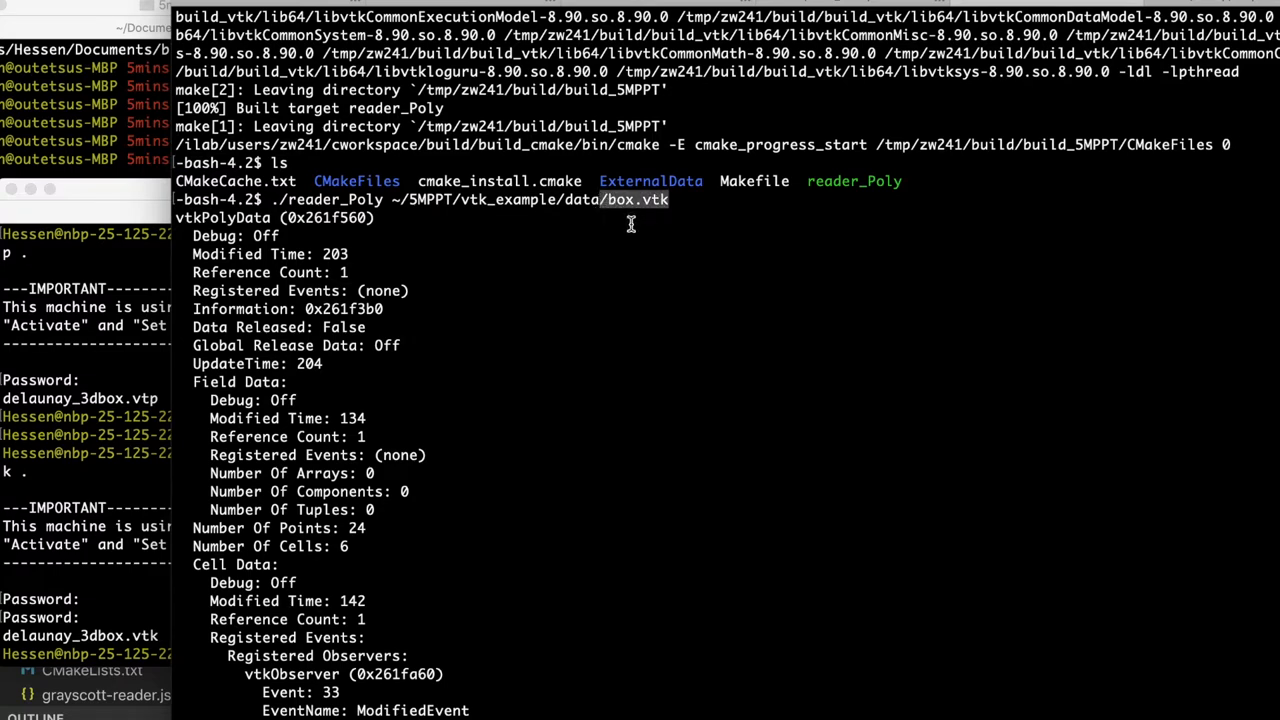
{"action": "mouse_move", "coordinate": [788, 576]}
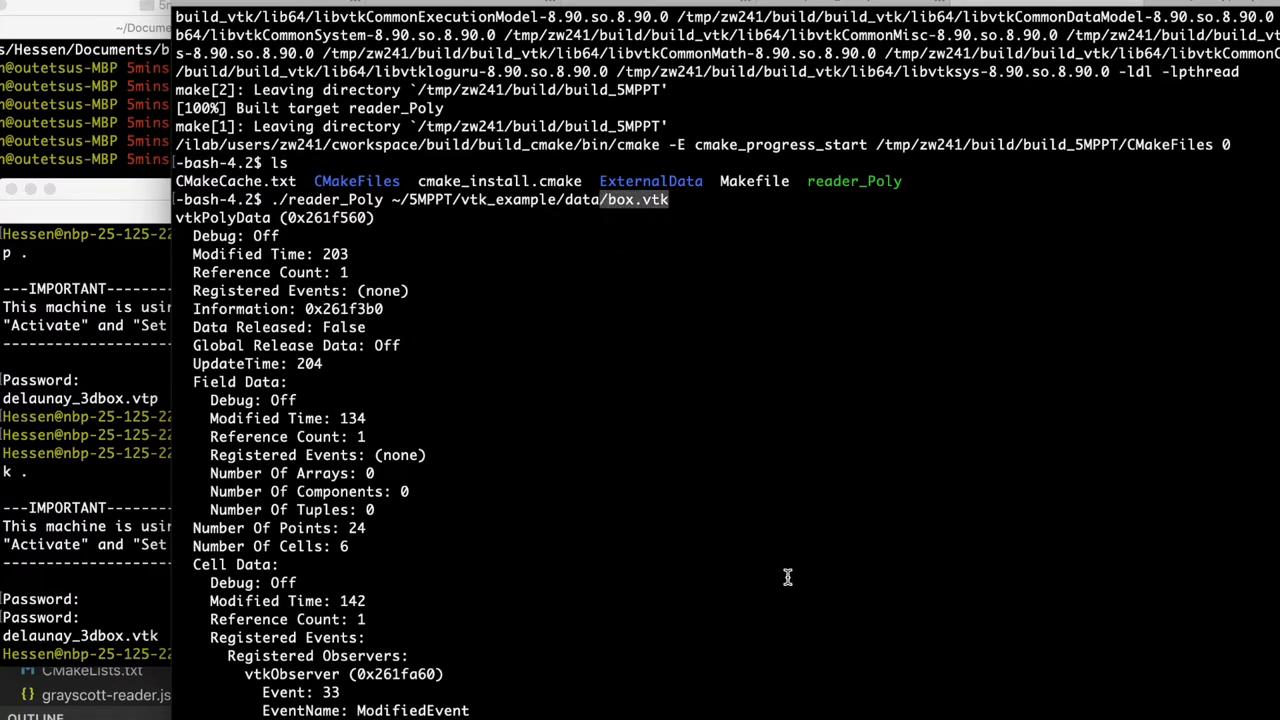
{"action": "scroll", "scroll_direction": "down", "scroll_amount": 3}
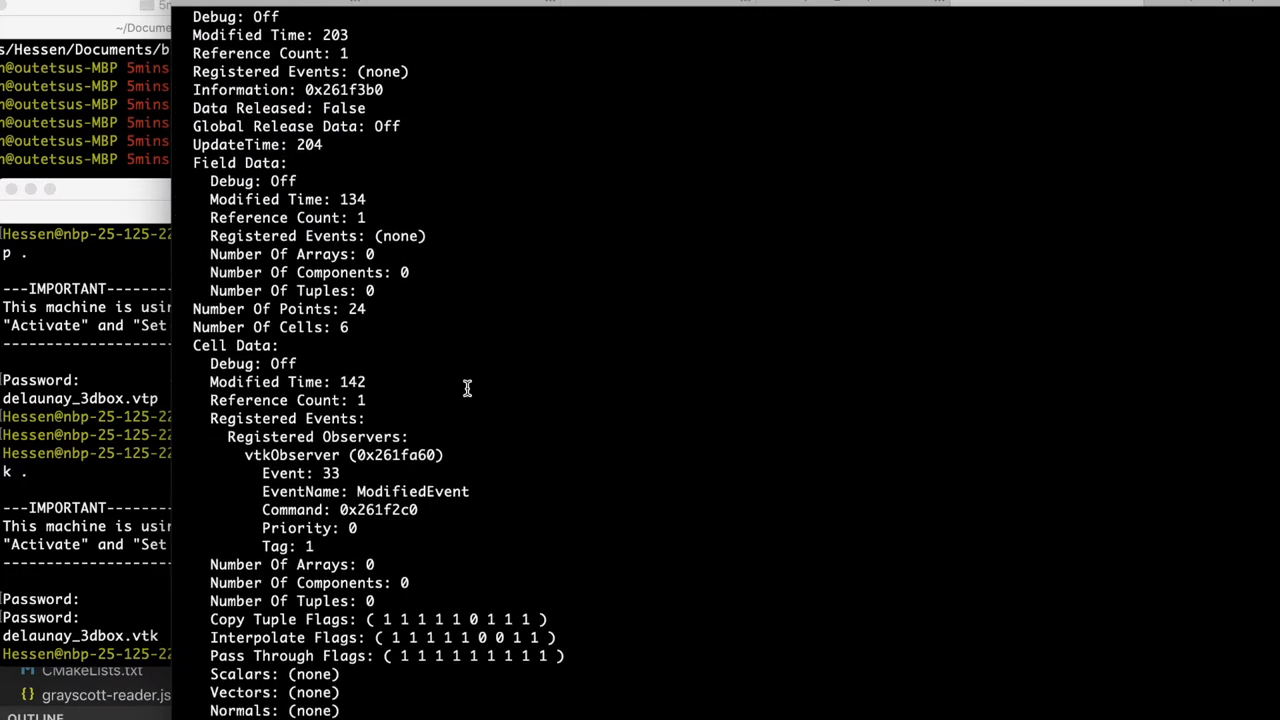
{"action": "scroll", "scroll_direction": "down", "scroll_amount": 3}
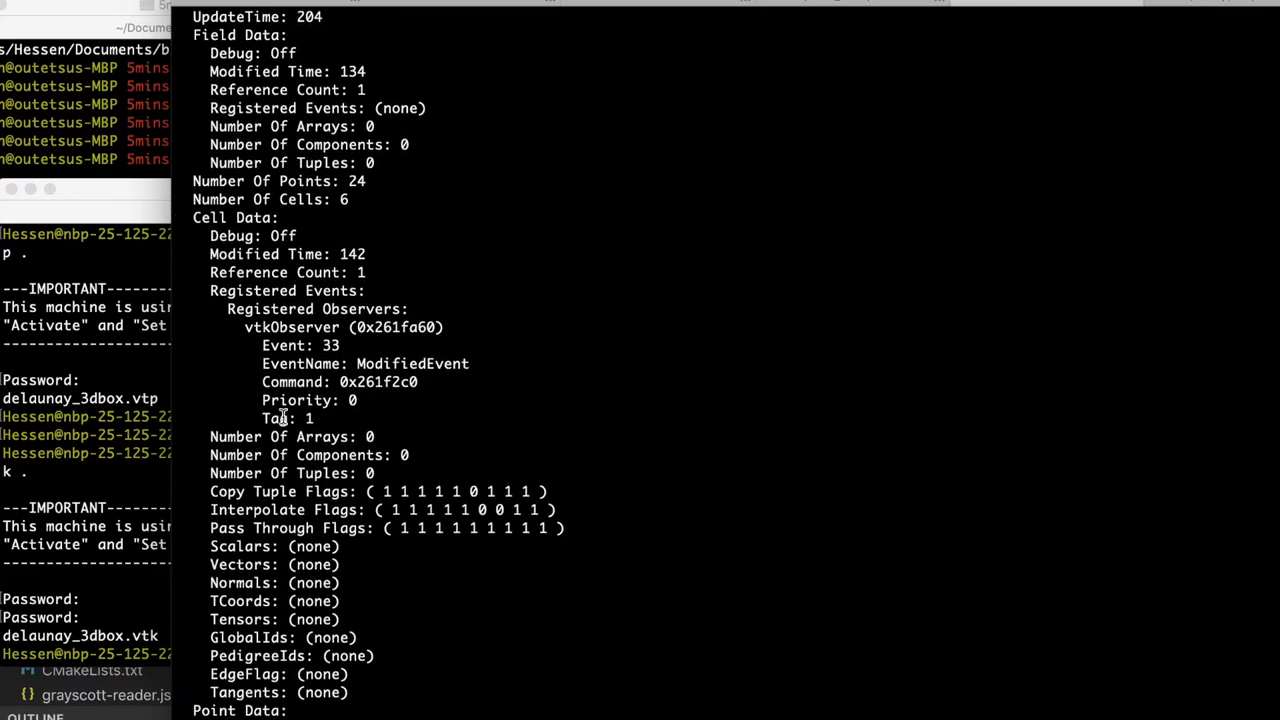
{"action": "scroll", "scroll_direction": "up", "scroll_amount": 3}
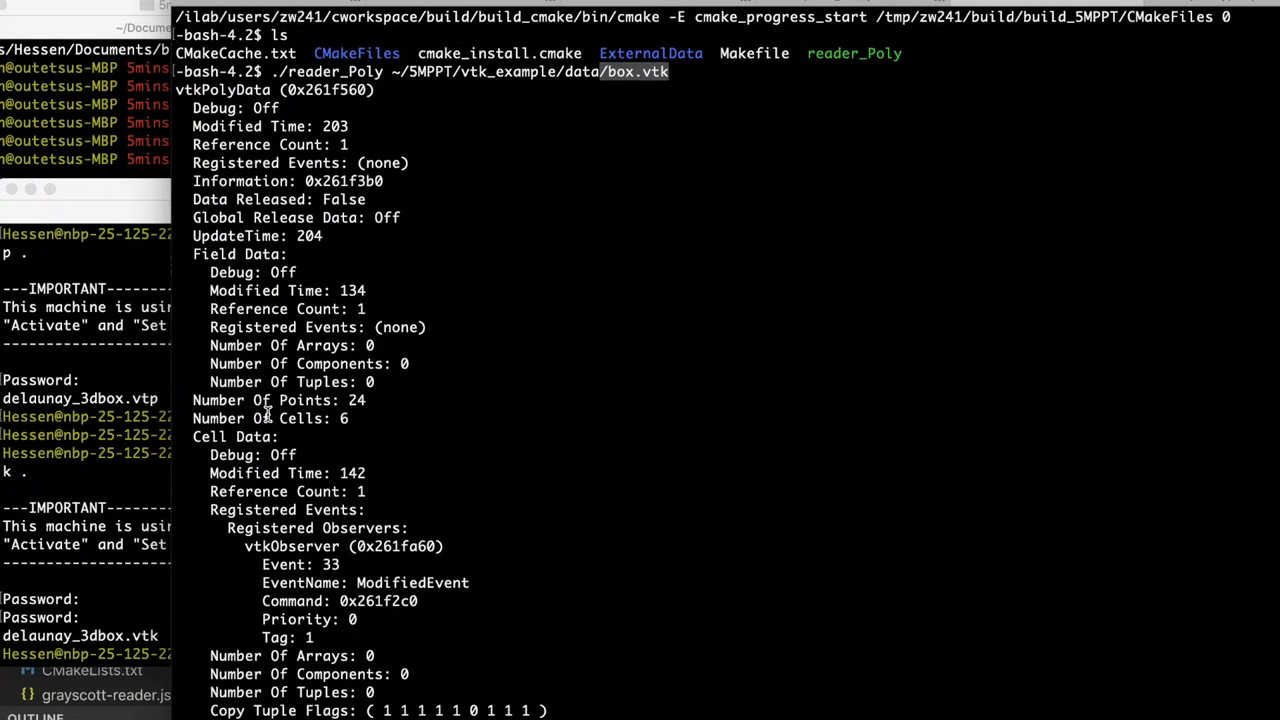
{"action": "scroll", "scroll_direction": "down", "scroll_amount": 3}
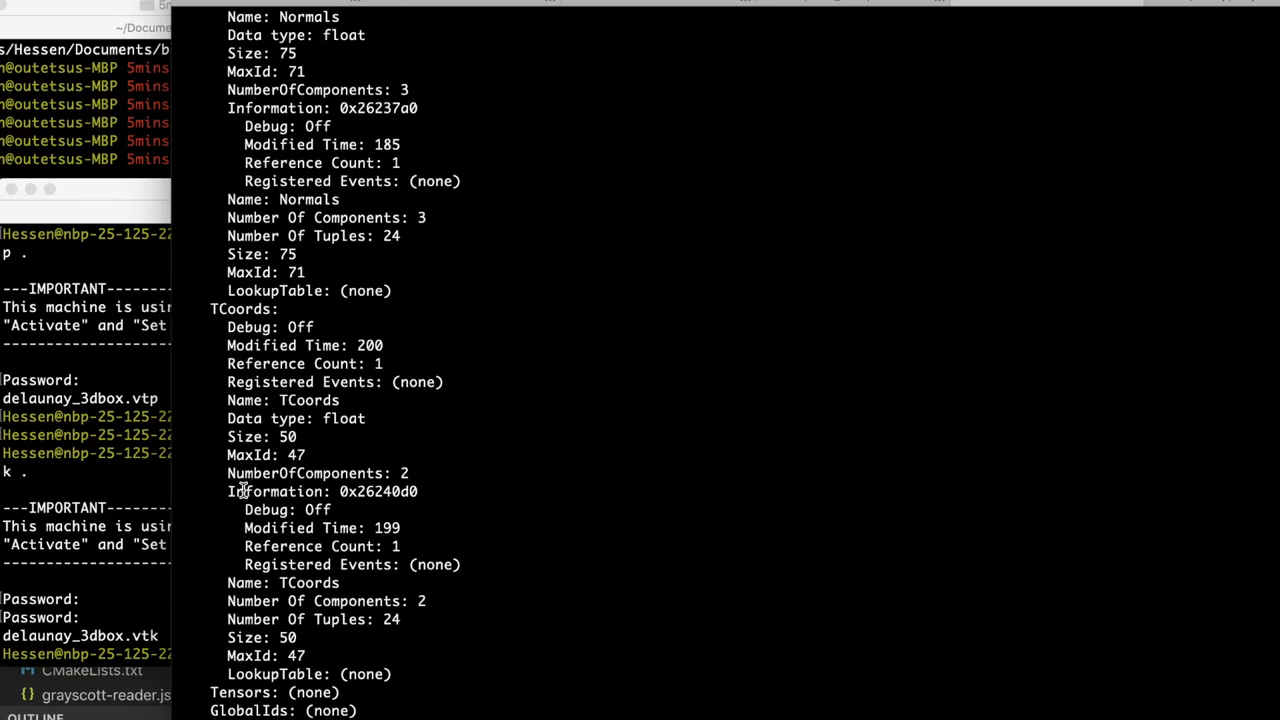
{"action": "mouse_move", "coordinate": [136, 704]}
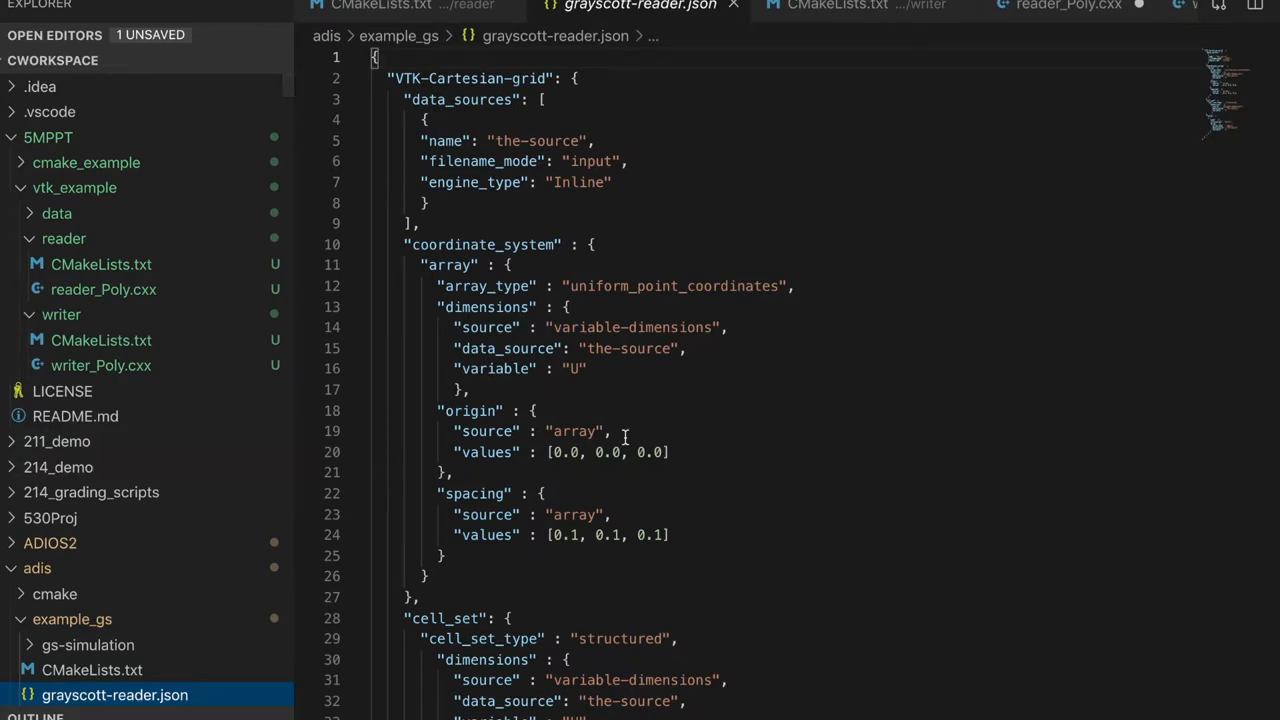
{"action": "left_click", "coordinate": [380, 6]}
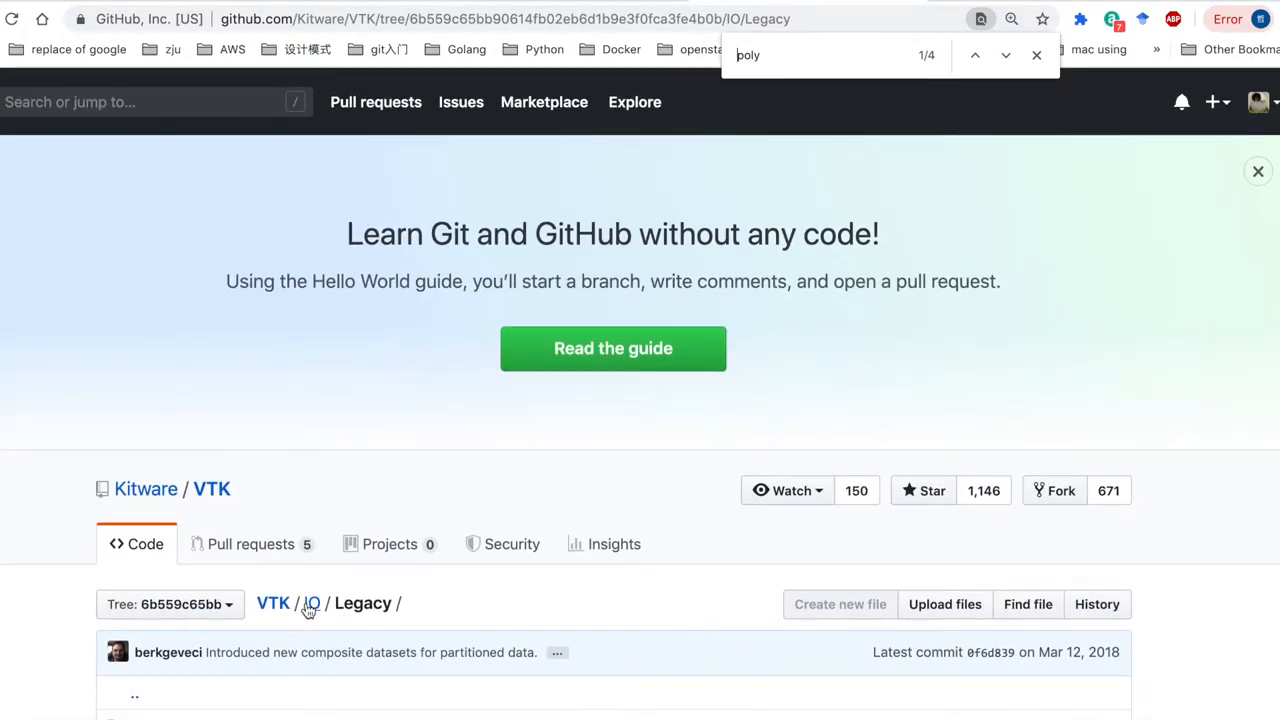
{"action": "left_click", "coordinate": [312, 604]}
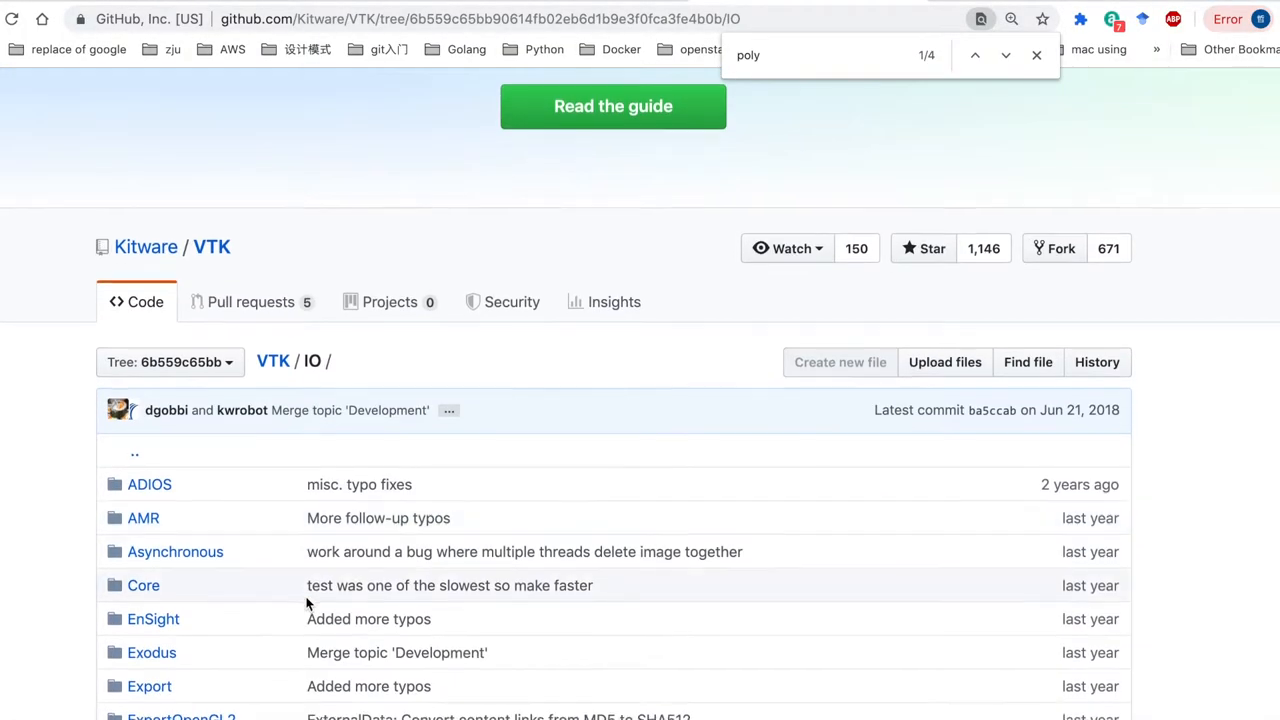
{"action": "scroll", "scroll_direction": "down", "scroll_amount": 3}
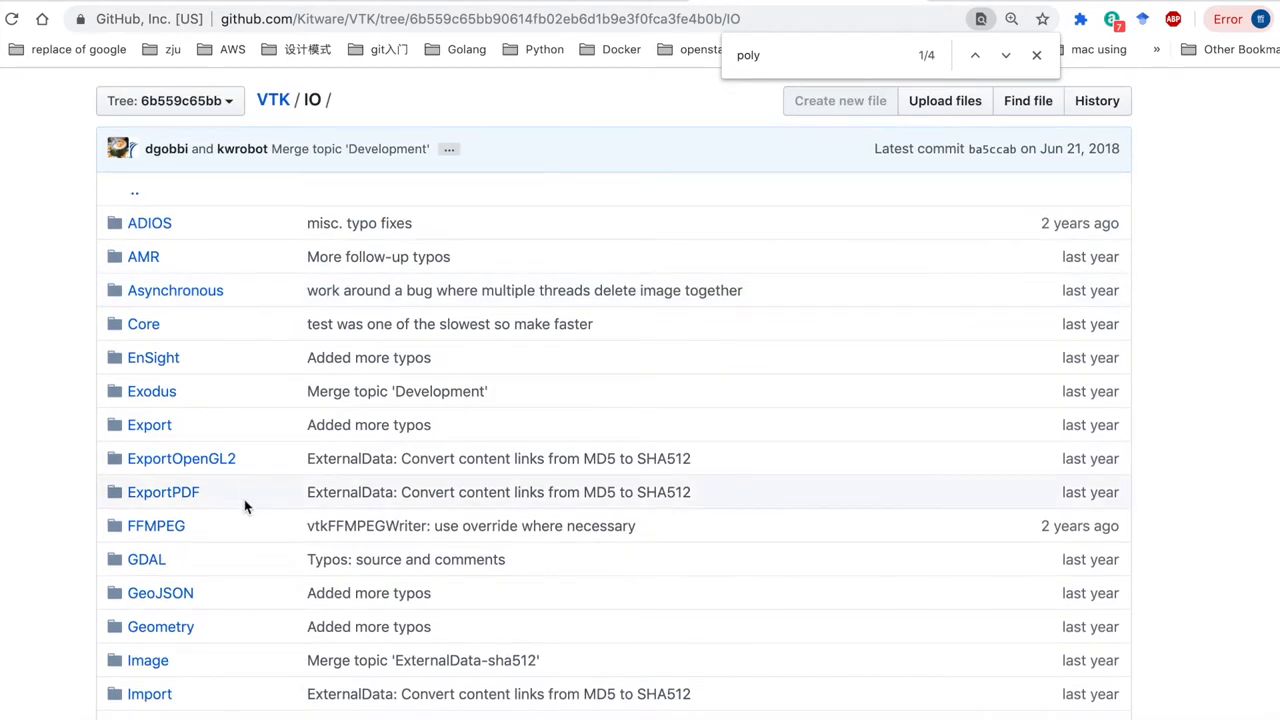
{"action": "scroll", "scroll_direction": "down", "scroll_amount": 3}
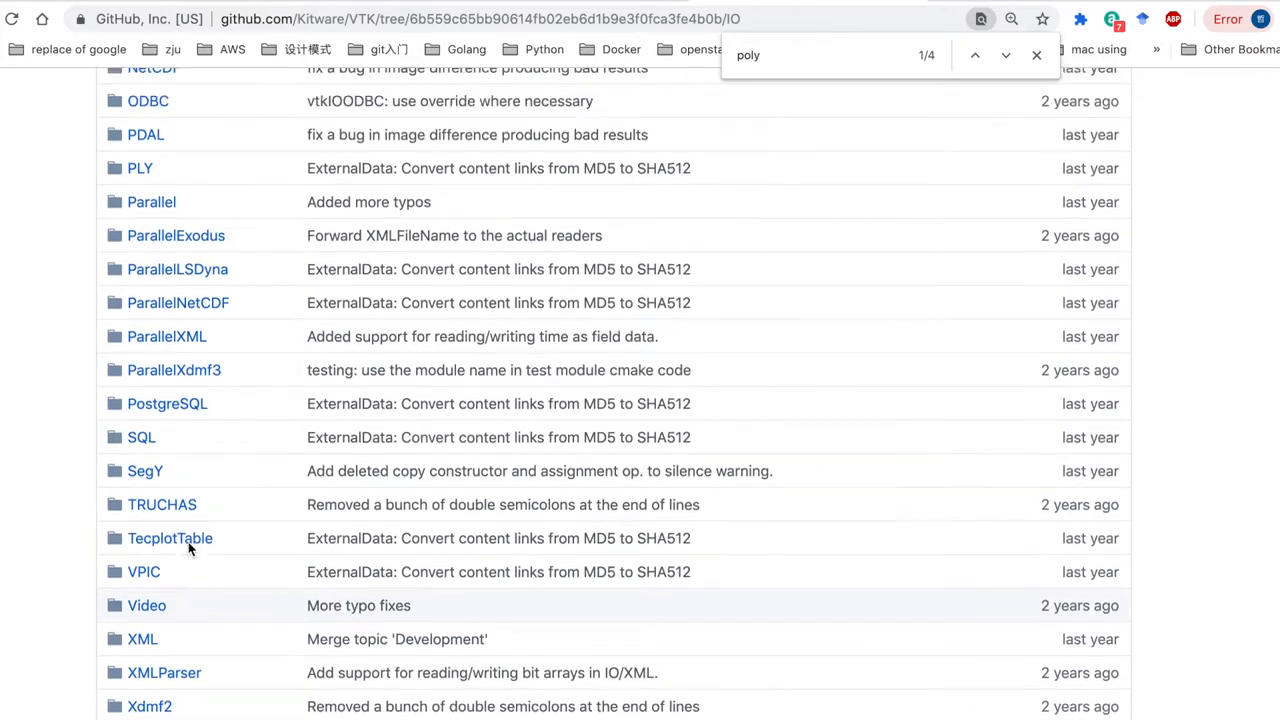
{"action": "scroll", "scroll_direction": "up", "scroll_amount": 3}
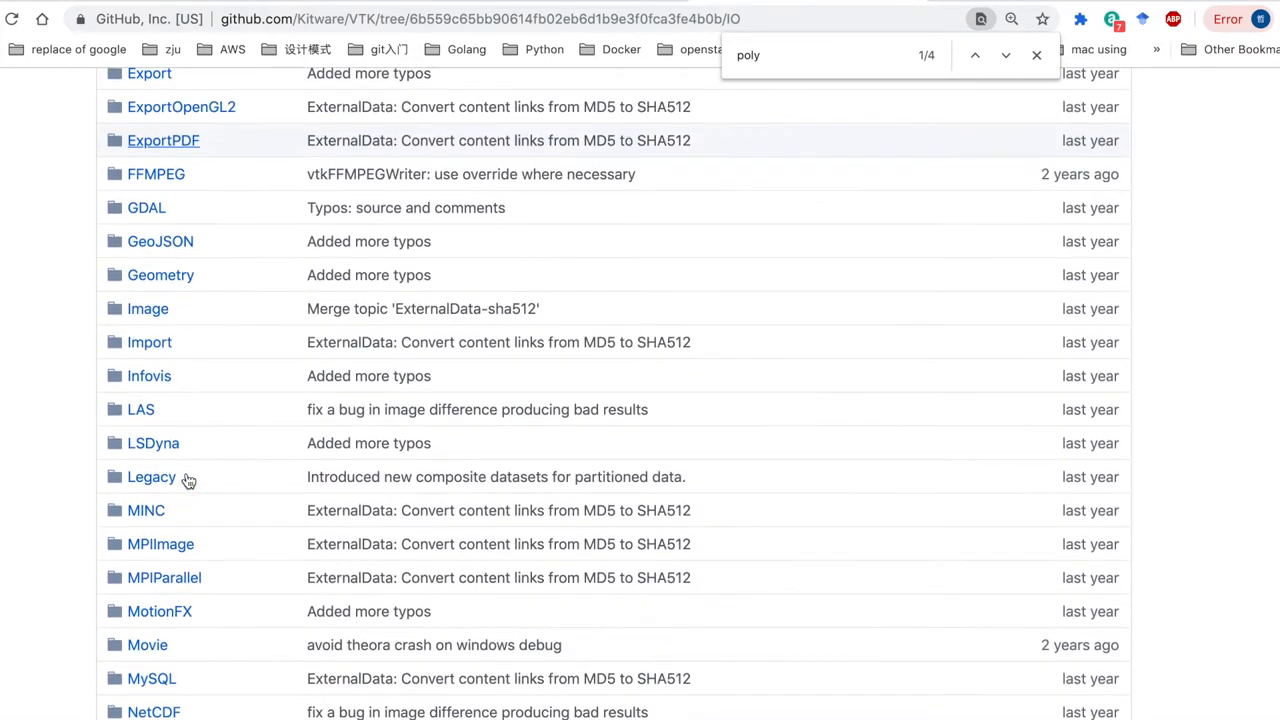
{"action": "scroll", "scroll_direction": "down", "scroll_amount": 3}
{"action": "type", "text": "lega"}
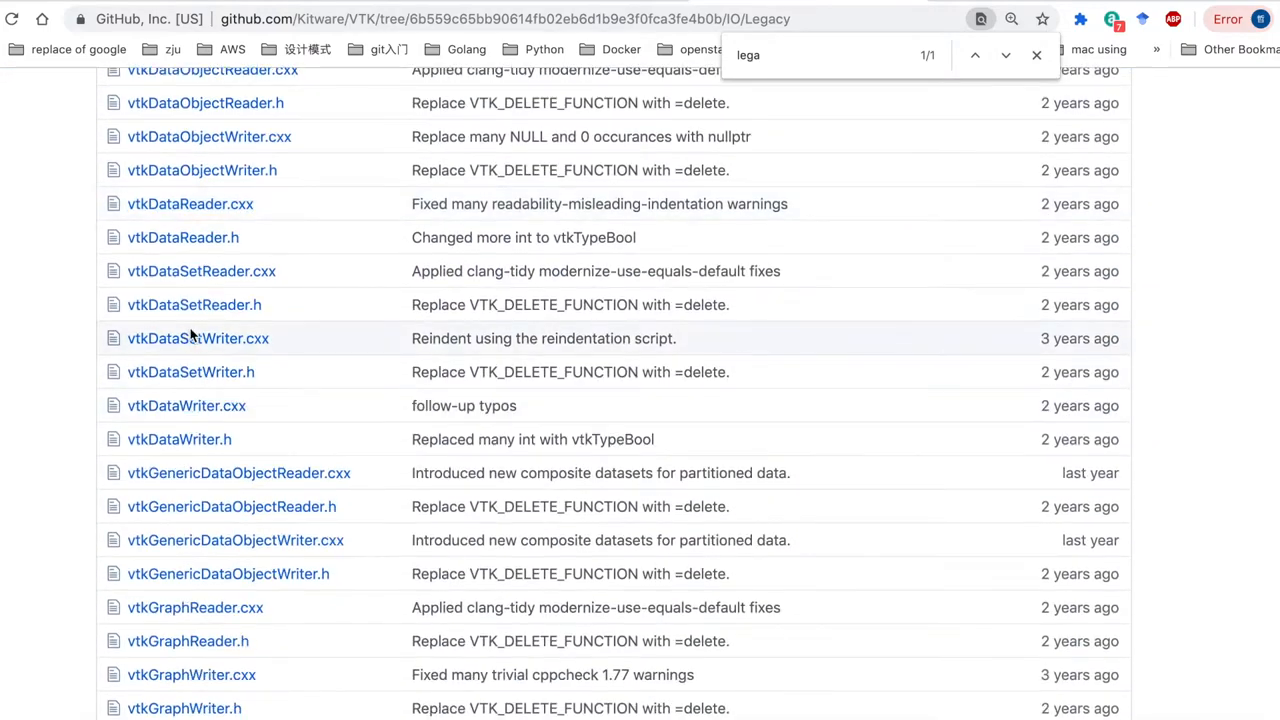
{"action": "mouse_move", "coordinate": [180, 440]}
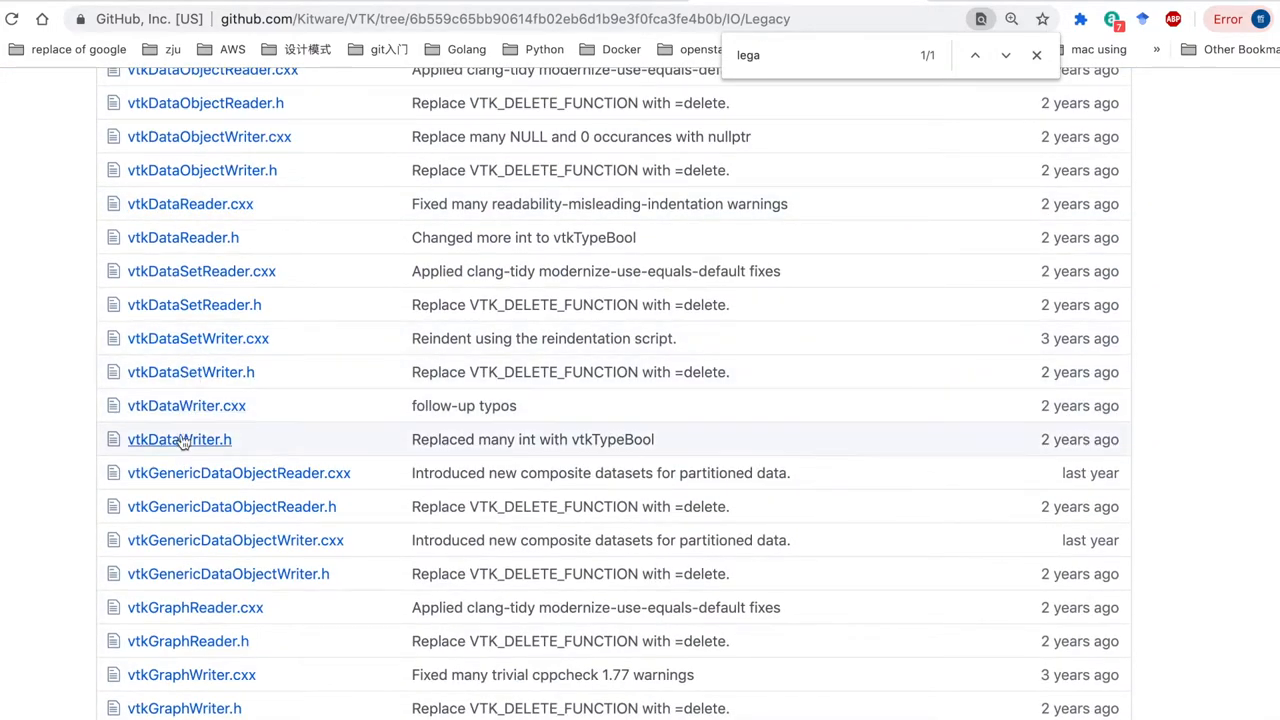
{"action": "scroll", "scroll_direction": "down", "scroll_amount": 3}
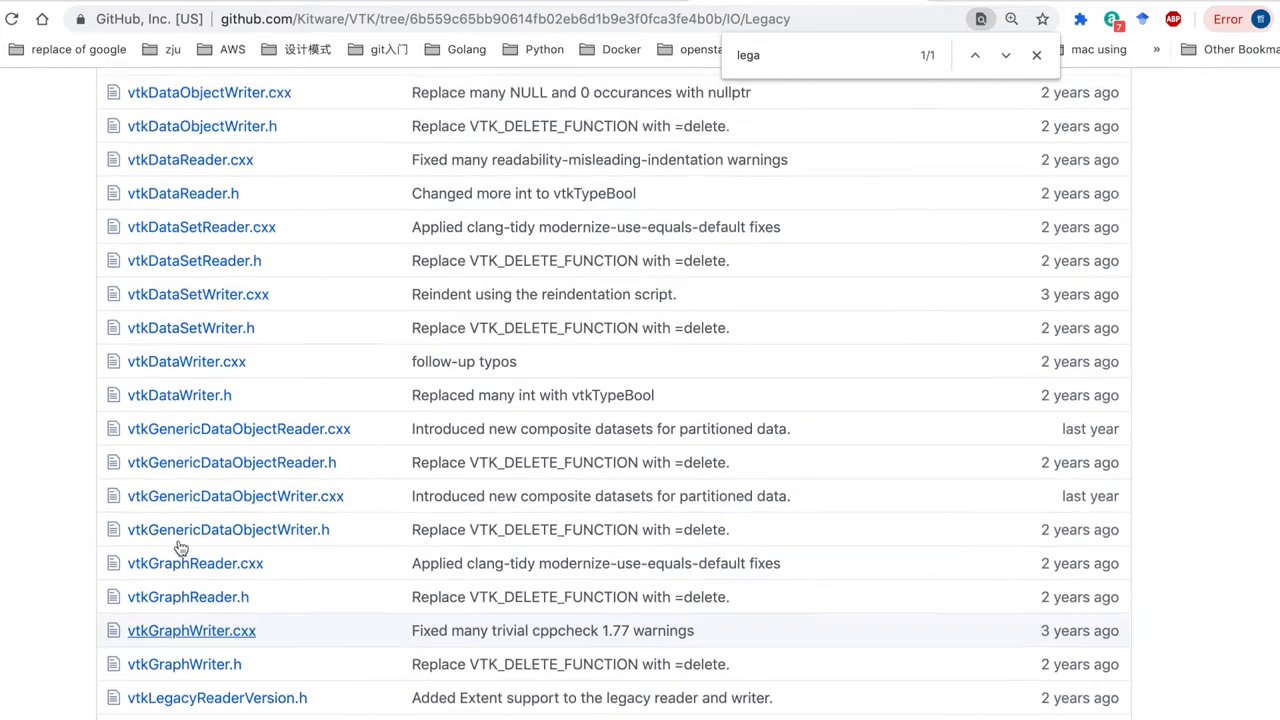
{"action": "scroll", "scroll_direction": "up", "scroll_amount": 3}
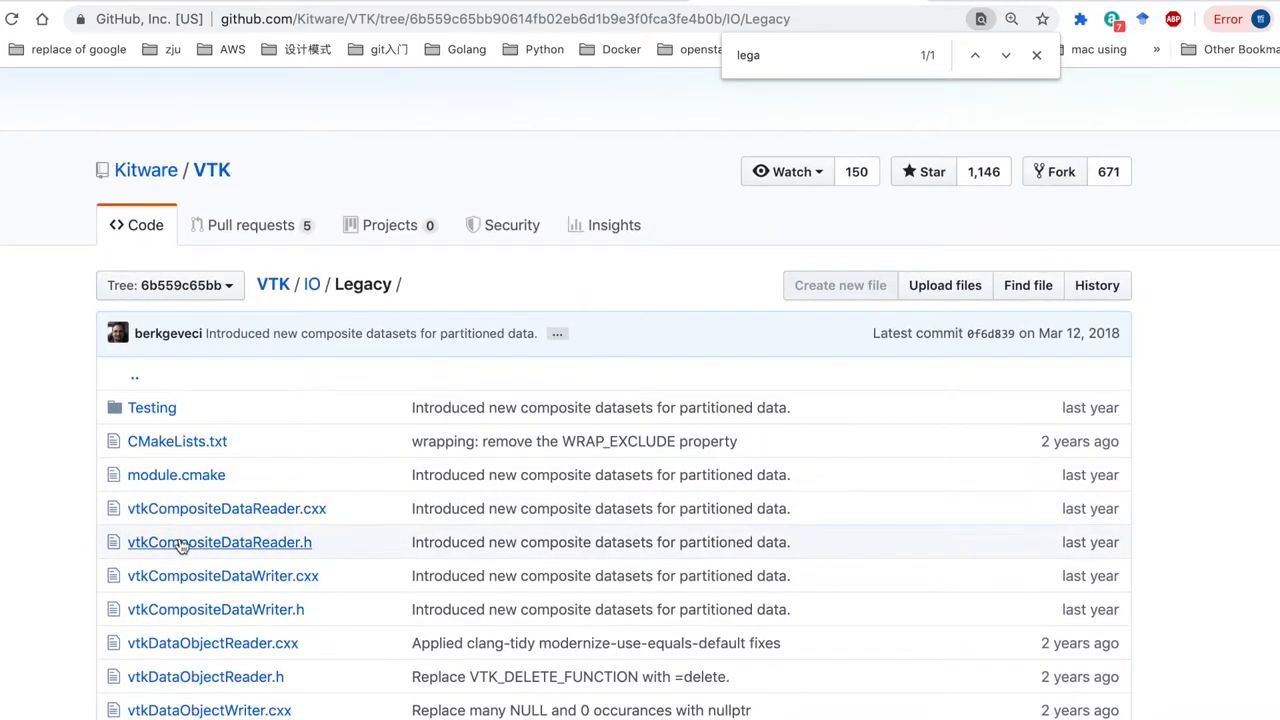
{"action": "scroll", "scroll_direction": "down", "scroll_amount": 3}
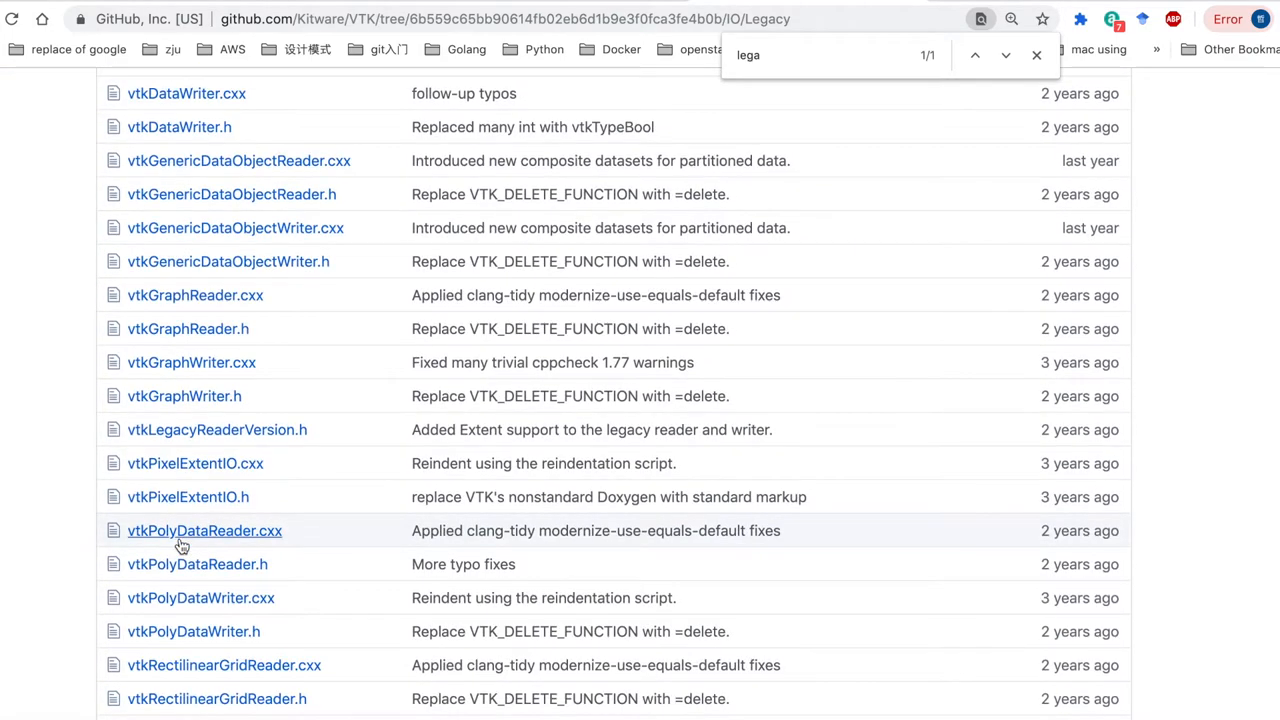
{"action": "mouse_move", "coordinate": [182, 544]}
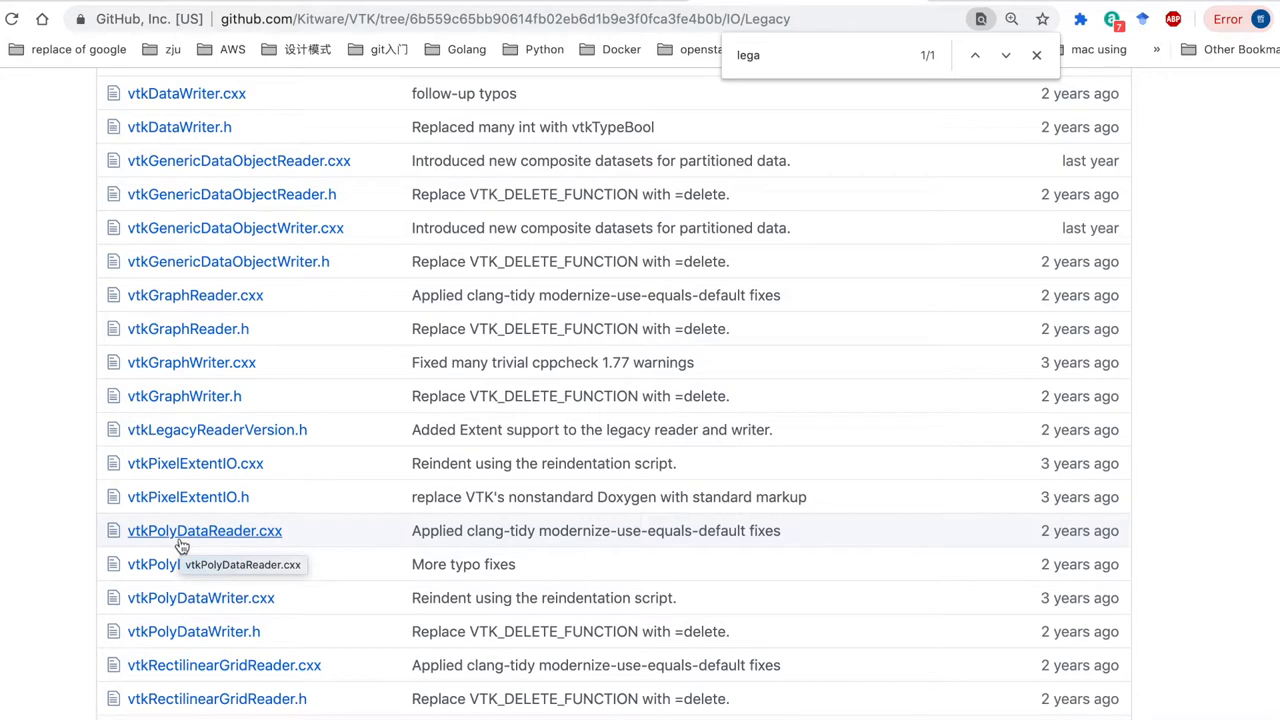
{"action": "scroll", "scroll_direction": "down", "scroll_amount": 3}
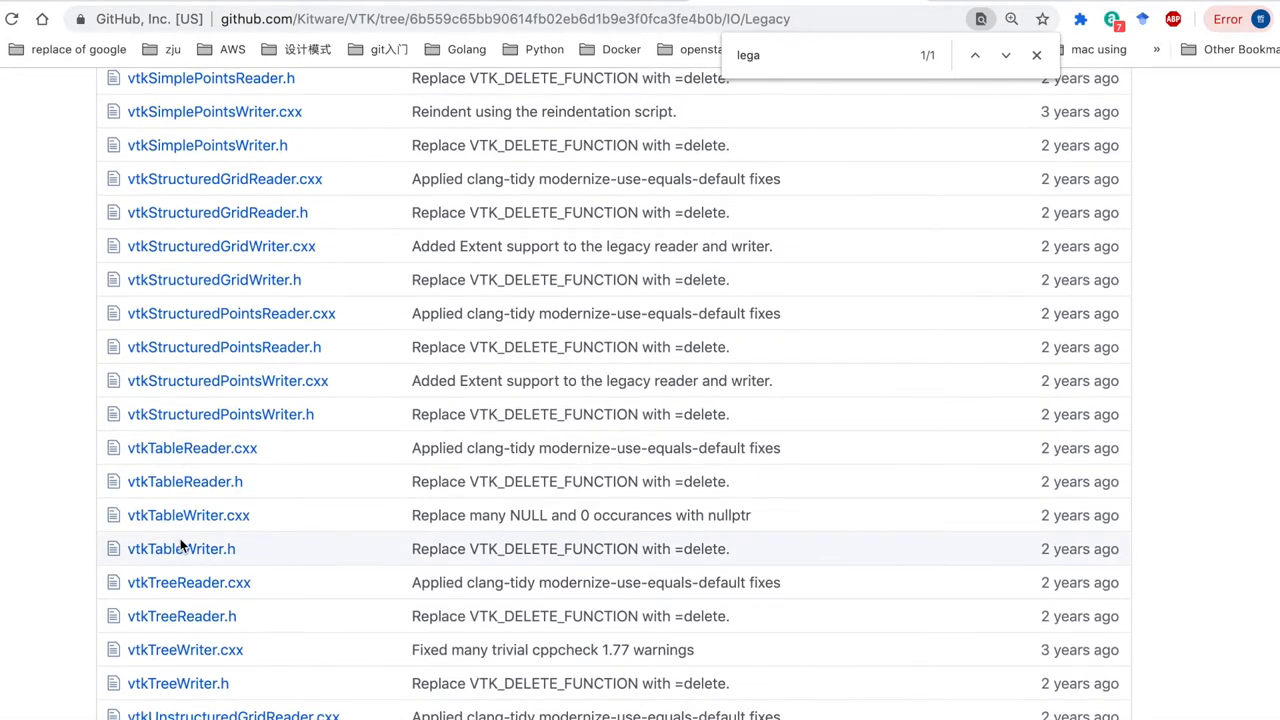
{"action": "scroll", "scroll_direction": "down", "scroll_amount": 3}
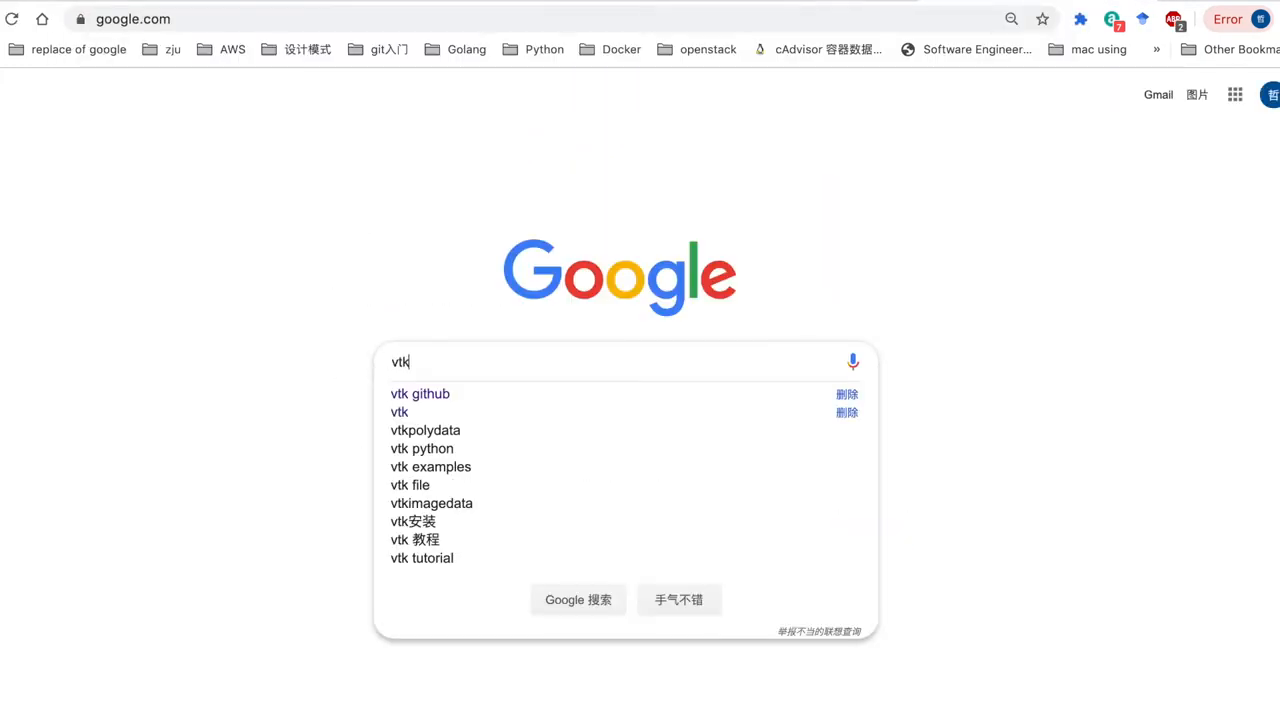
Search Google for 'vtk examples' from the 'vtk e' suggestion.
{"action": "type", "text": "e"}
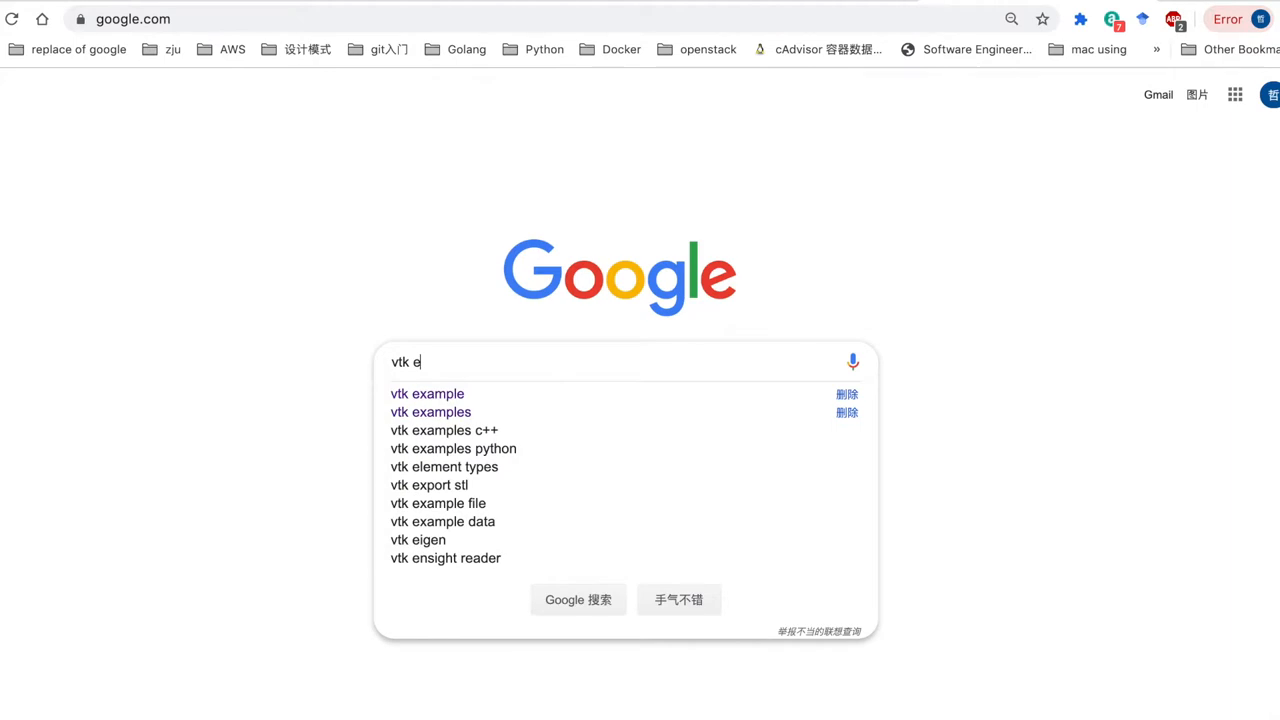
{"action": "left_click", "coordinate": [430, 412]}
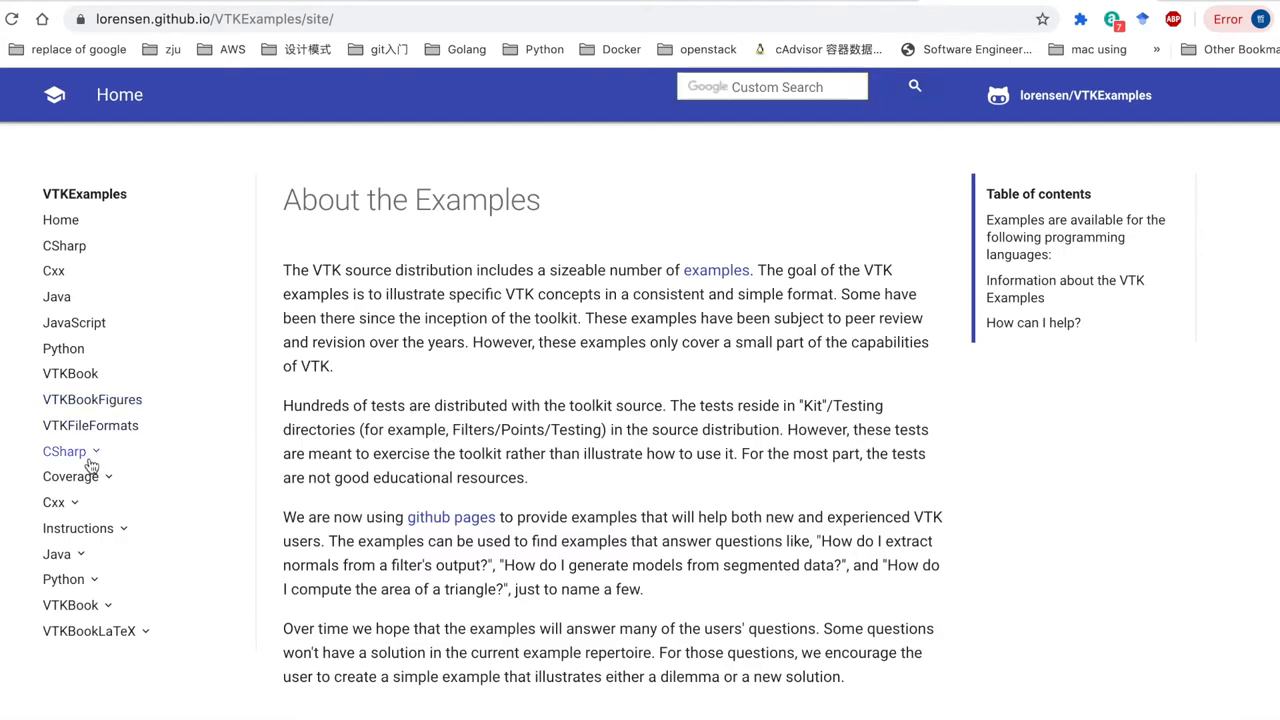
Open the Cxx IO ConvertFile example and read its CMakeLists find_package components.
{"action": "left_click", "coordinate": [52, 502]}
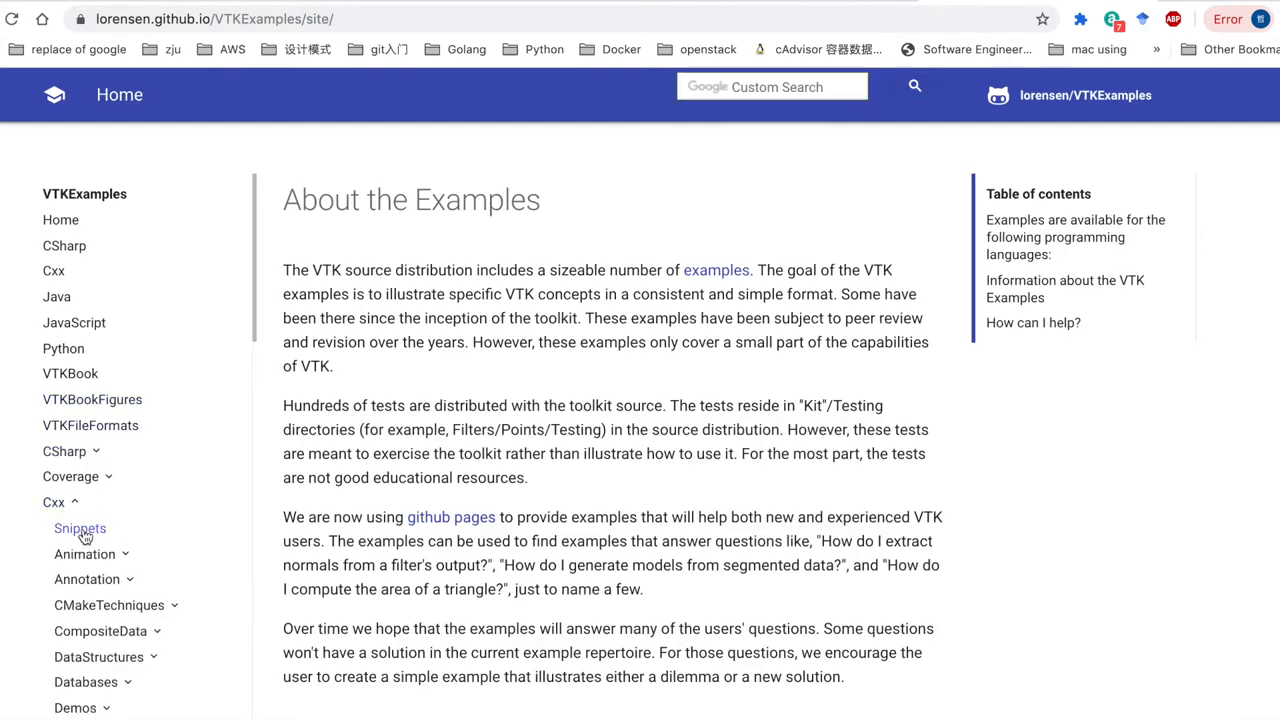
{"action": "scroll", "scroll_direction": "down", "scroll_amount": 3}
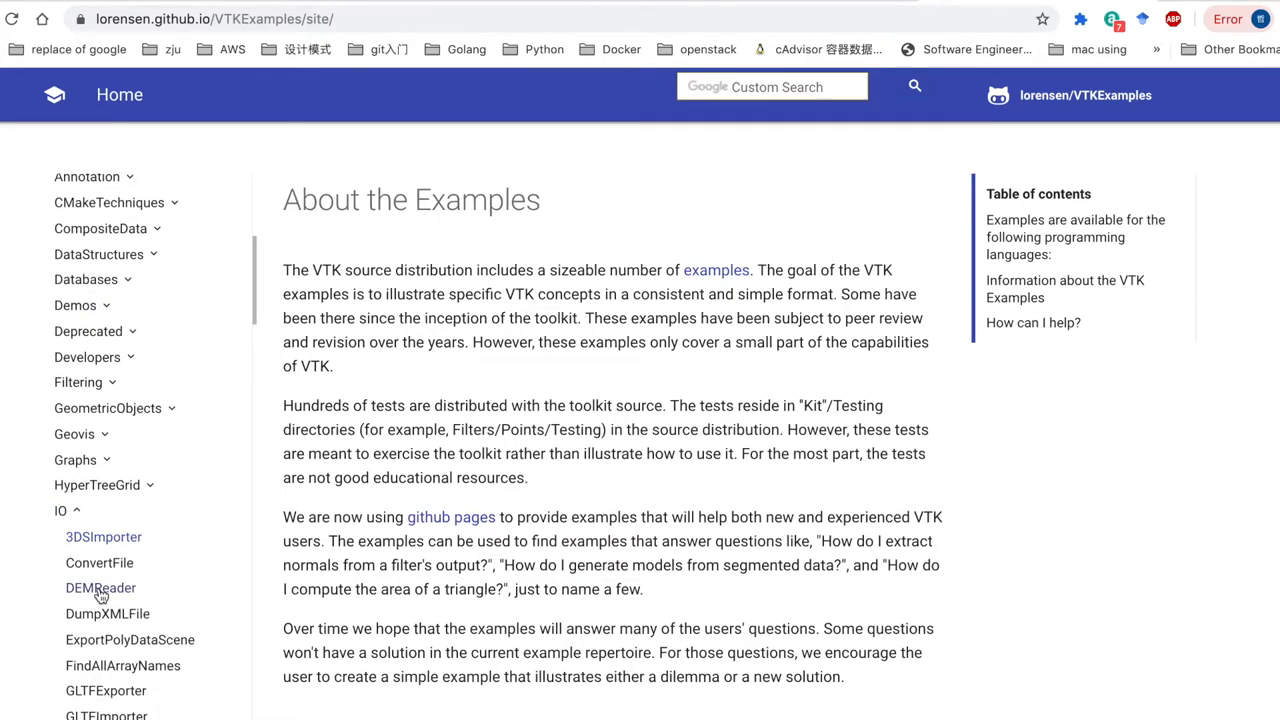
{"action": "left_click", "coordinate": [100, 562]}
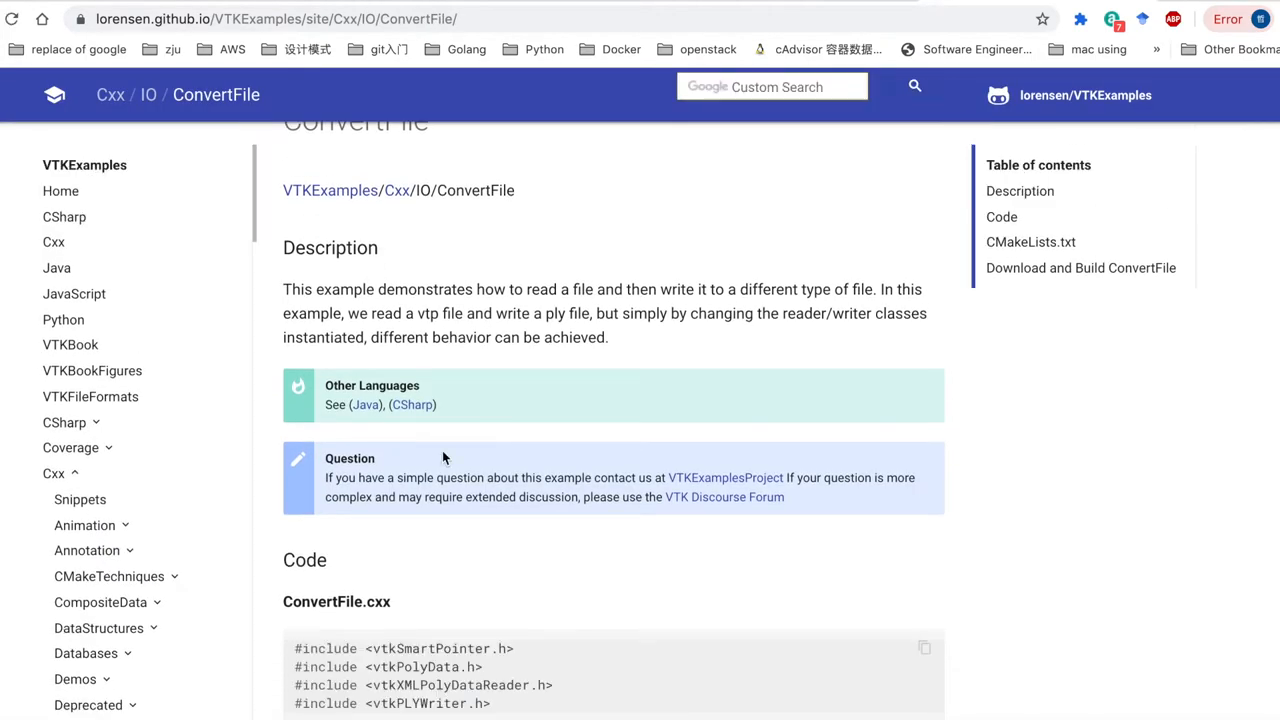
{"action": "scroll", "scroll_direction": "down", "scroll_amount": 3}
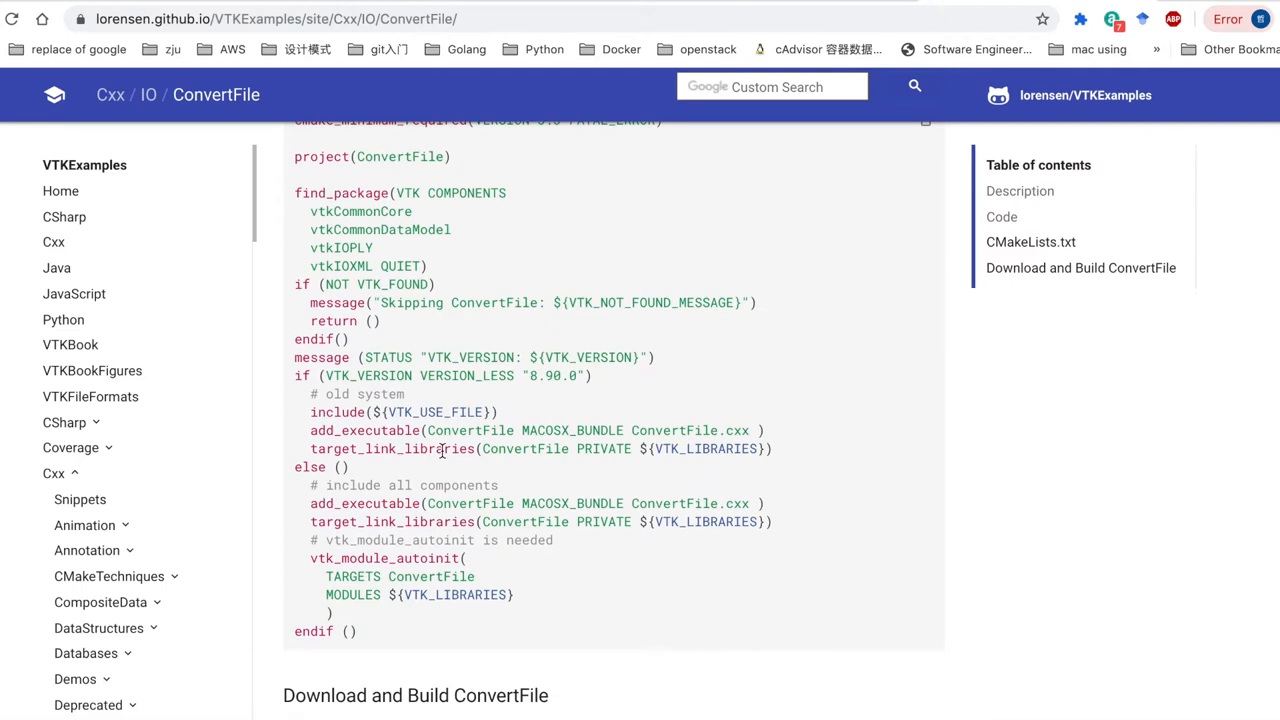
{"action": "scroll", "scroll_direction": "up", "scroll_amount": 3}
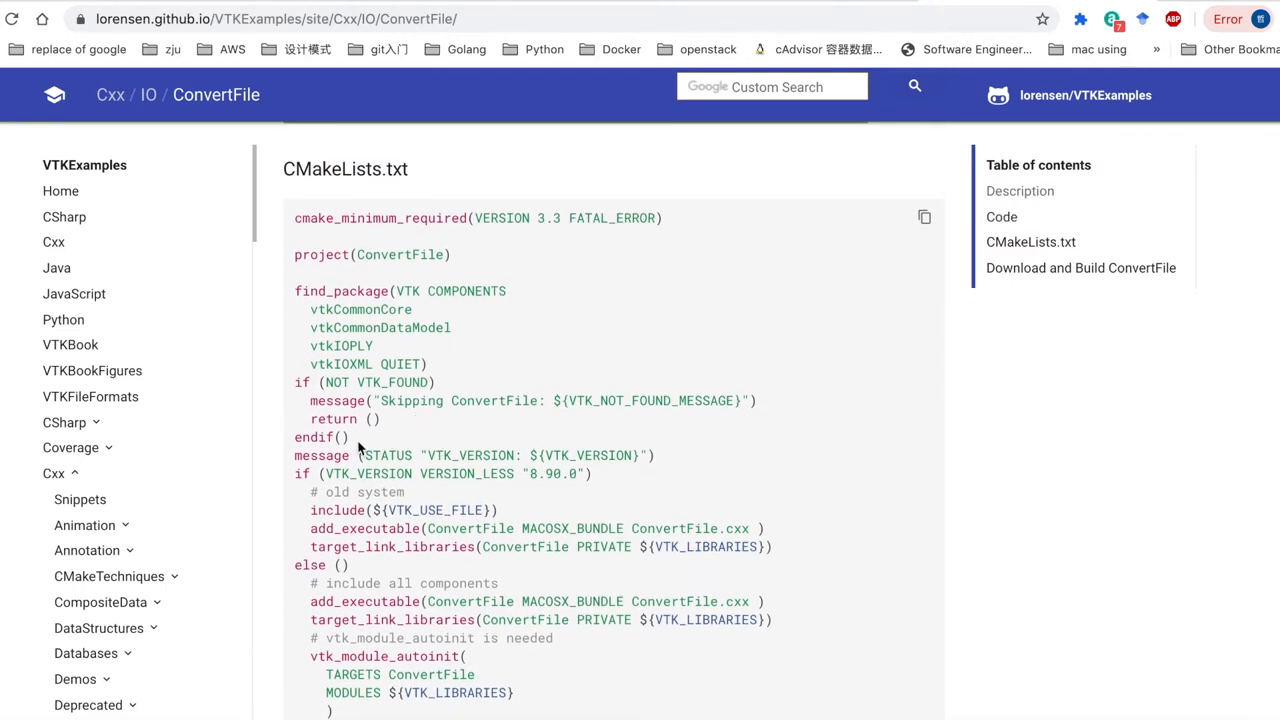
{"action": "mouse_move", "coordinate": [368, 360]}
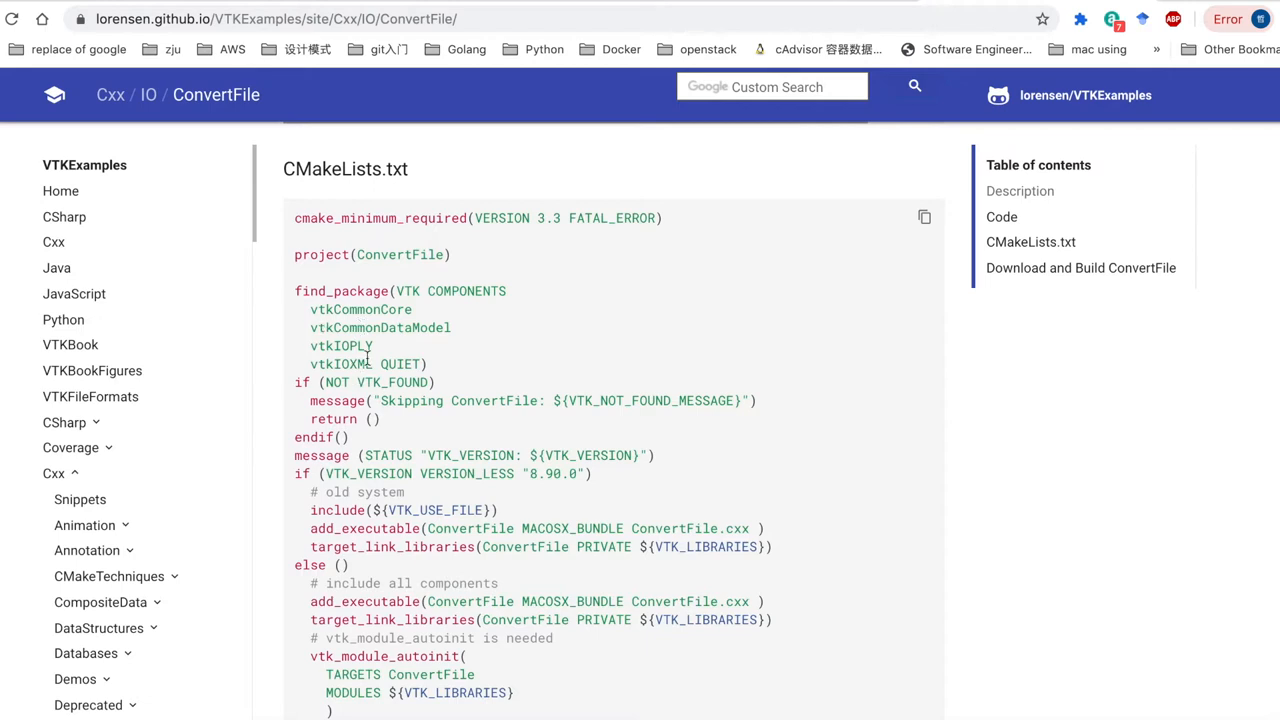
{"action": "mouse_move", "coordinate": [404, 356]}
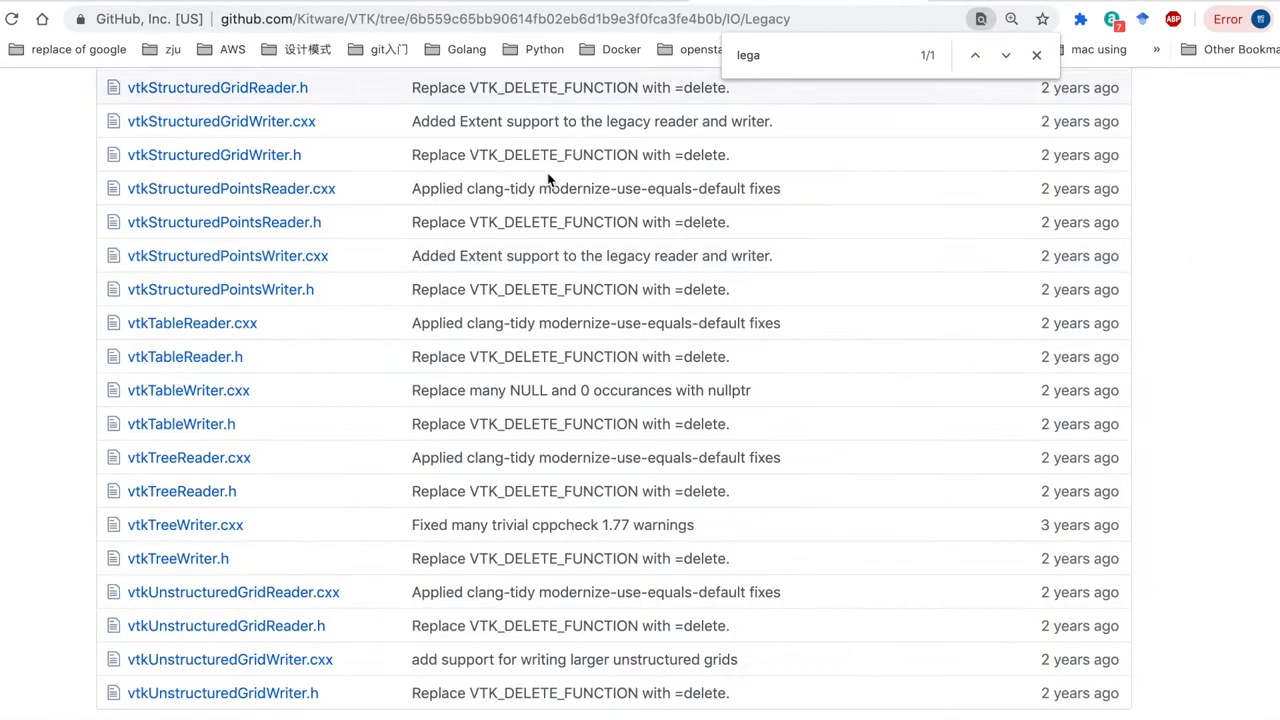
Open IO/Legacy's module.cmake and select the module name vtkIOLegacy.
{"action": "scroll", "scroll_direction": "up", "scroll_amount": 3}
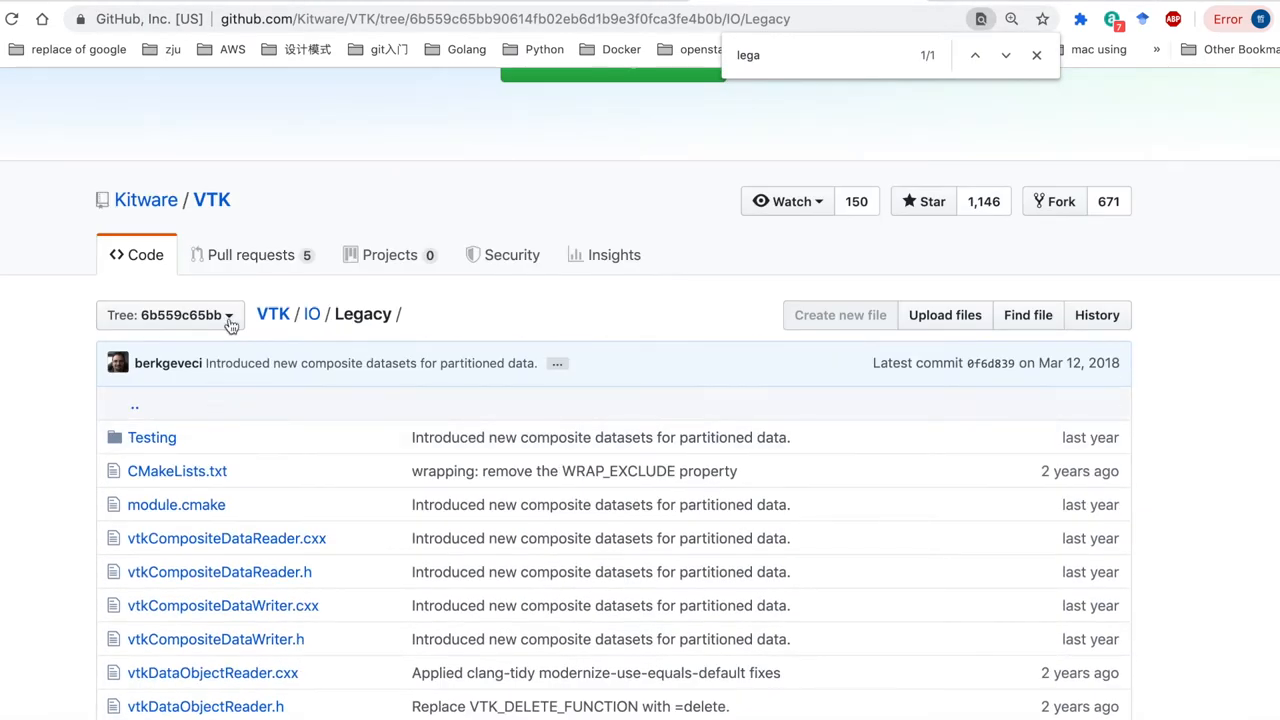
{"action": "scroll", "scroll_direction": "down", "scroll_amount": 3}
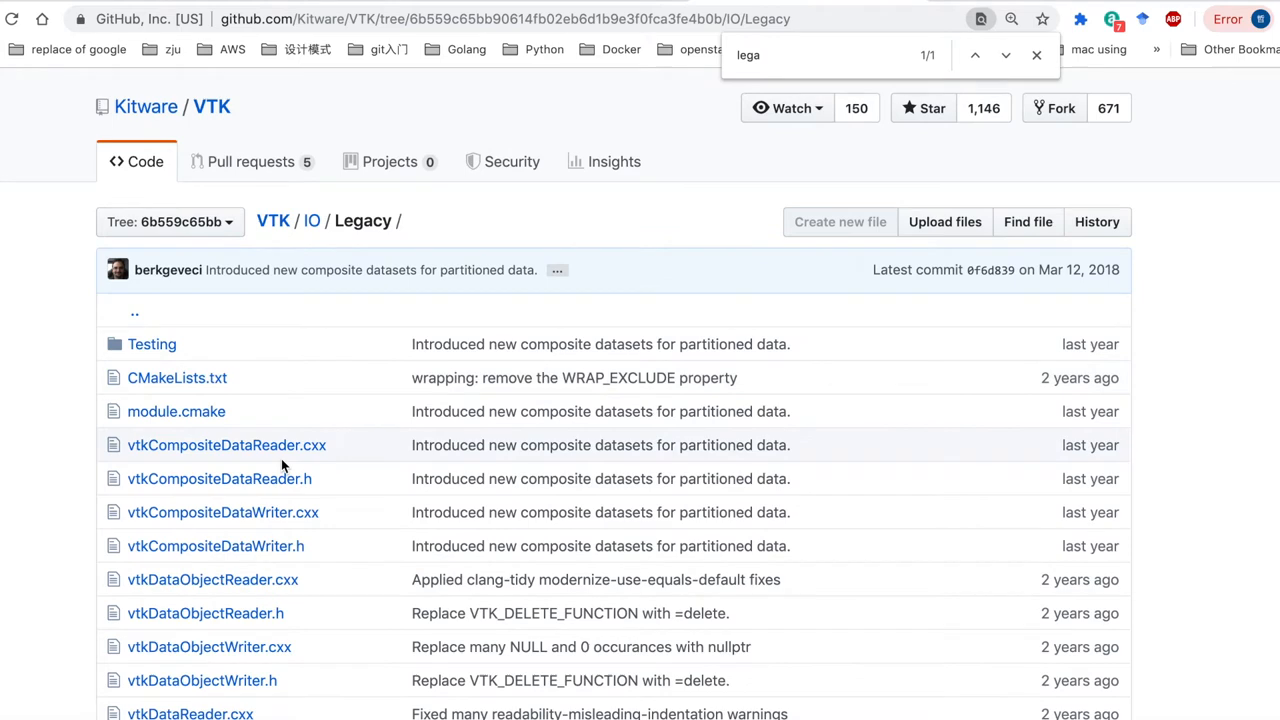
{"action": "left_click", "coordinate": [176, 412]}
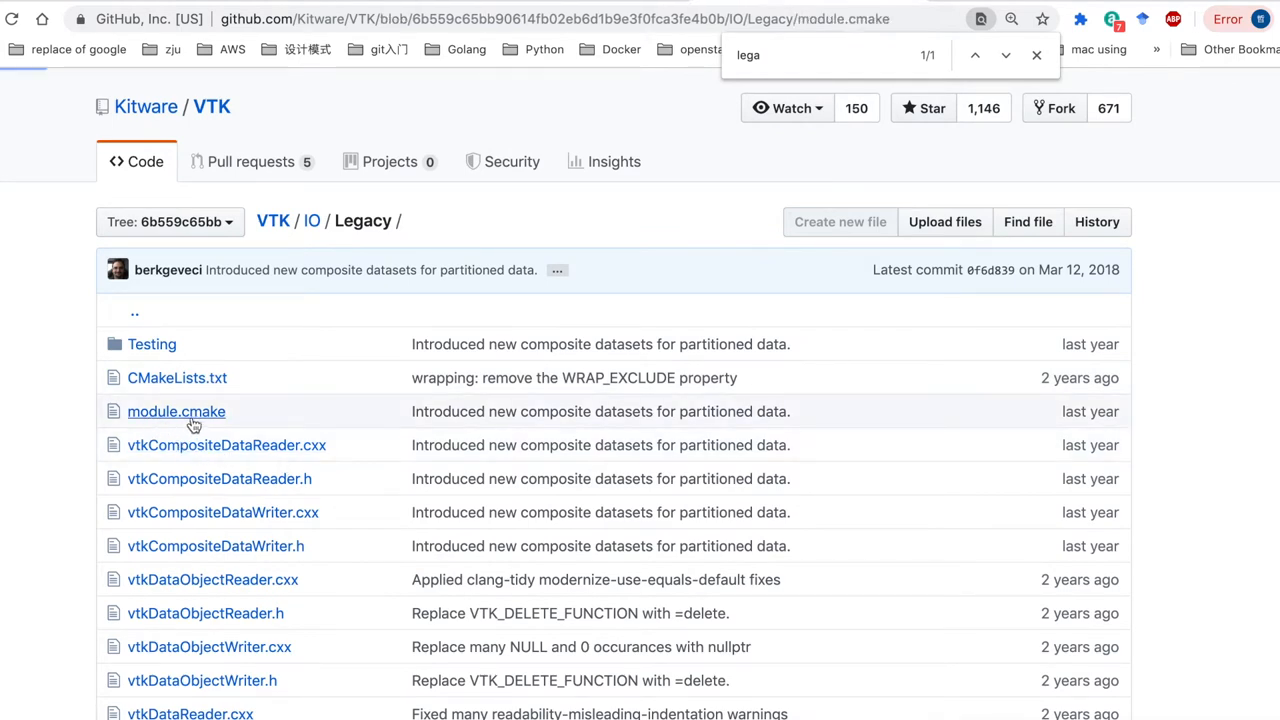
{"action": "left_click", "coordinate": [176, 412]}
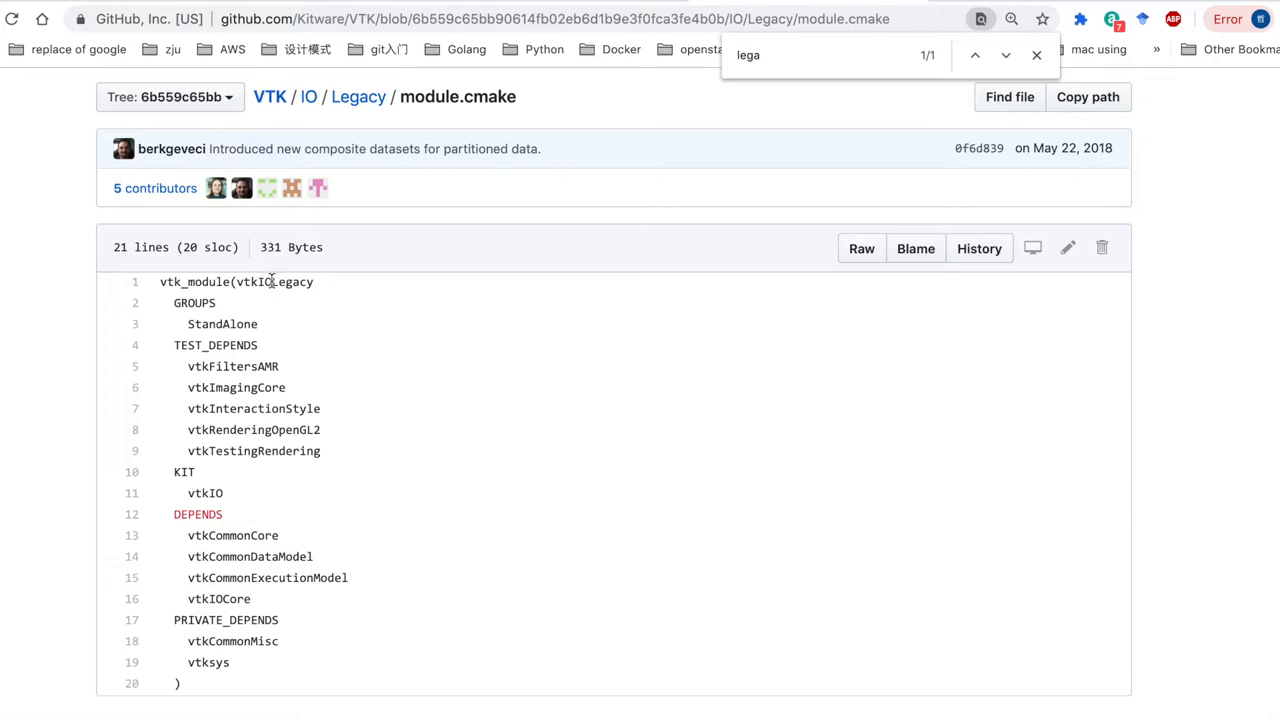
{"action": "double_click", "coordinate": [274, 280]}
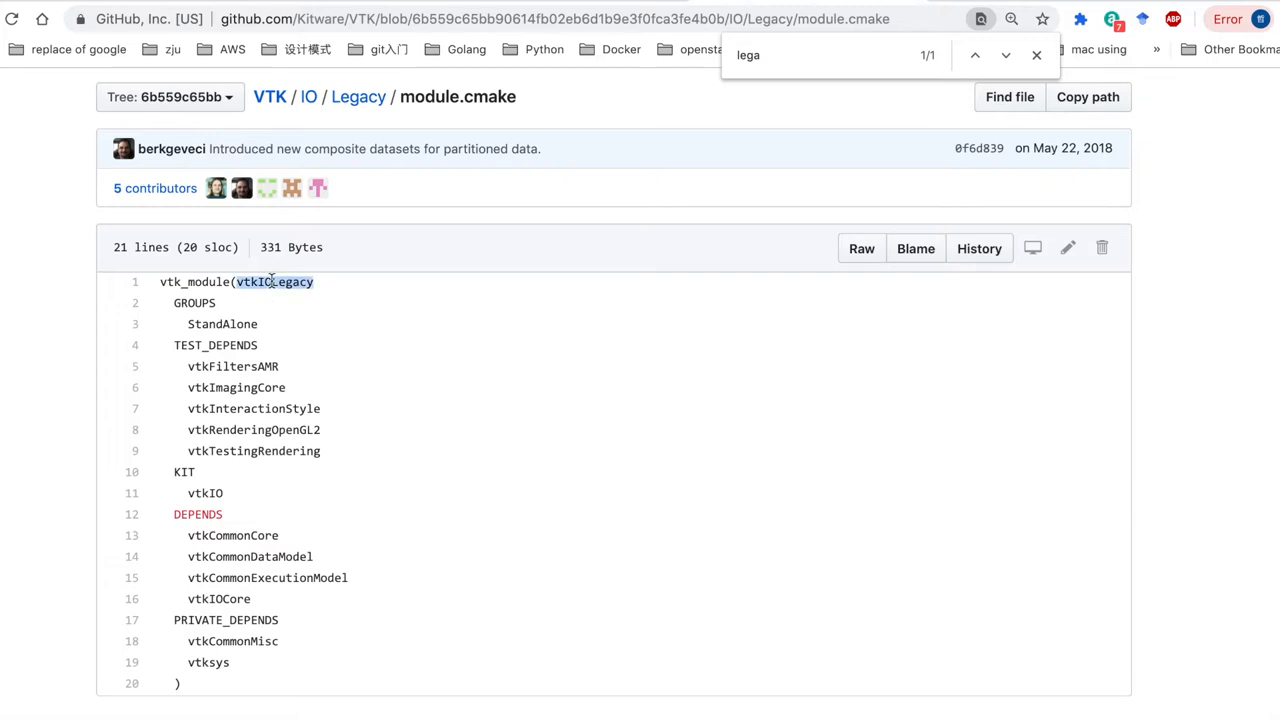
{"action": "mouse_move", "coordinate": [656, 628]}
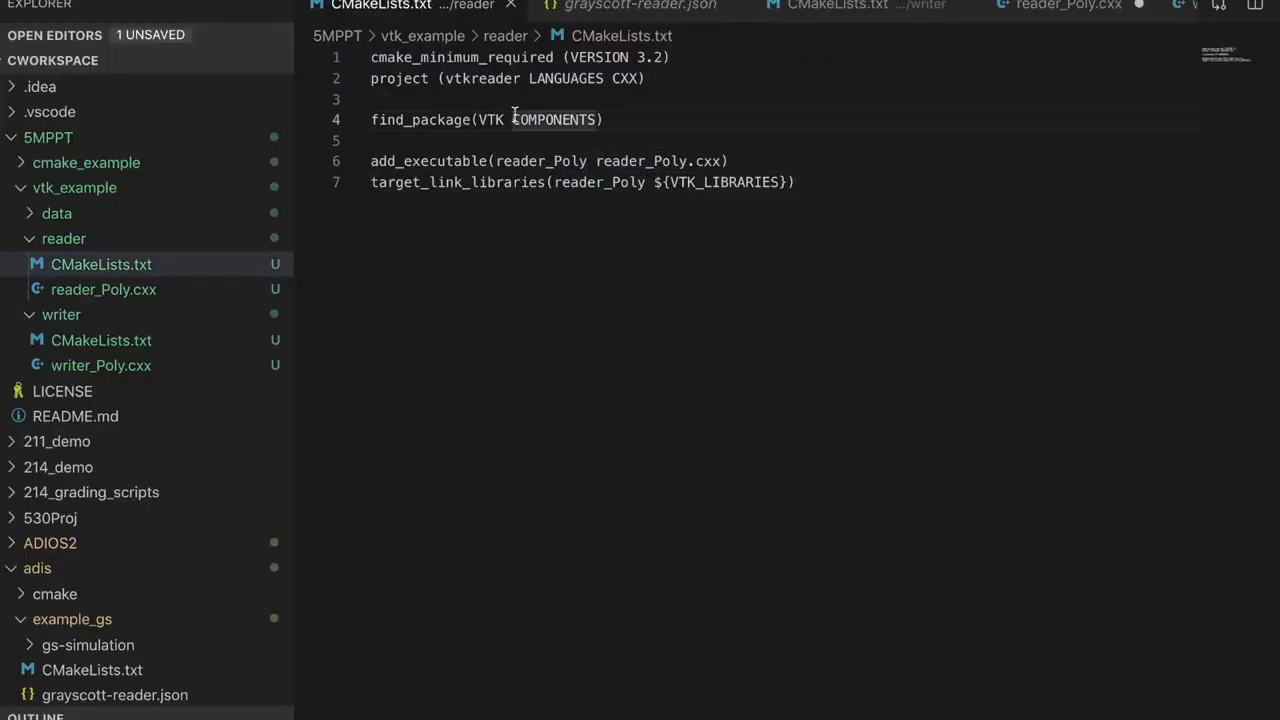
Break the line after COMPONENTS and list vtkIOLegacy before the closing parenthesis.
{"action": "key", "text": "Enter"}
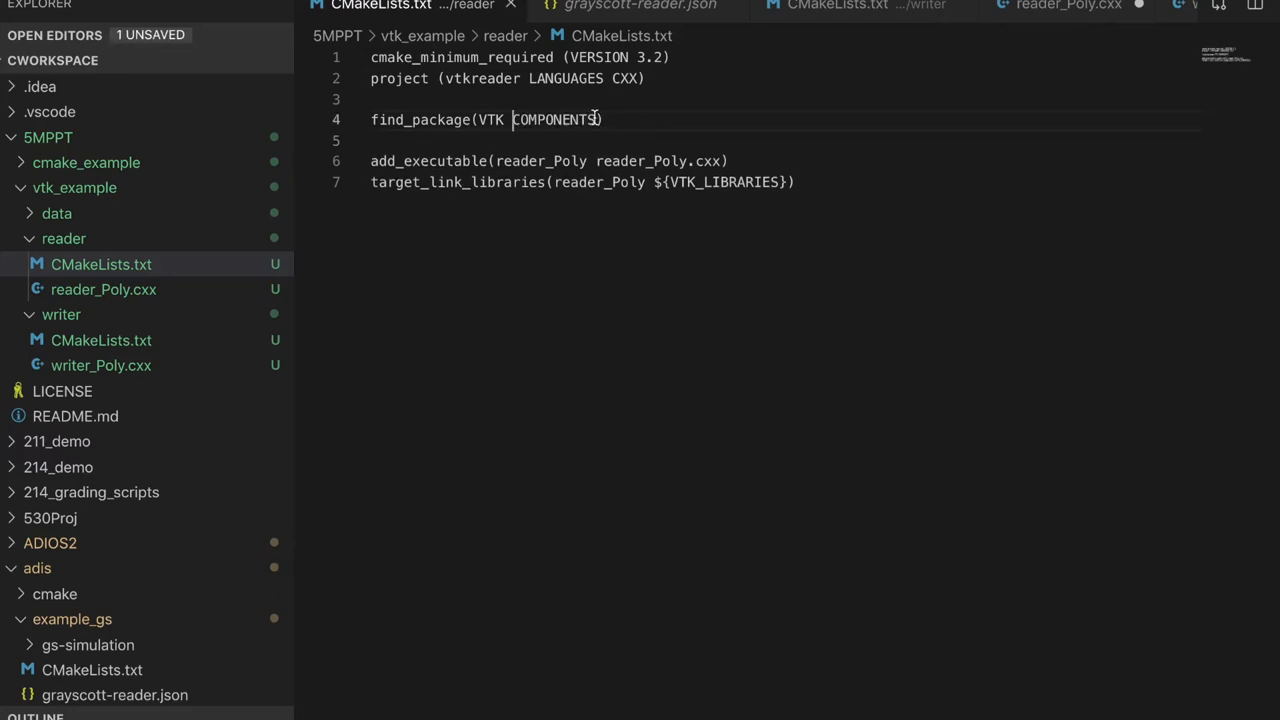
{"action": "key", "text": "Enter"}
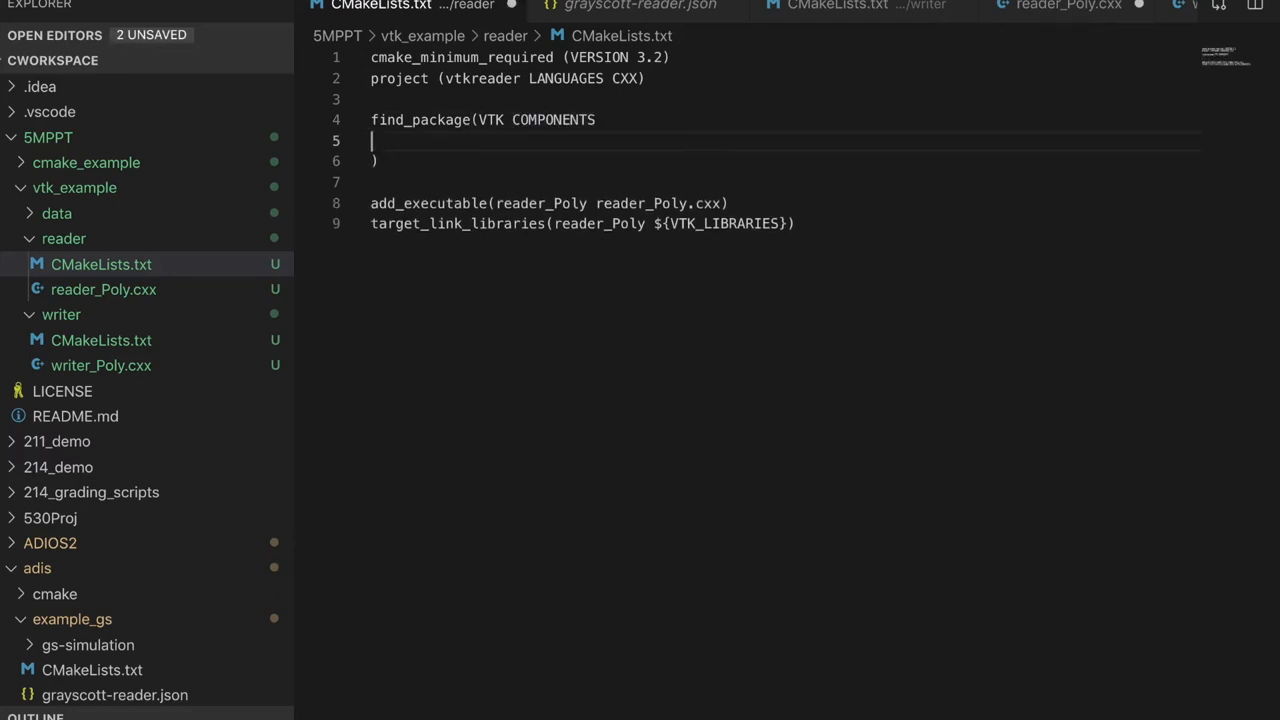
{"action": "type", "text": "vtkIOLegacy"}
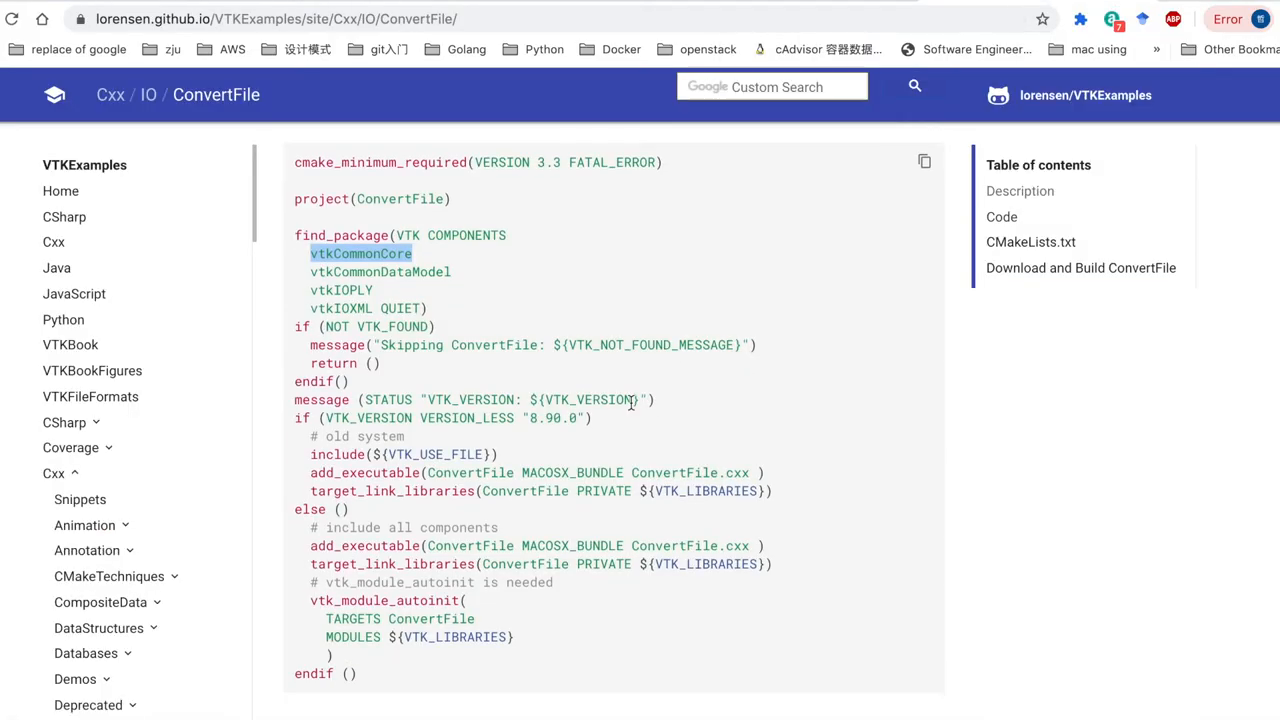
Scroll through the ConvertFile find_package component names and back to the Legacy module.cmake.
{"action": "scroll", "scroll_direction": "down", "scroll_amount": 3}
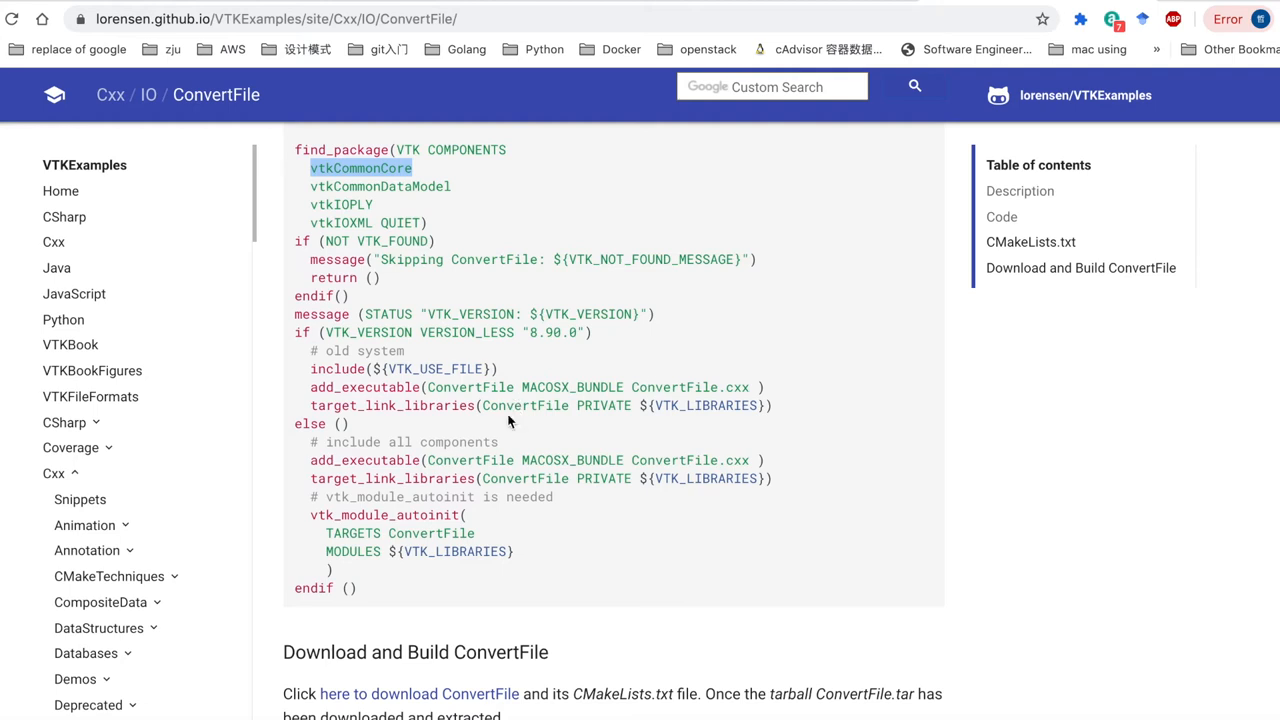
{"action": "scroll", "scroll_direction": "up", "scroll_amount": 3}
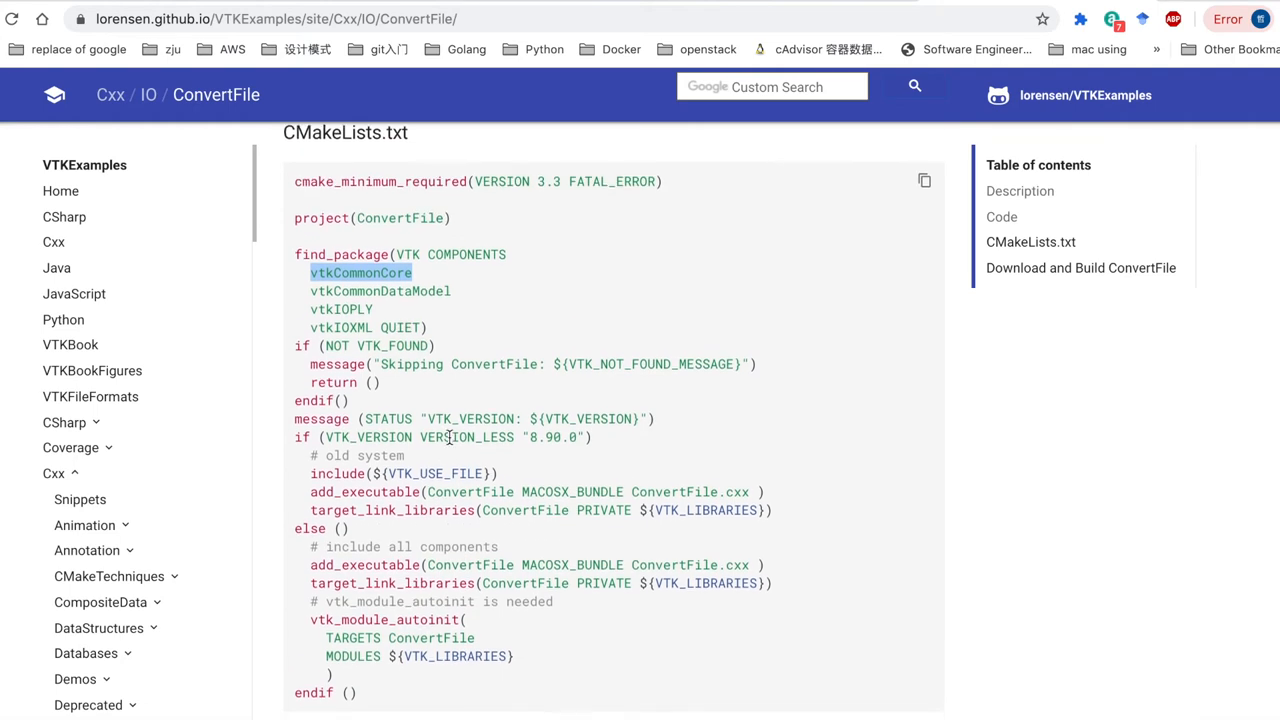
{"action": "scroll", "scroll_direction": "up", "scroll_amount": 3}
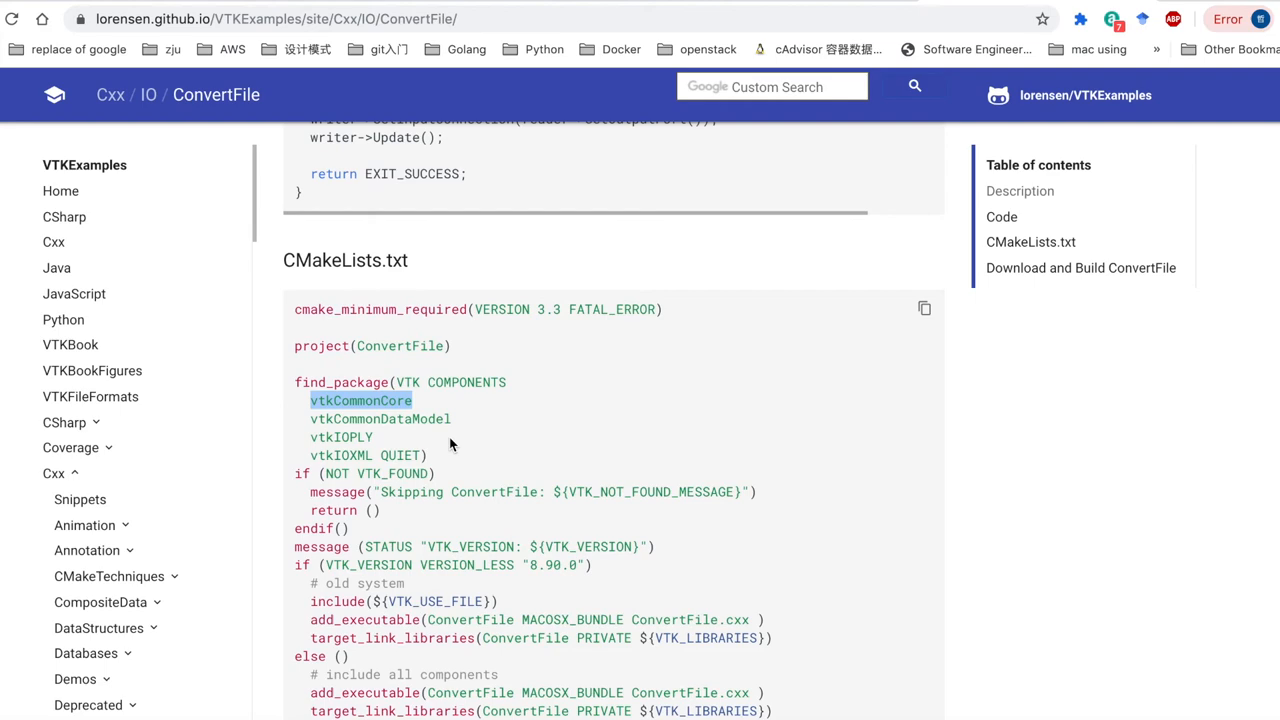
{"action": "scroll", "scroll_direction": "up", "scroll_amount": 3}
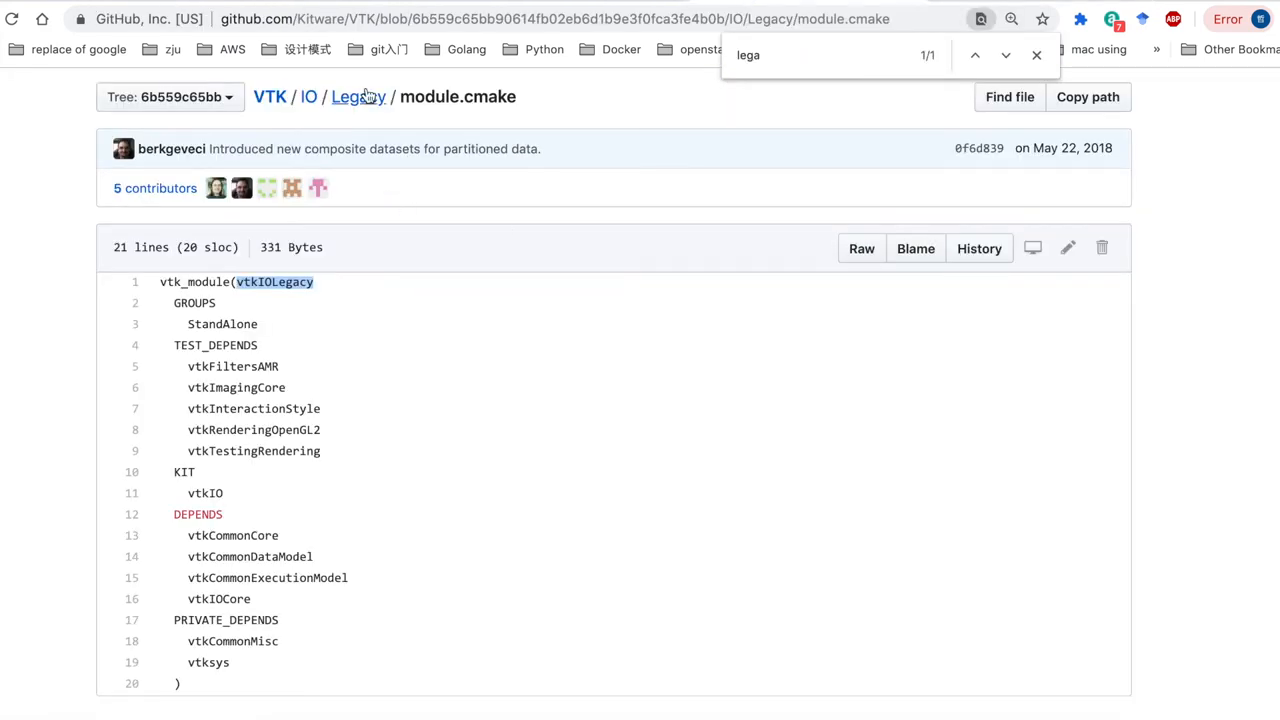
Navigate from the Legacy module back up through IO to the VTK repository root.
{"action": "left_click", "coordinate": [356, 96]}
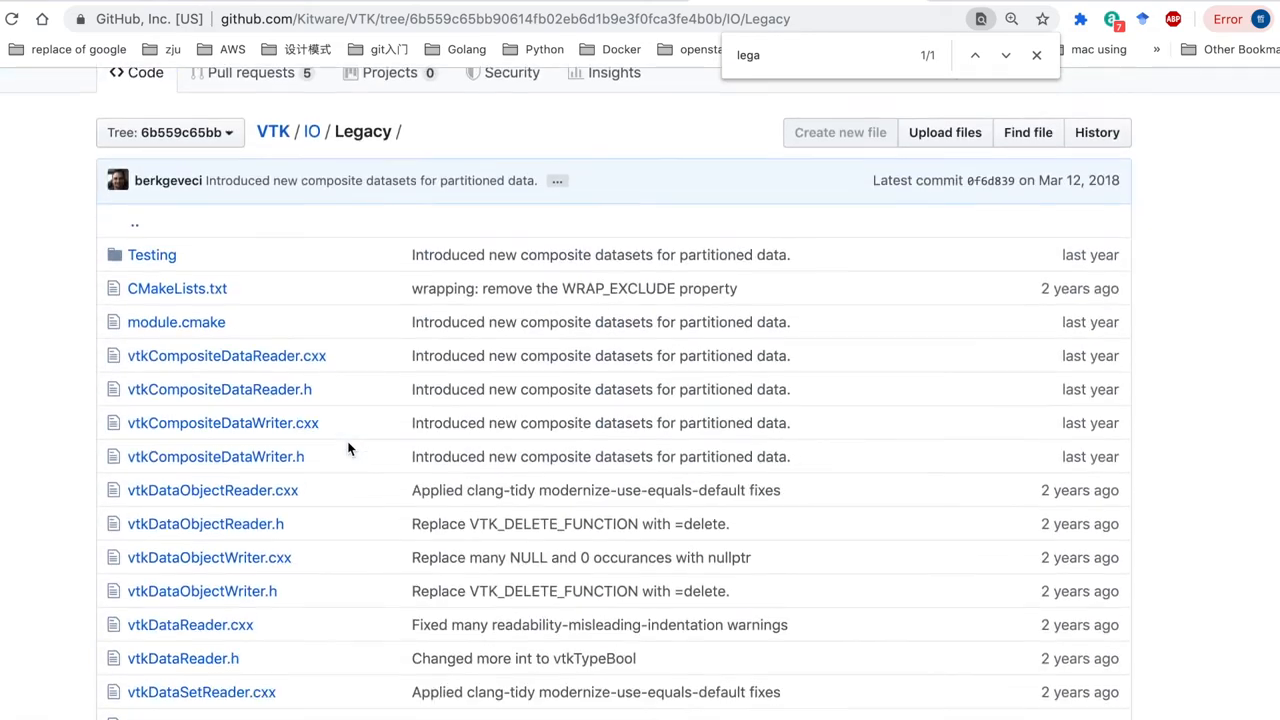
{"action": "scroll", "scroll_direction": "up", "scroll_amount": 3}
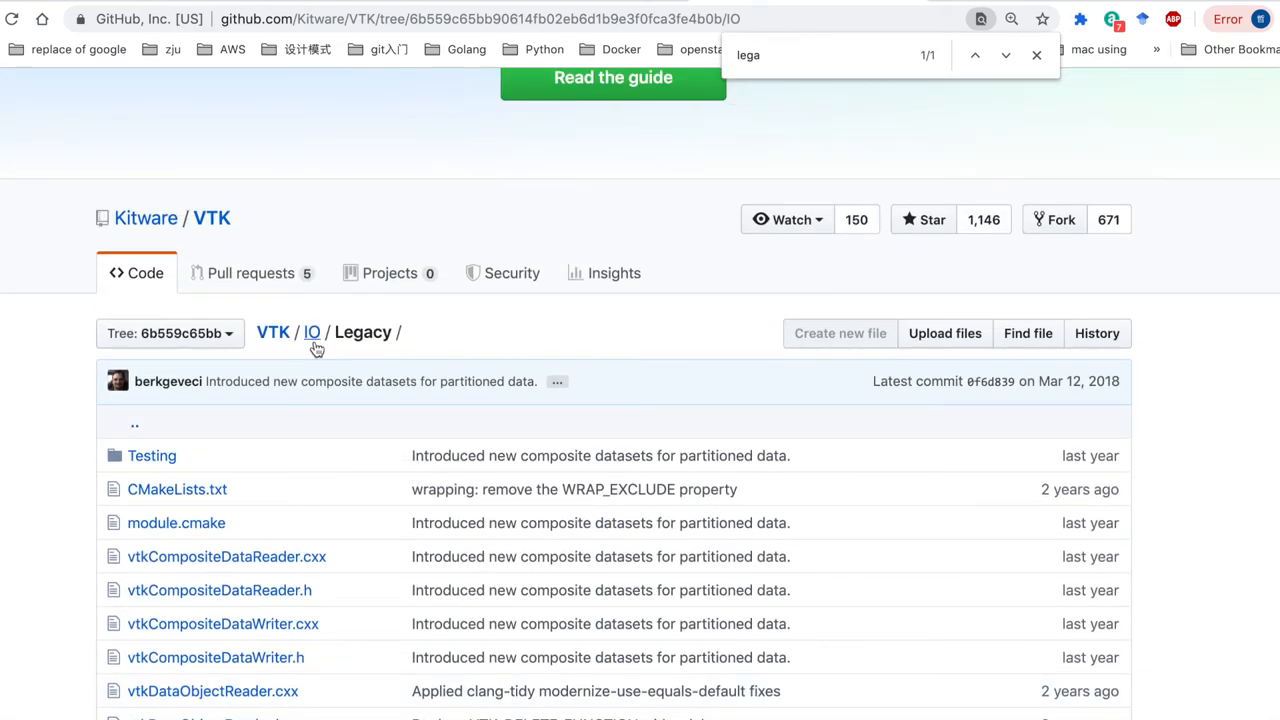
{"action": "scroll", "scroll_direction": "up", "scroll_amount": 3}
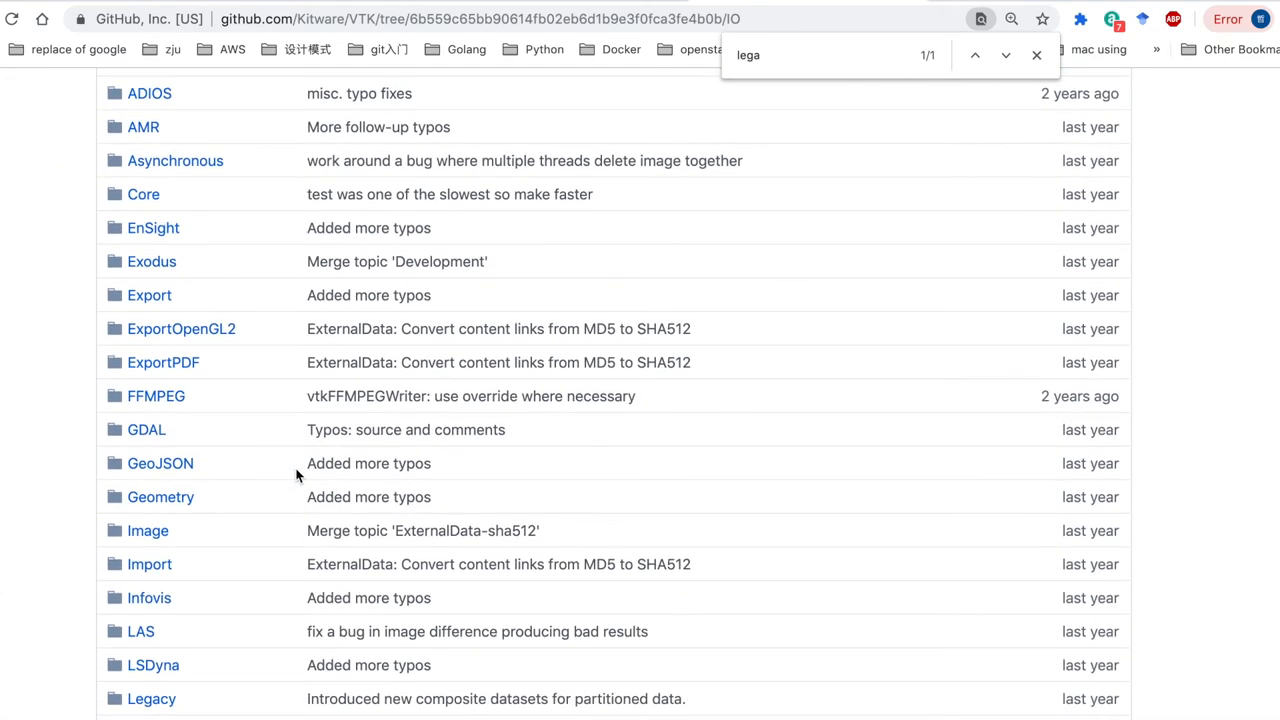
{"action": "scroll", "scroll_direction": "down", "scroll_amount": 3}
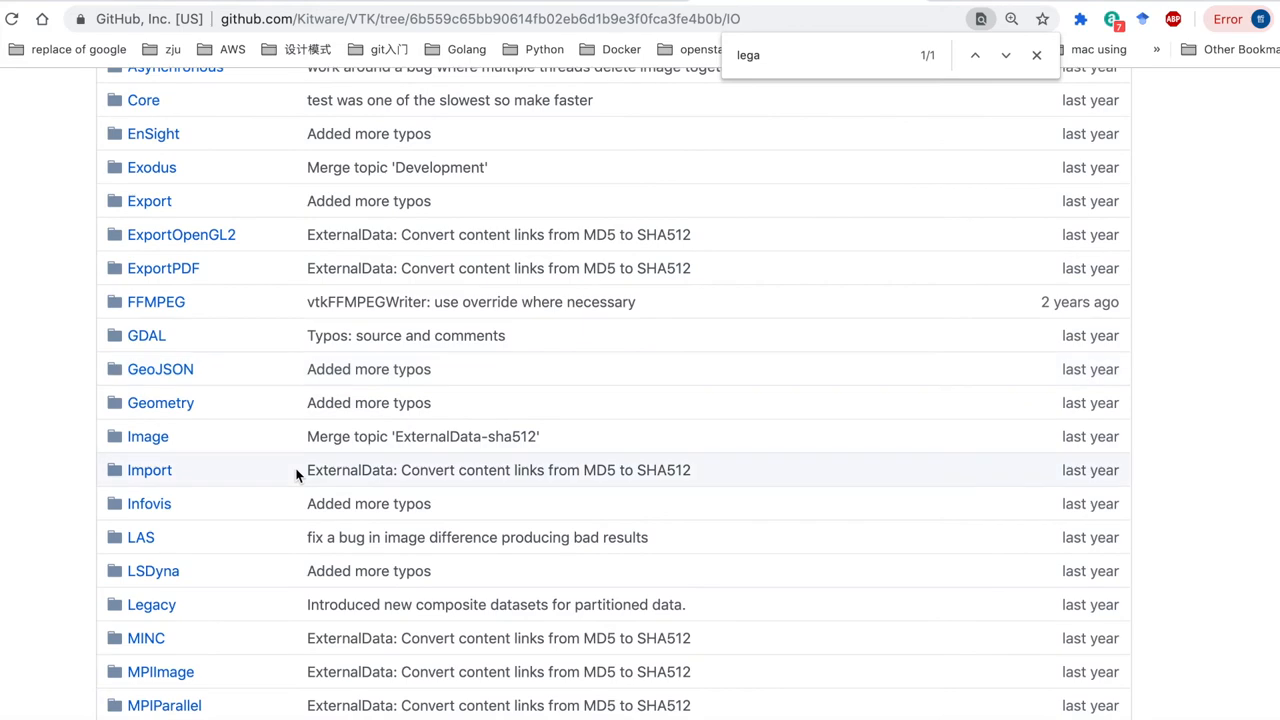
{"action": "scroll", "scroll_direction": "up", "scroll_amount": 3}
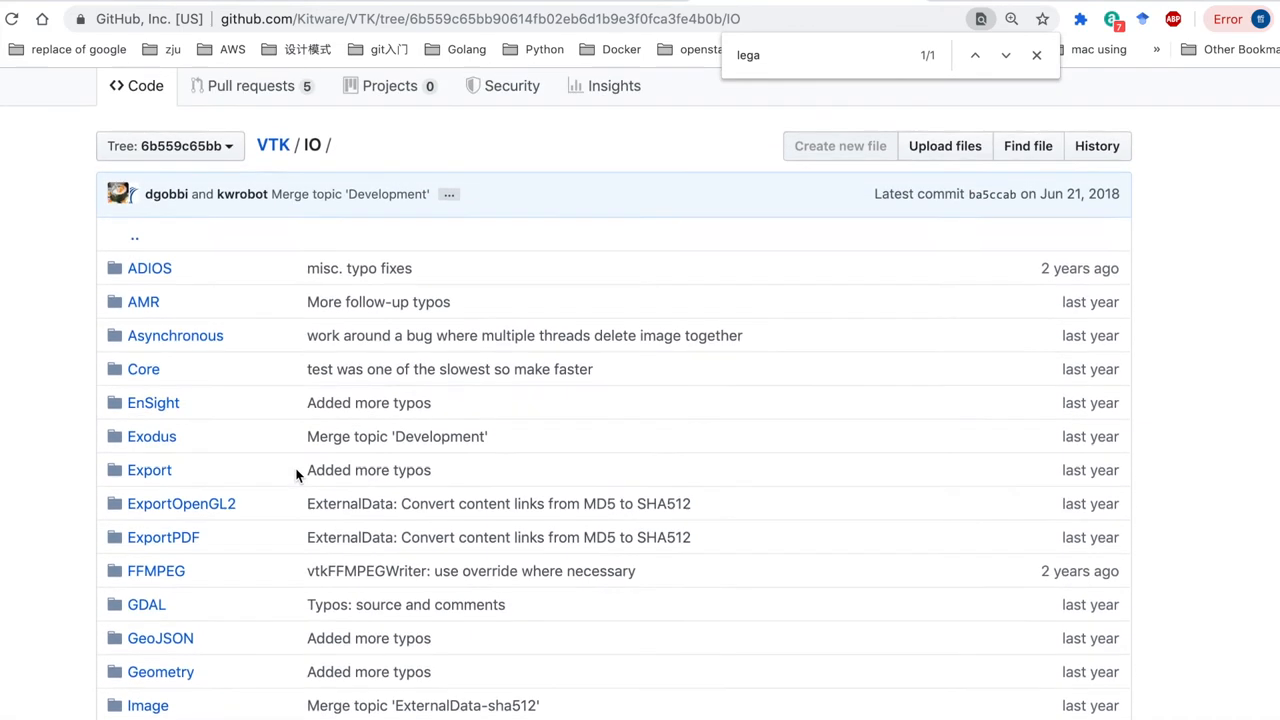
{"action": "scroll", "scroll_direction": "up", "scroll_amount": 3}
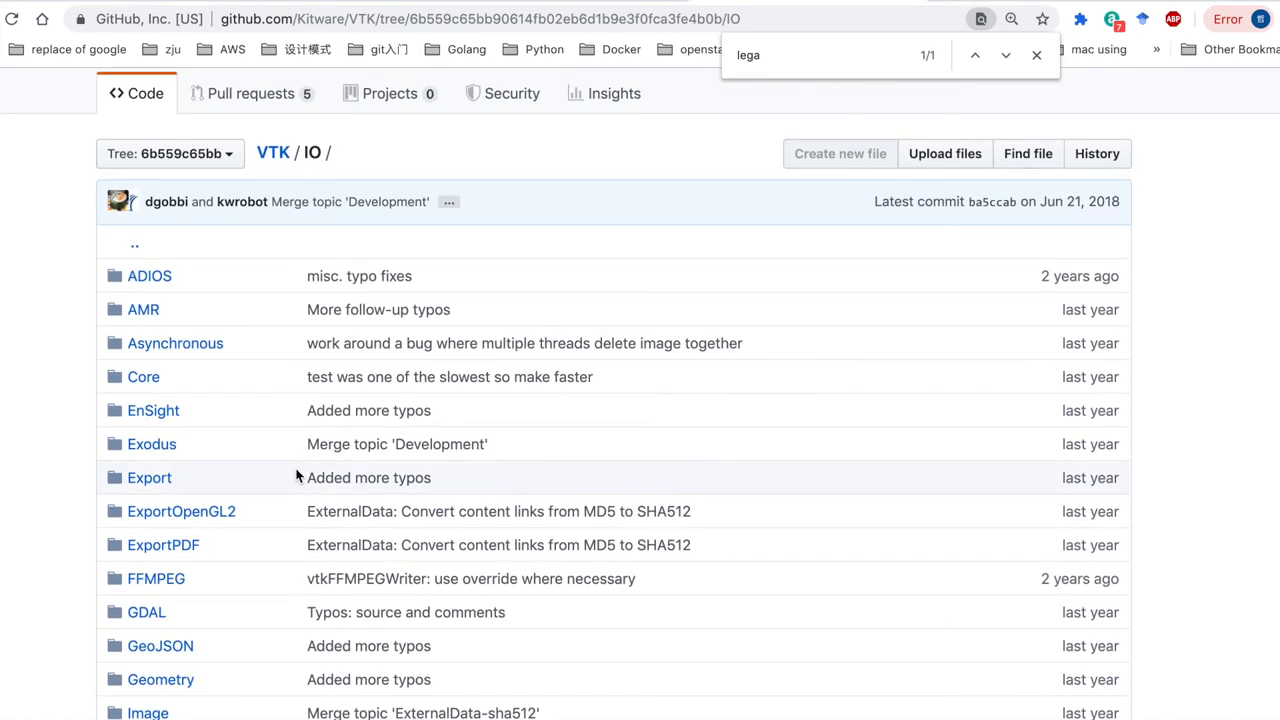
{"action": "mouse_move", "coordinate": [292, 244]}
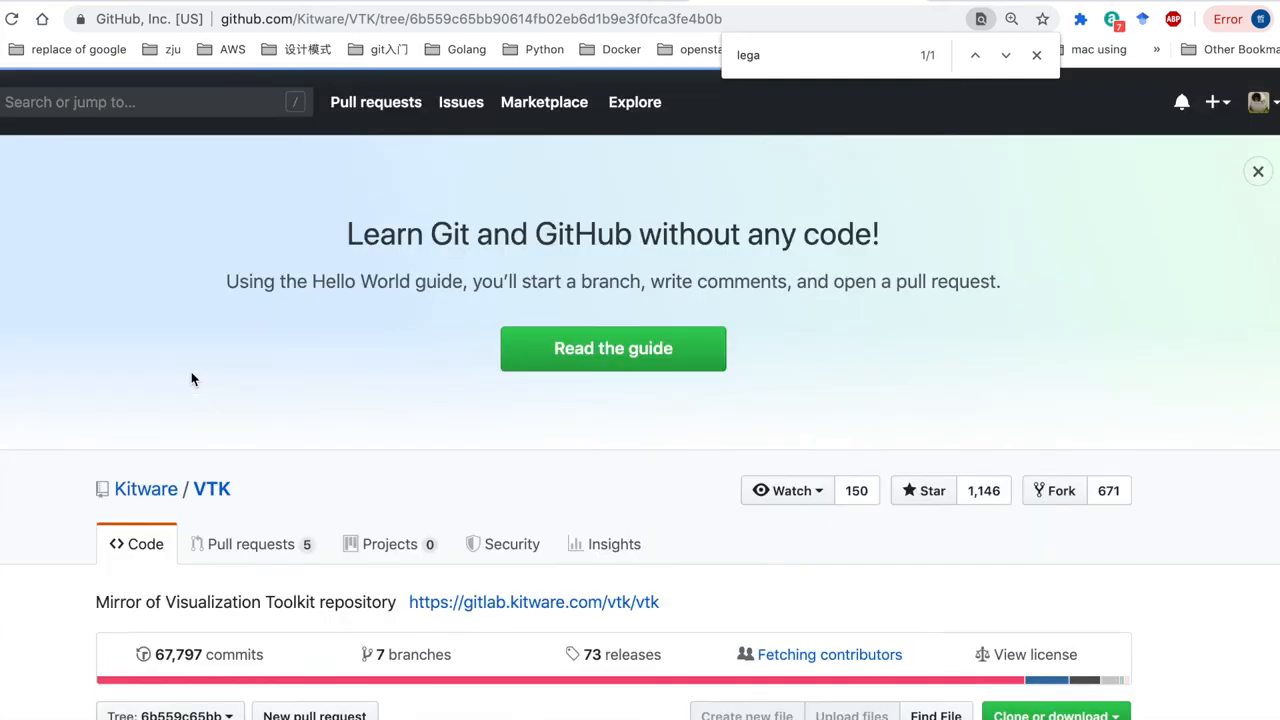
{"action": "scroll", "scroll_direction": "down", "scroll_amount": 3}
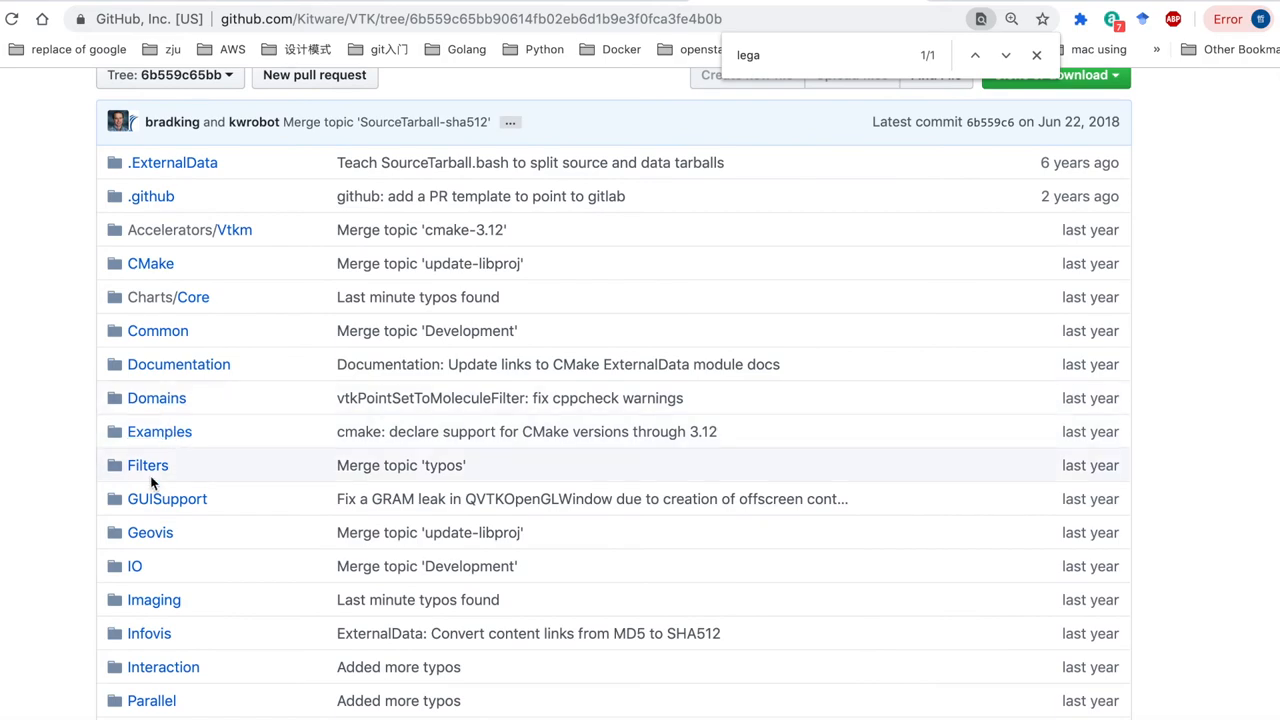
Browse the subfolder list of VTK's Filters source folder.
{"action": "left_click", "coordinate": [148, 464]}
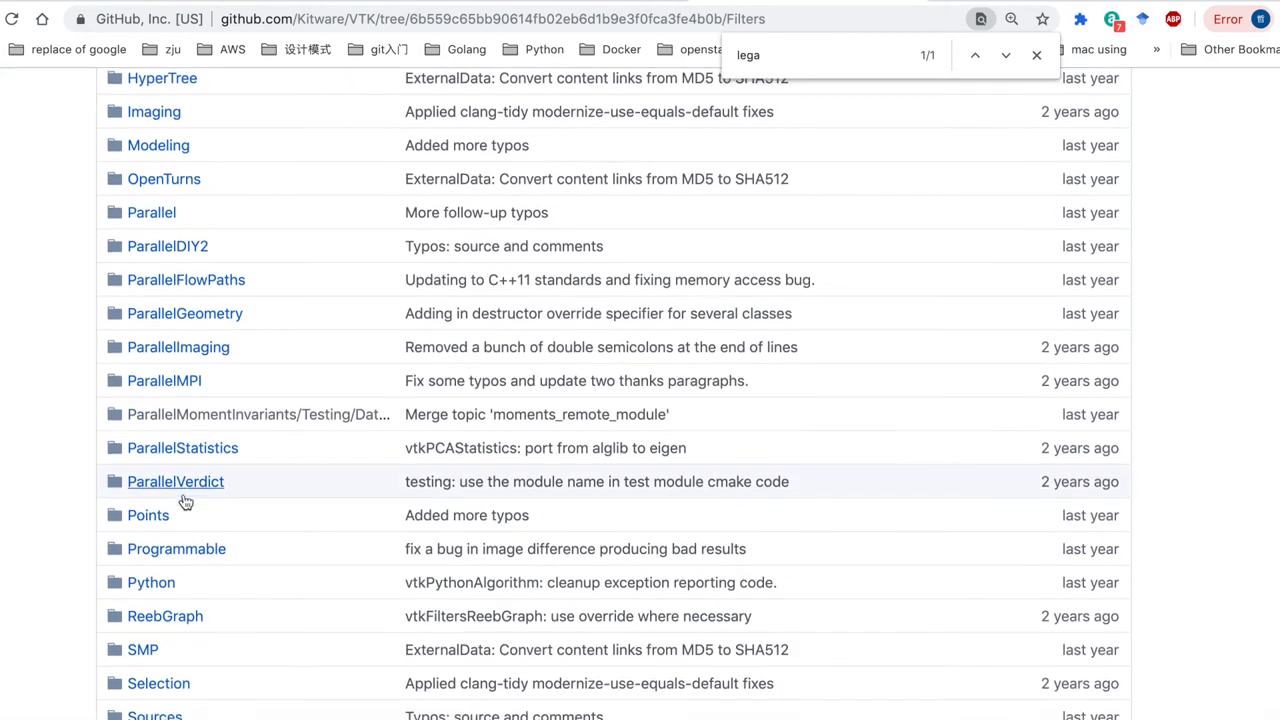
{"action": "scroll", "scroll_direction": "down", "scroll_amount": 3}
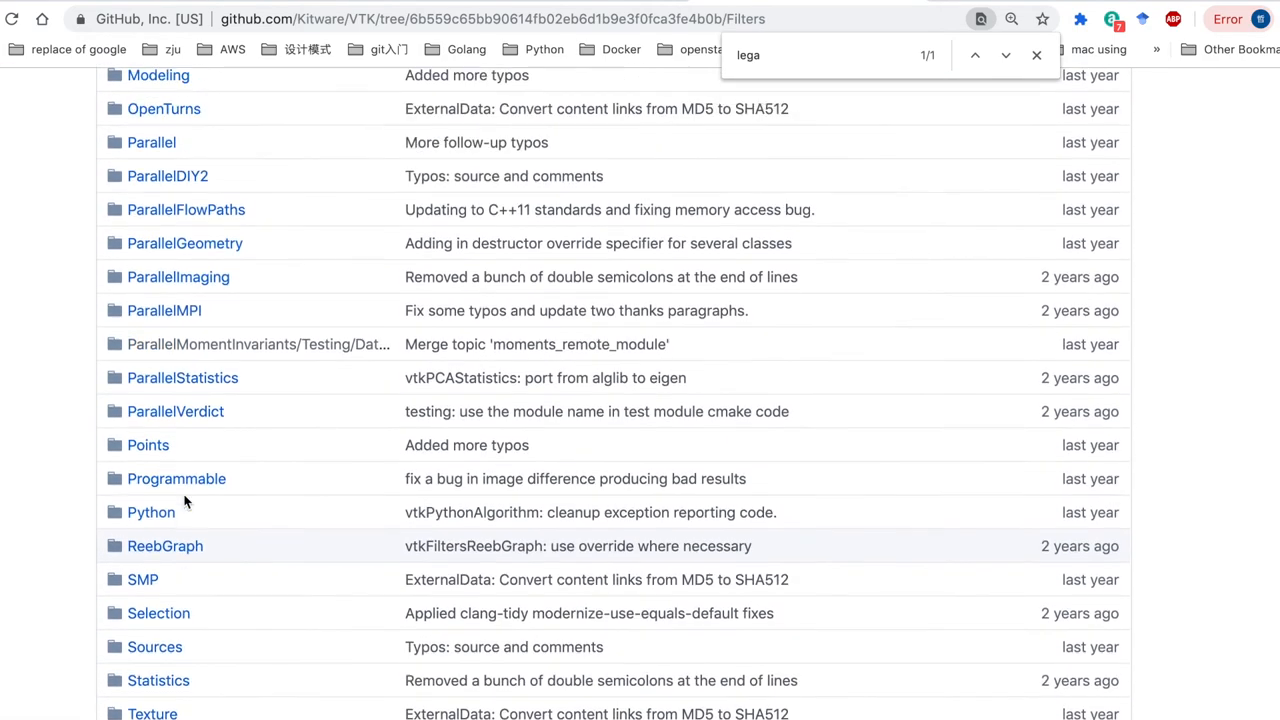
{"action": "scroll", "scroll_direction": "up", "scroll_amount": 3}
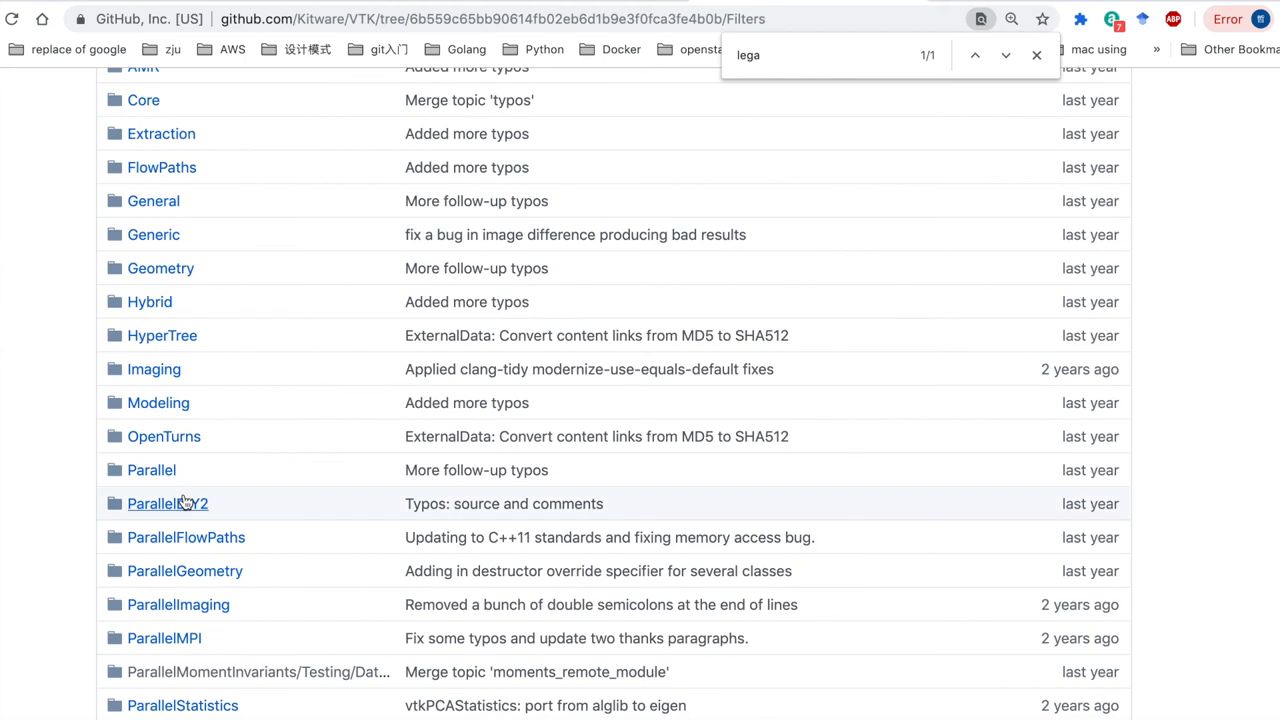
{"action": "mouse_move", "coordinate": [168, 504]}
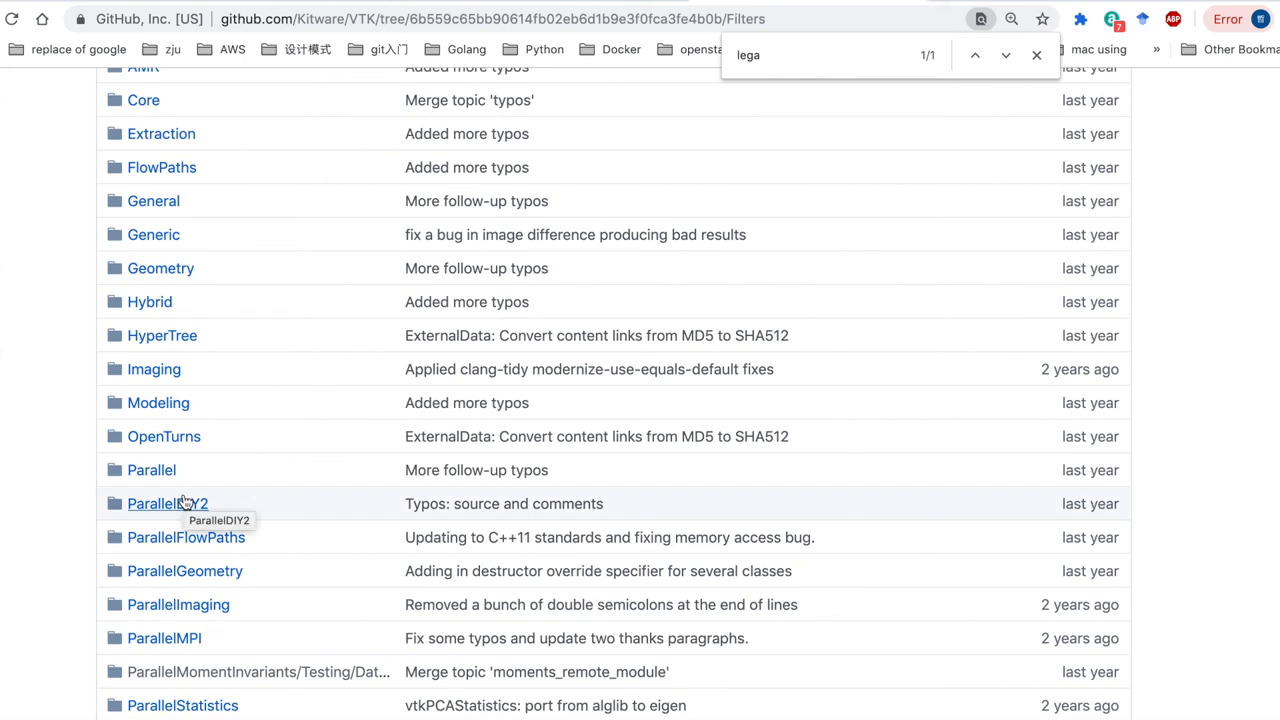